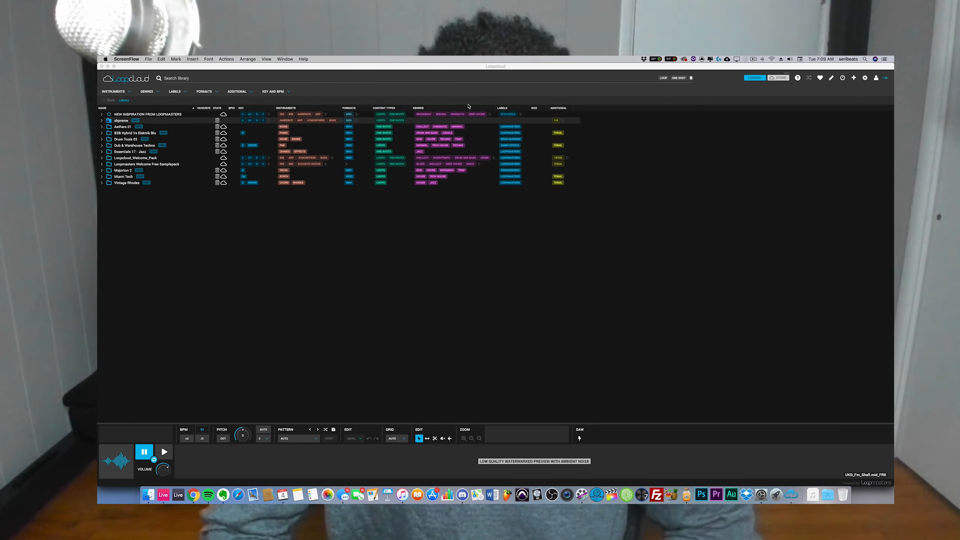
Import the computer's Splice folder, with its sounds subfolder, into the Loopcloud library.
{"action": "left_click", "coordinate": [789, 78]}
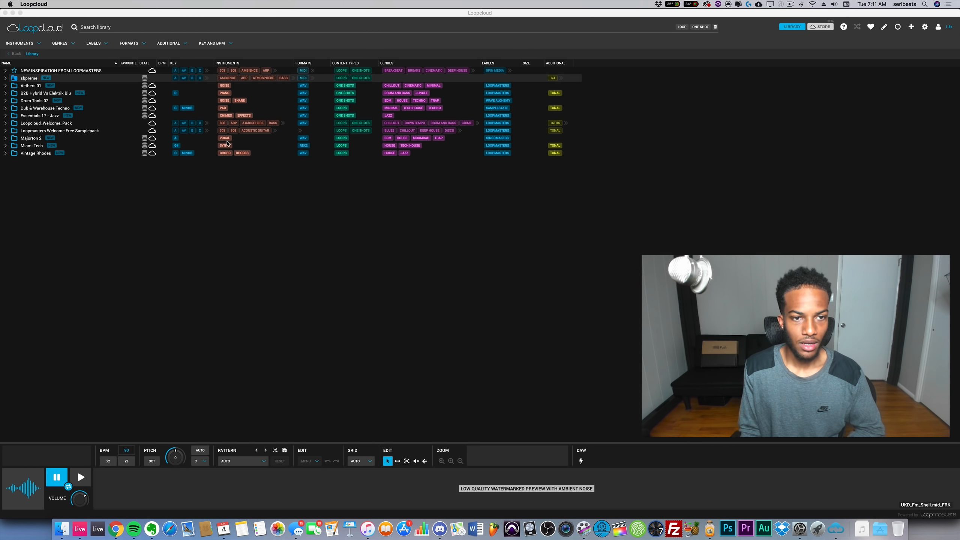
{"action": "mouse_move", "coordinate": [753, 78]}
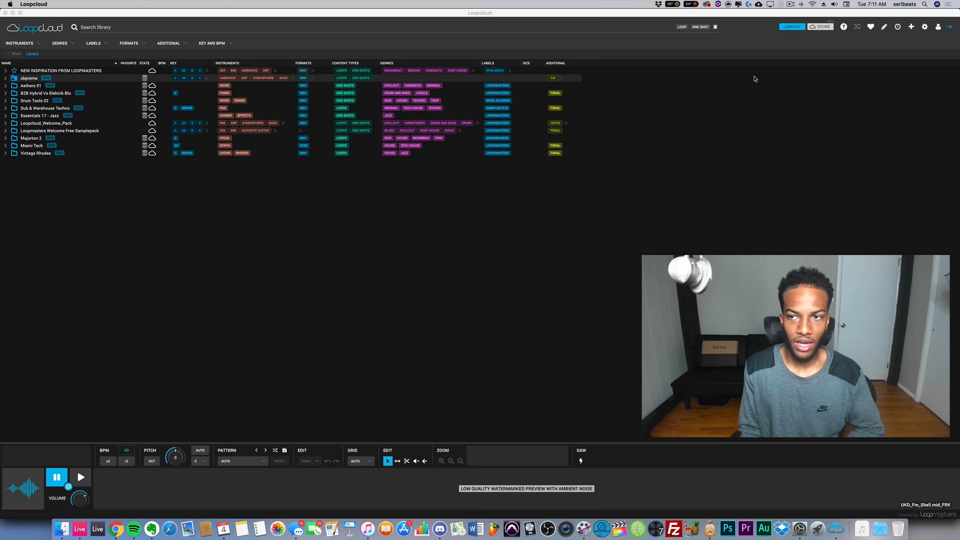
{"action": "left_click", "coordinate": [6, 78]}
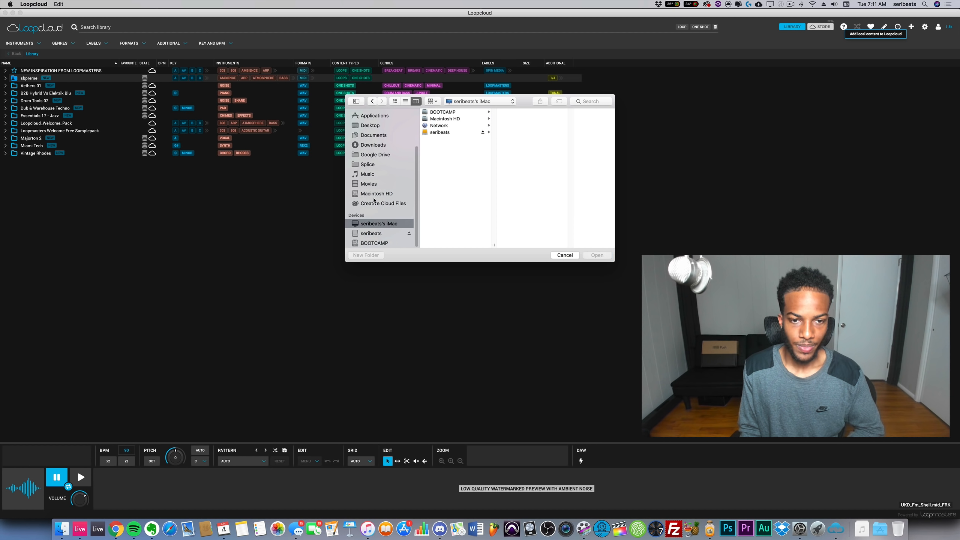
{"action": "left_click", "coordinate": [367, 164]}
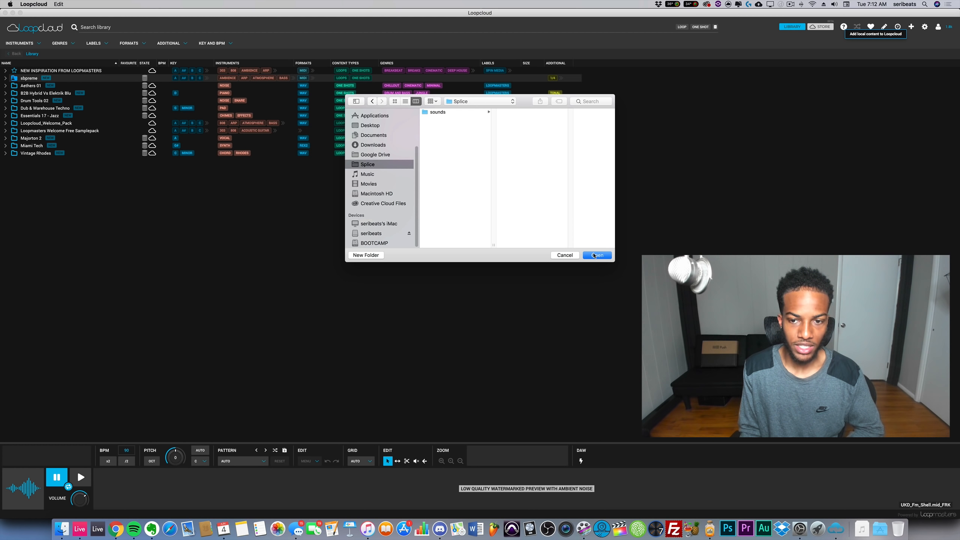
{"action": "left_click", "coordinate": [596, 255]}
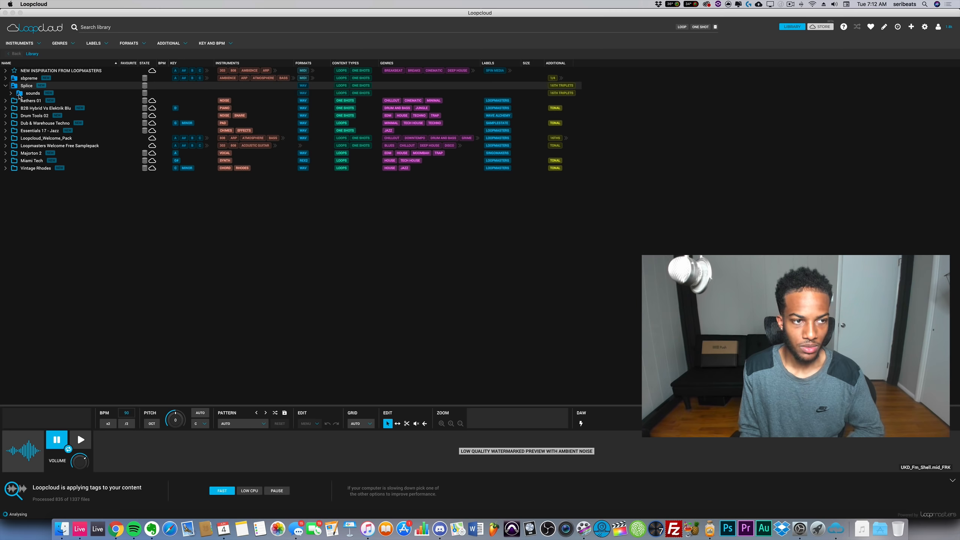
Open sbpreme jun_19 vinyl loops and preview bass+plucks-c, verträumt and night house.
{"action": "left_click", "coordinate": [11, 85]}
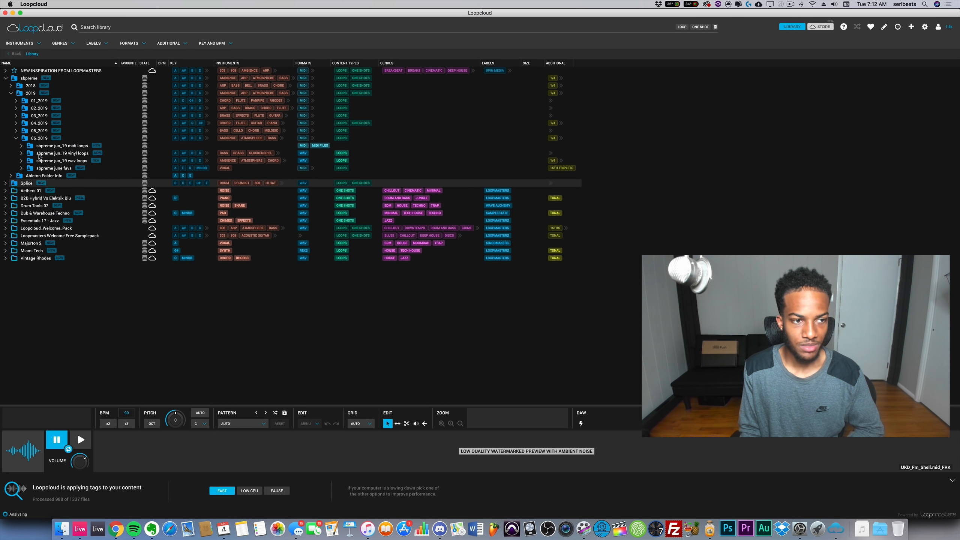
{"action": "left_click", "coordinate": [21, 167]}
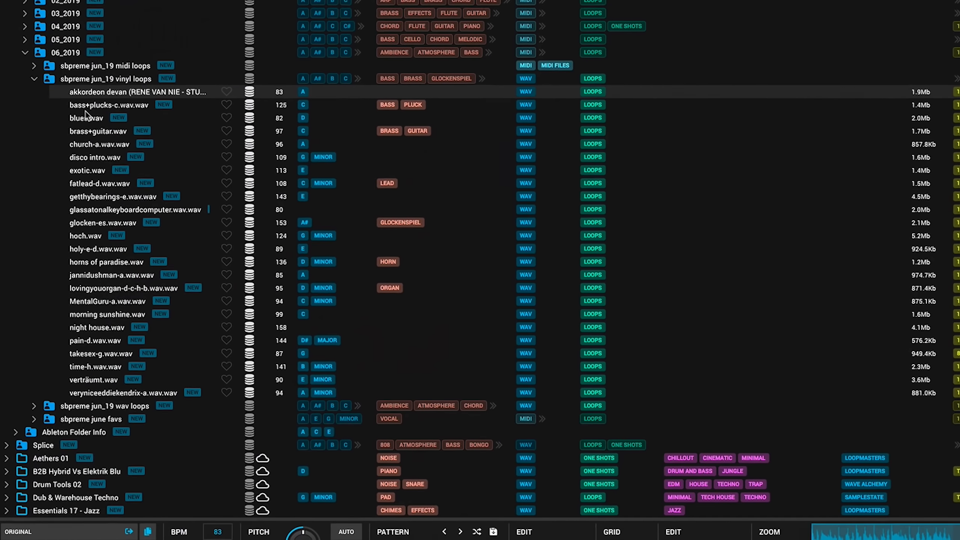
{"action": "left_click", "coordinate": [108, 104]}
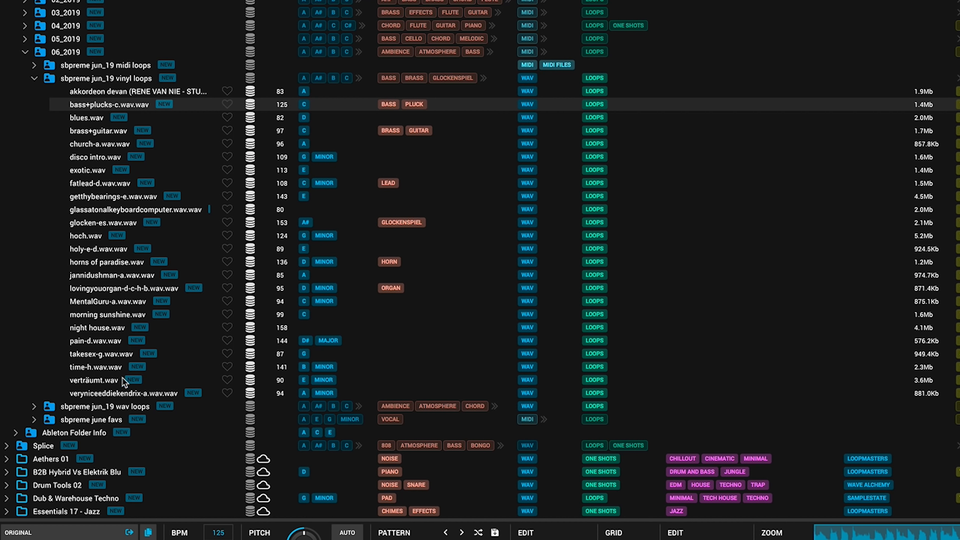
{"action": "left_click", "coordinate": [95, 380]}
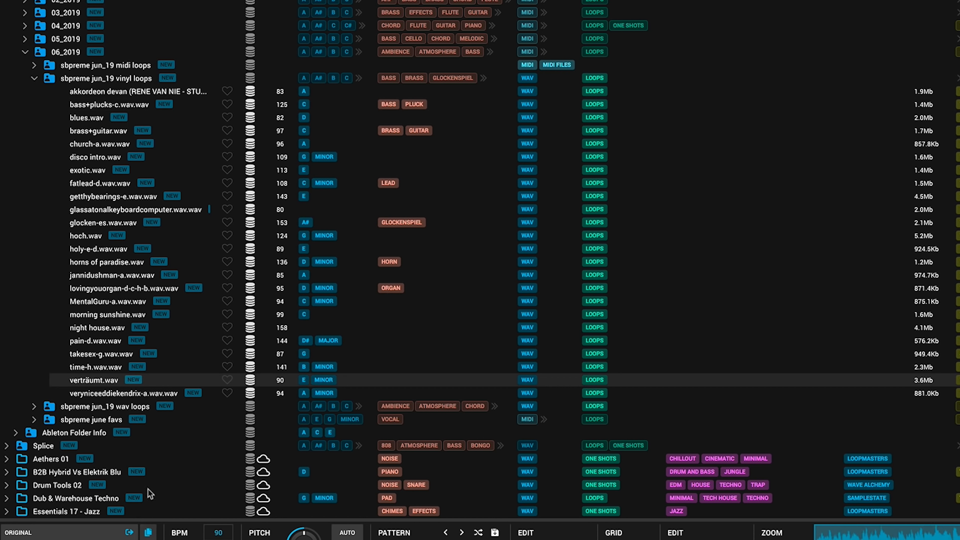
{"action": "left_click", "coordinate": [123, 366]}
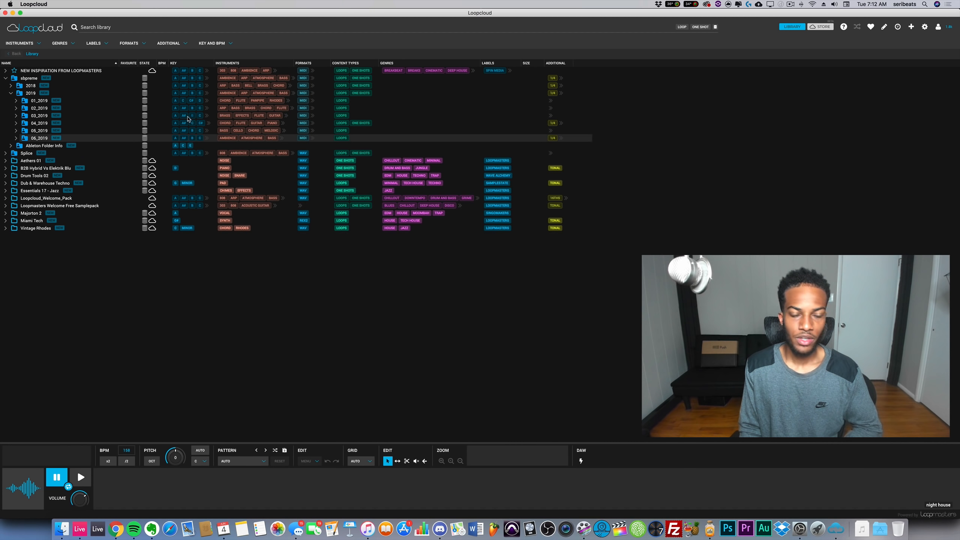
{"action": "mouse_move", "coordinate": [169, 96]}
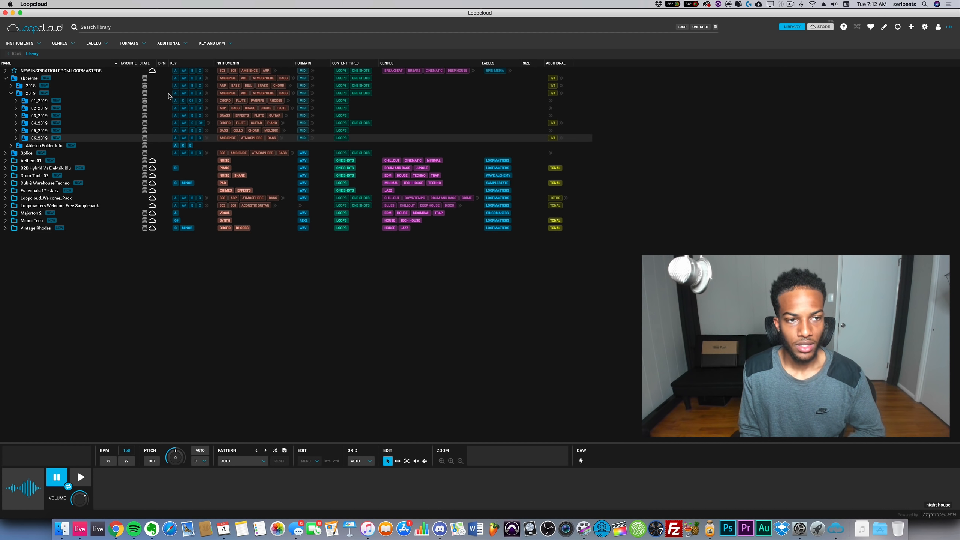
Re-expand the 06_2019 folder and preview the holy-e-d.wav loop.
{"action": "left_click", "coordinate": [22, 137]}
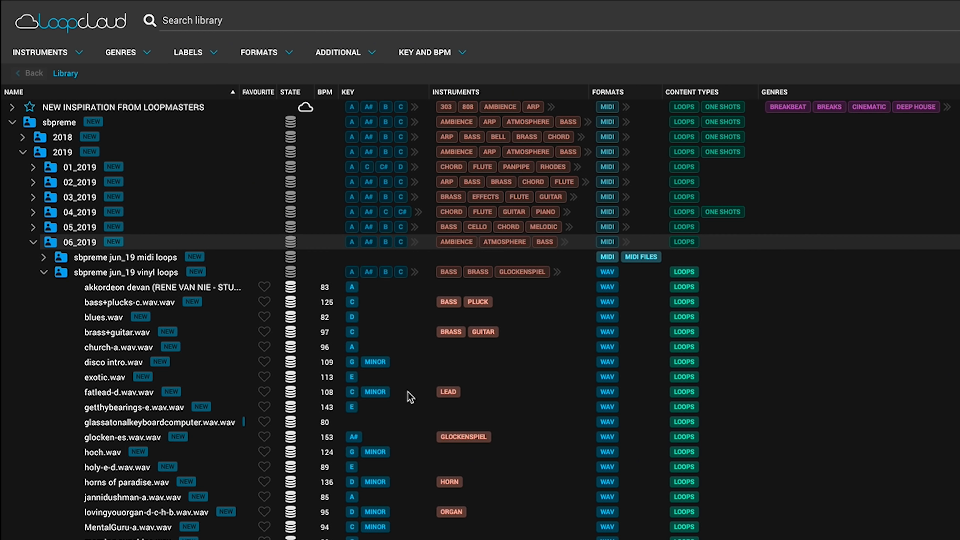
{"action": "mouse_move", "coordinate": [337, 306]}
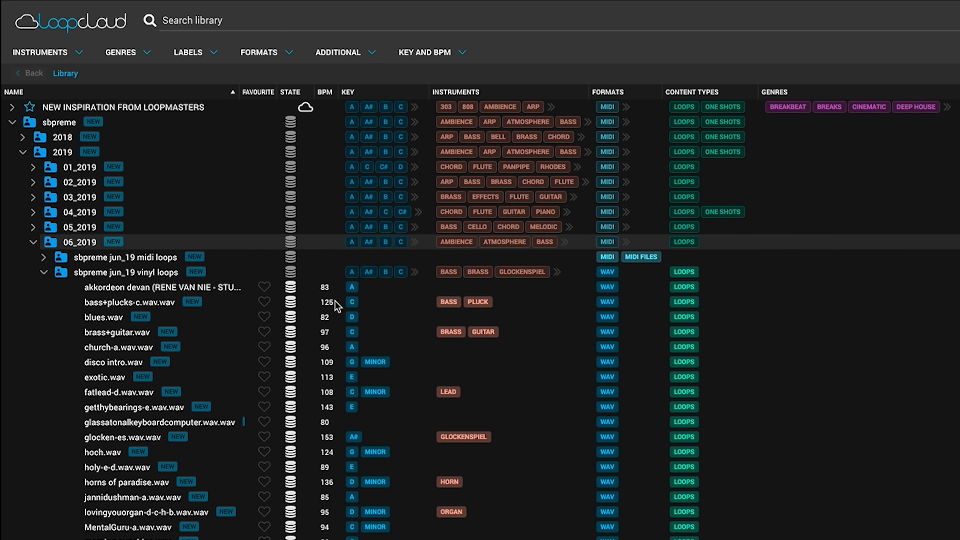
{"action": "mouse_move", "coordinate": [326, 296]}
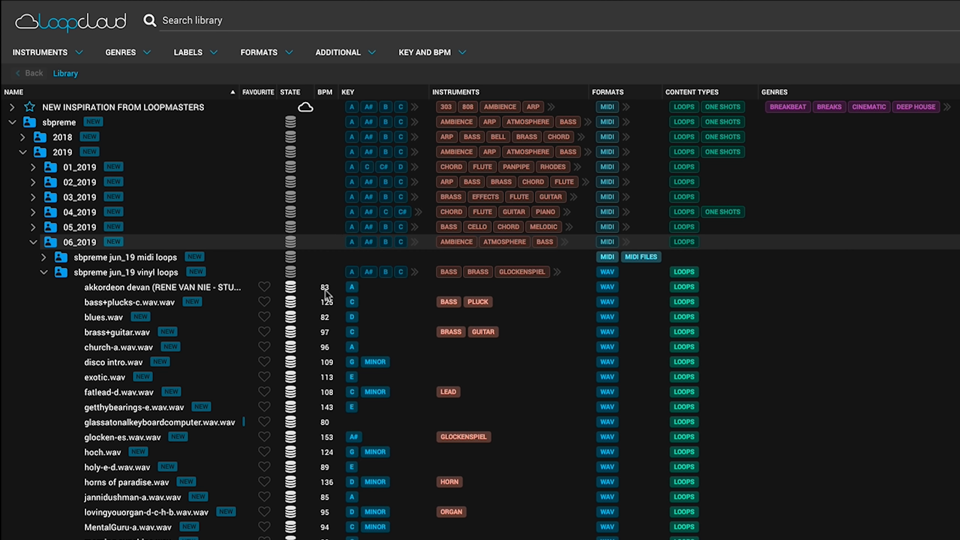
{"action": "mouse_move", "coordinate": [466, 327]}
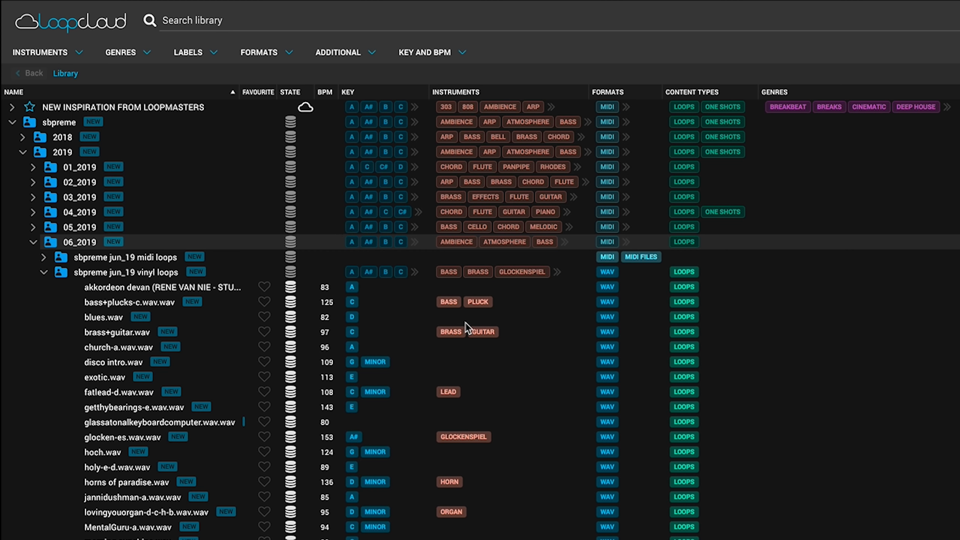
{"action": "scroll", "scroll_direction": "down", "scroll_amount": 3}
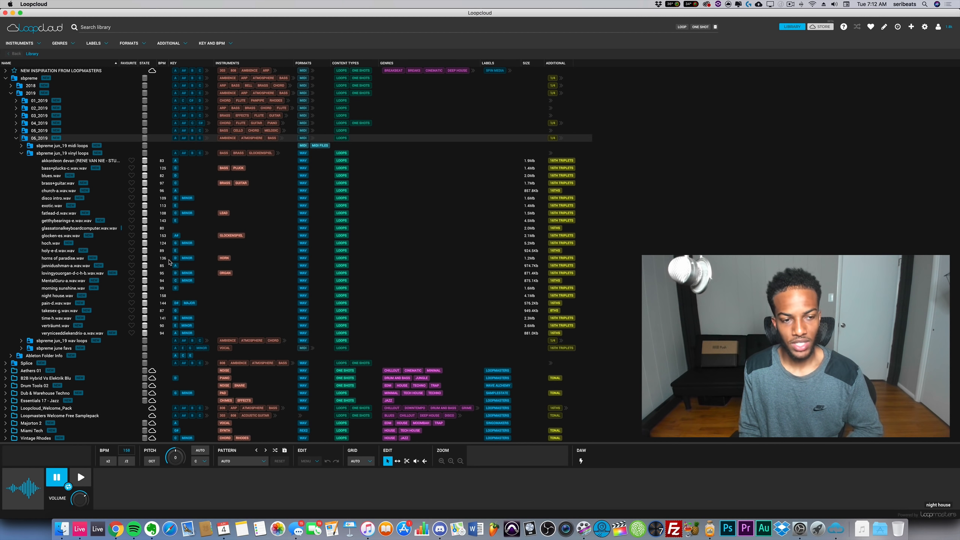
{"action": "left_click", "coordinate": [58, 250]}
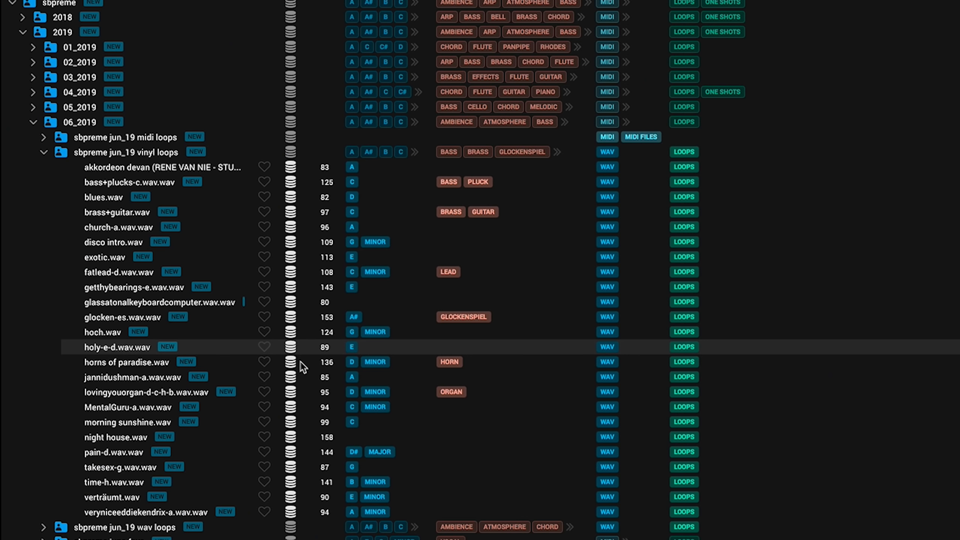
{"action": "mouse_move", "coordinate": [326, 356]}
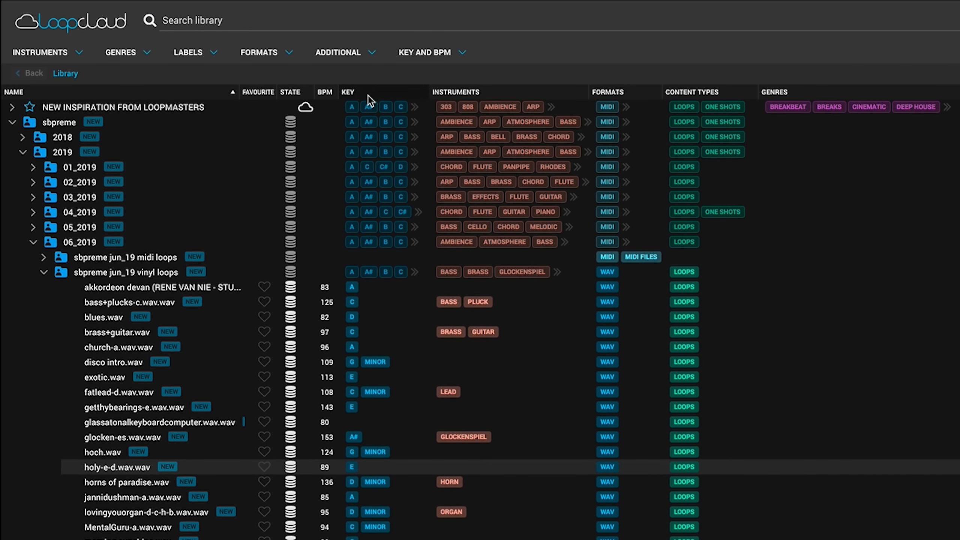
{"action": "mouse_move", "coordinate": [402, 359]}
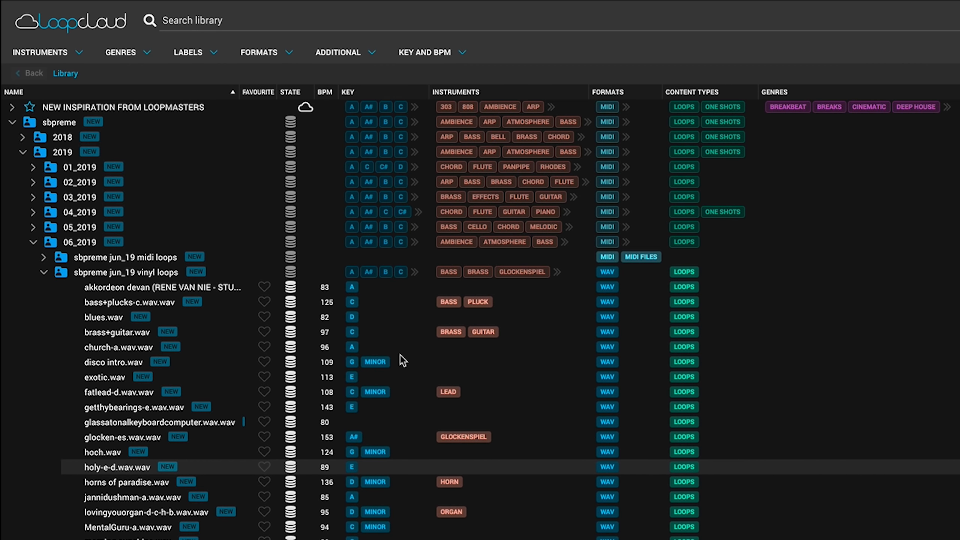
{"action": "scroll", "scroll_direction": "down", "scroll_amount": 3}
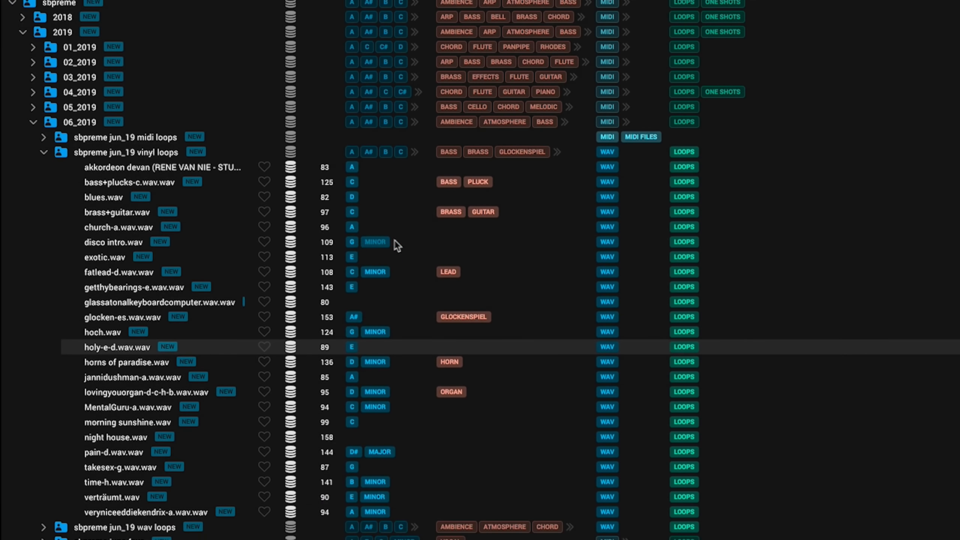
{"action": "mouse_move", "coordinate": [606, 264]}
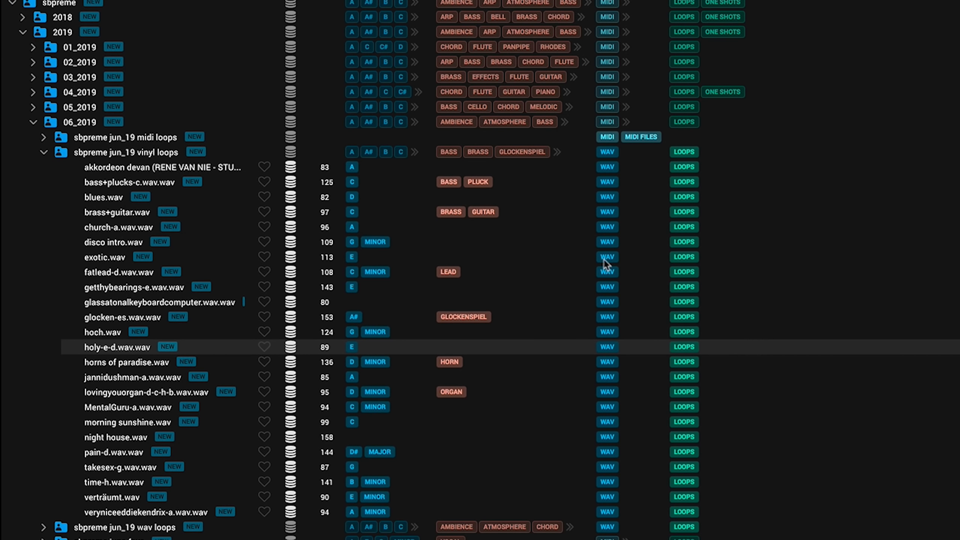
{"action": "mouse_move", "coordinate": [457, 213]}
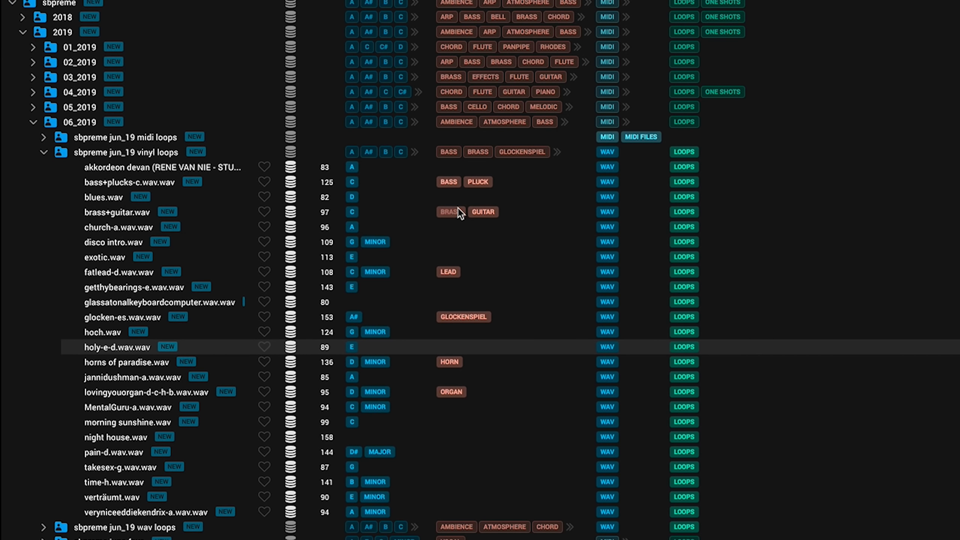
{"action": "mouse_move", "coordinate": [409, 249]}
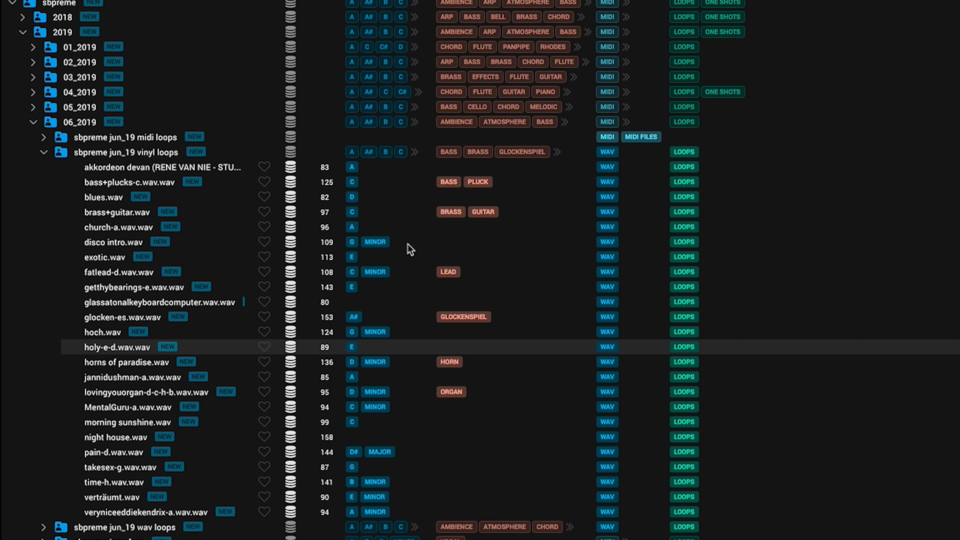
{"action": "mouse_move", "coordinate": [389, 262]}
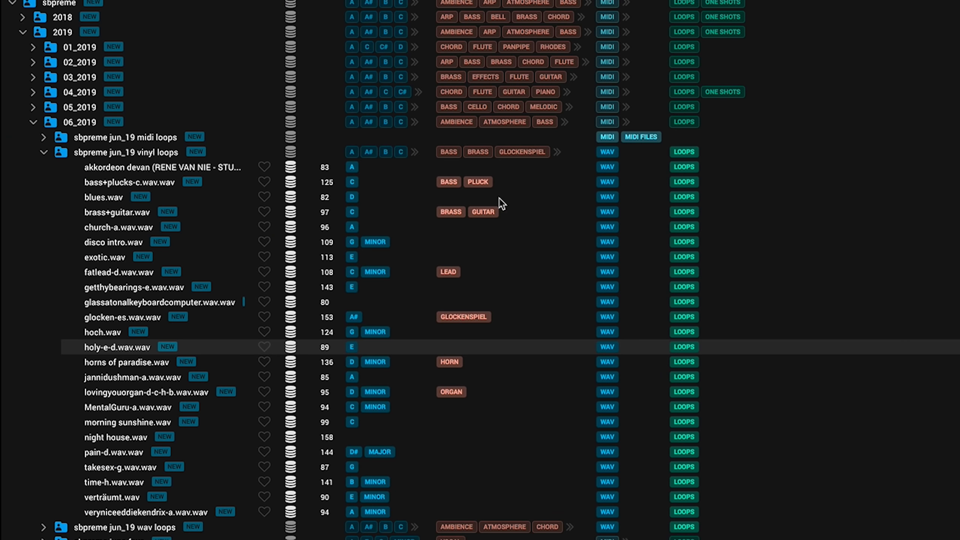
{"action": "scroll", "scroll_direction": "up", "scroll_amount": 3}
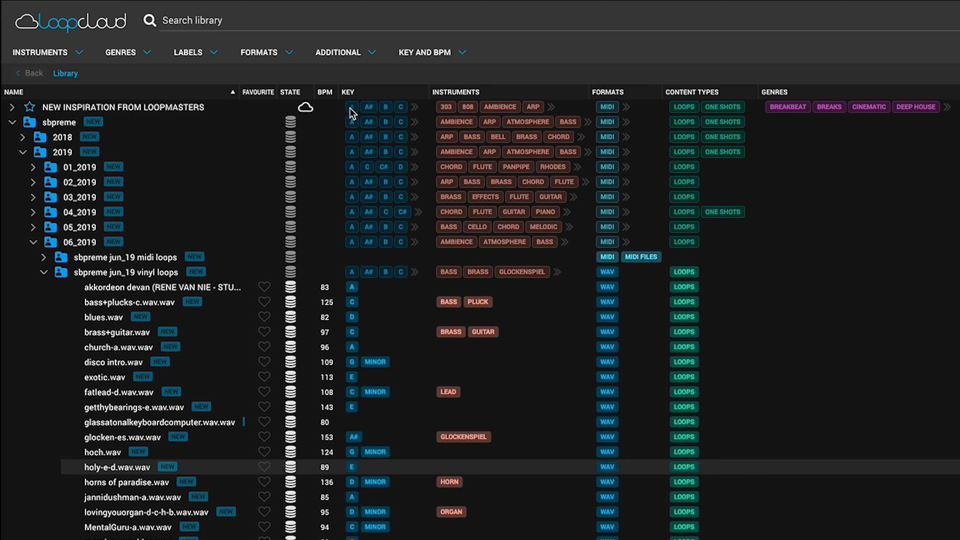
Filter the library to key A, visit the store, and return to the library.
{"action": "left_click", "coordinate": [352, 122]}
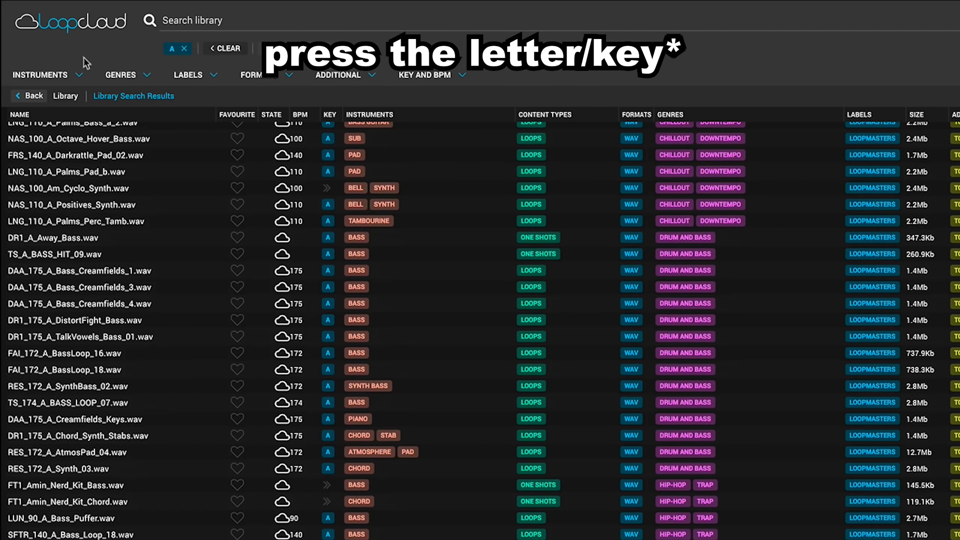
{"action": "left_click", "coordinate": [833, 26]}
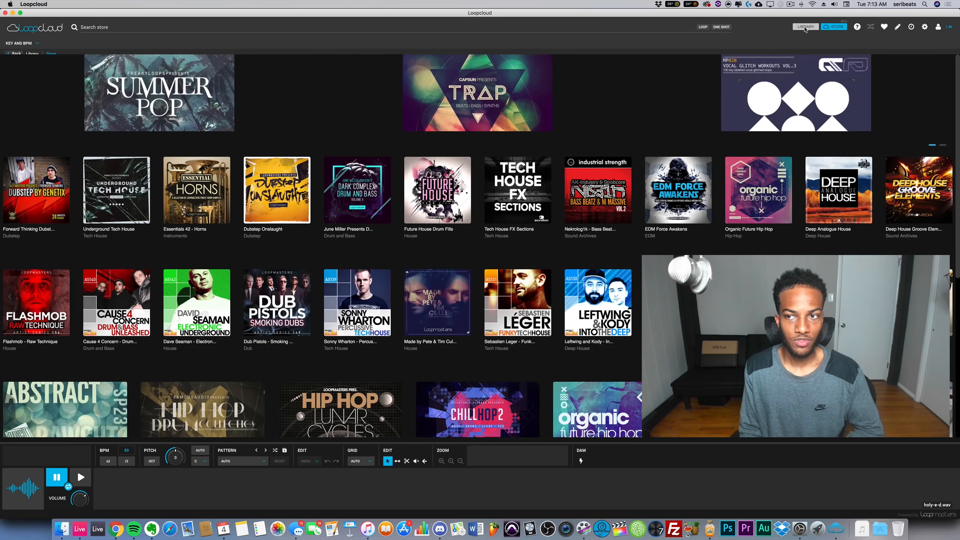
{"action": "left_click", "coordinate": [804, 26]}
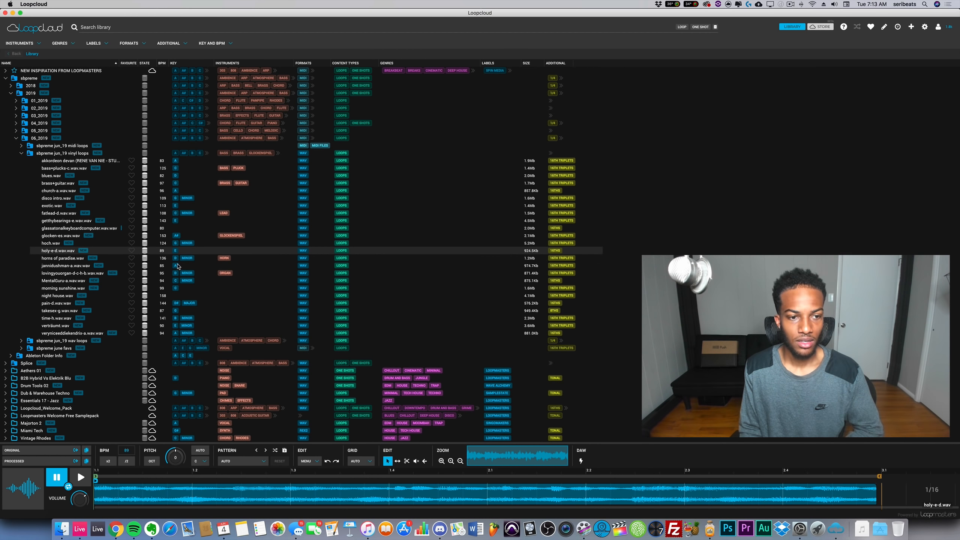
{"action": "mouse_move", "coordinate": [230, 203]}
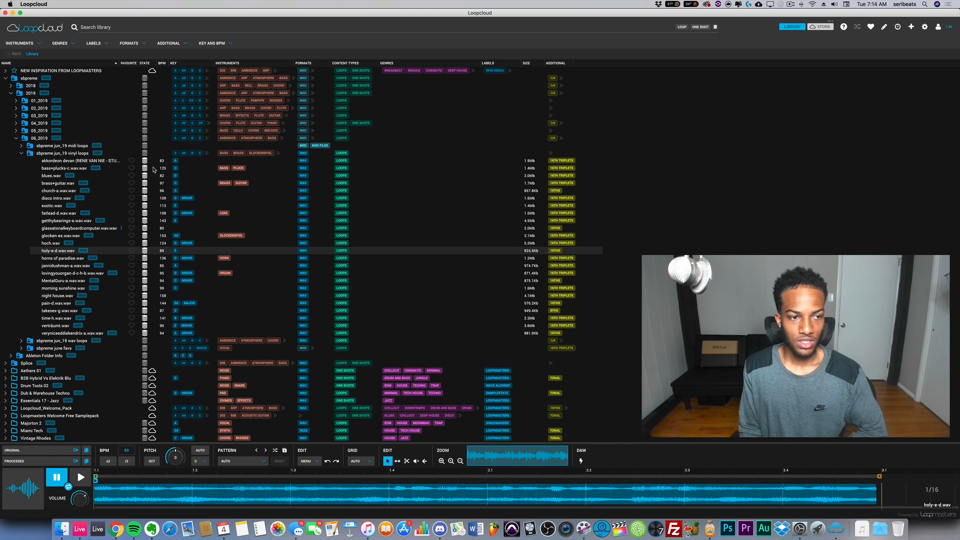
{"action": "mouse_move", "coordinate": [293, 122]}
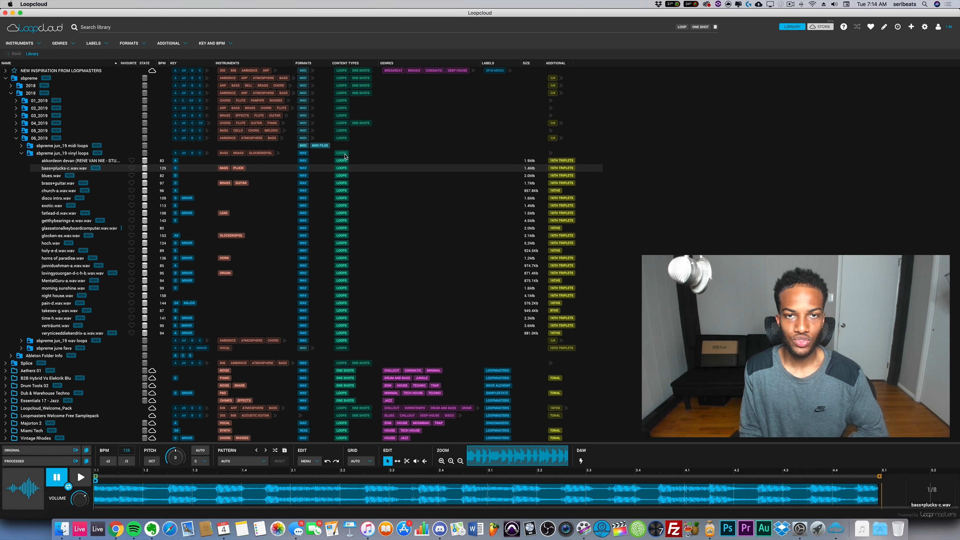
{"action": "mouse_move", "coordinate": [506, 241]}
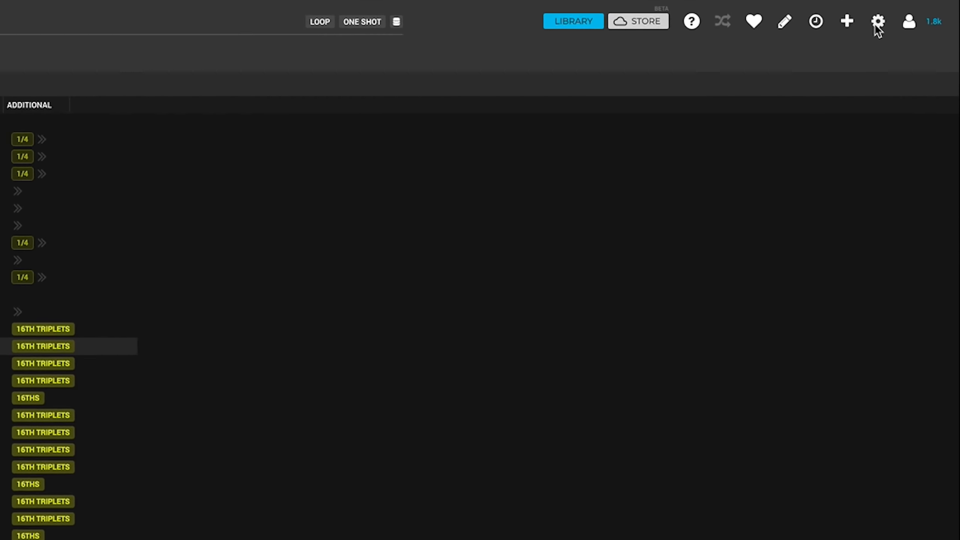
Add the JAZZ genre tag to blues.wav through the tag editor.
{"action": "left_click", "coordinate": [877, 21]}
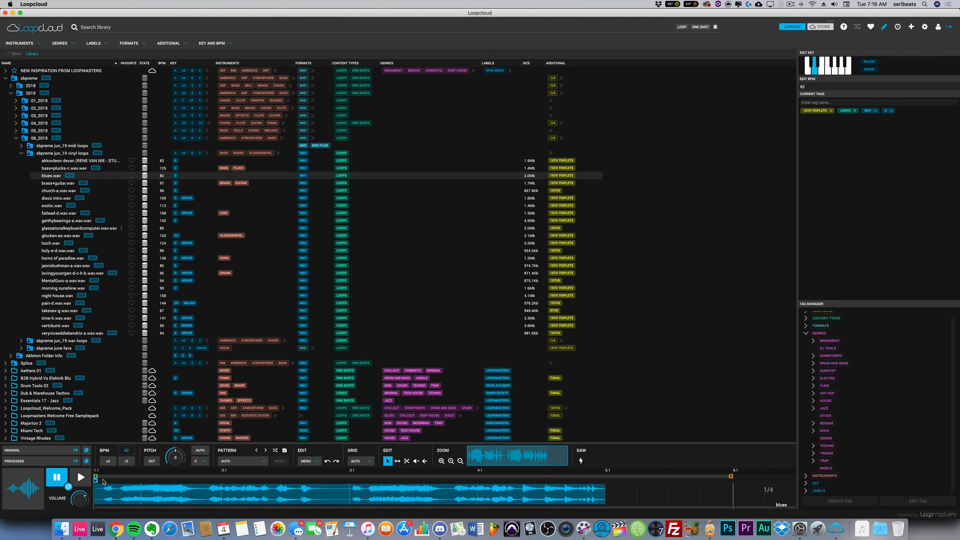
{"action": "left_click", "coordinate": [80, 477]}
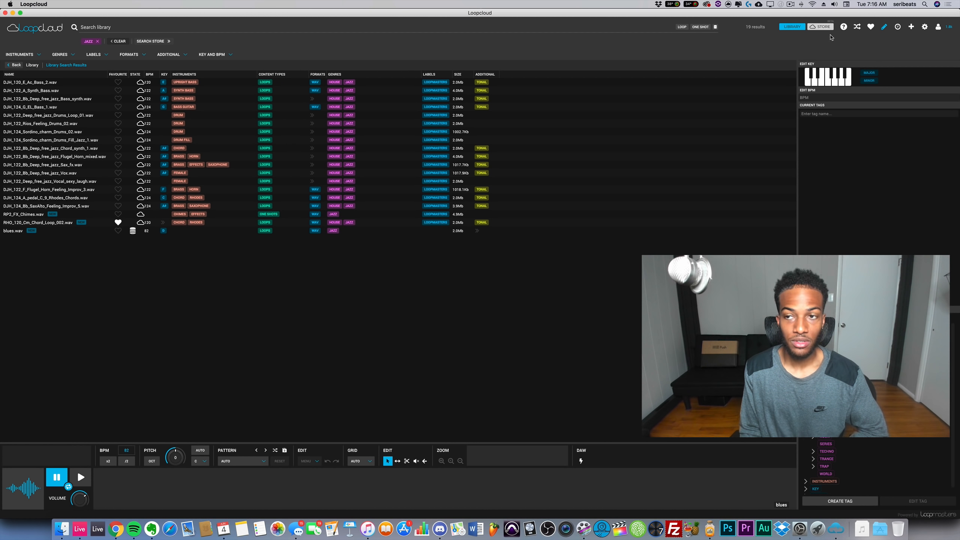
{"action": "mouse_move", "coordinate": [885, 29]}
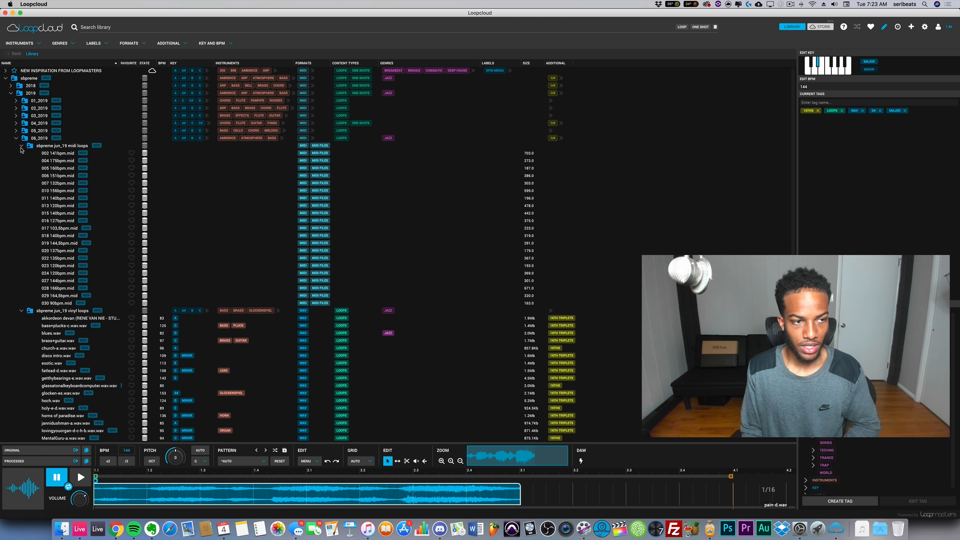
Collapse jun_19 midi loops, expand jun_19 wav loops, and play apologize 157.5bpm.wav.
{"action": "left_click", "coordinate": [21, 145]}
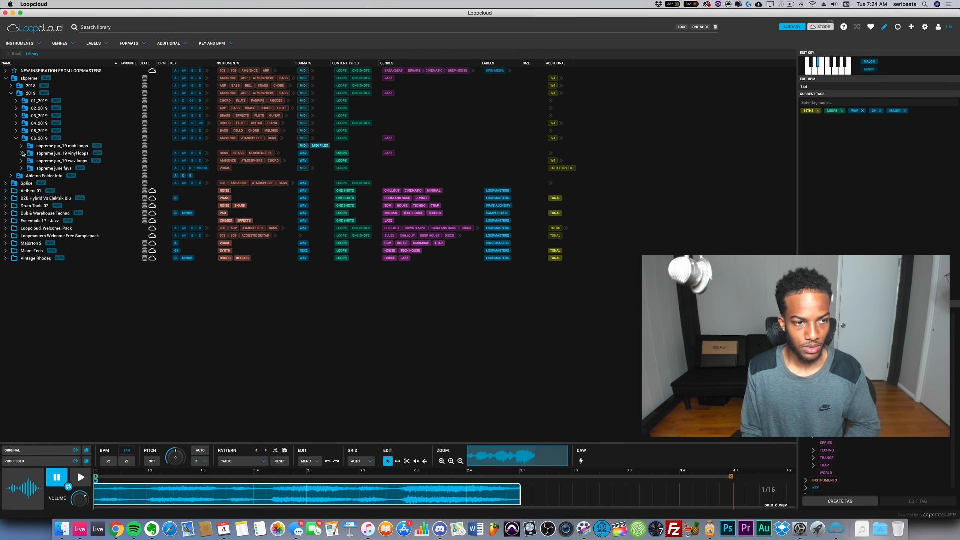
{"action": "left_click", "coordinate": [22, 161]}
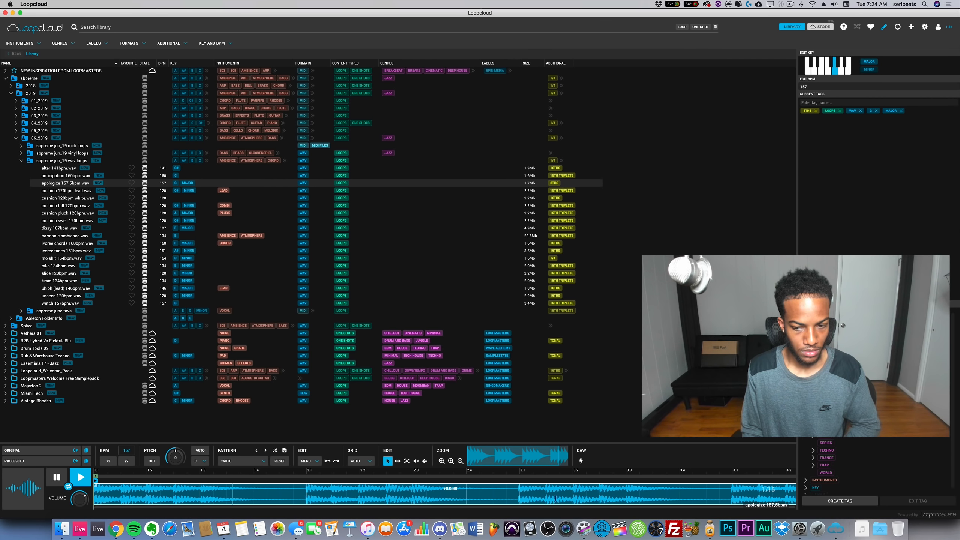
{"action": "left_click", "coordinate": [56, 477]}
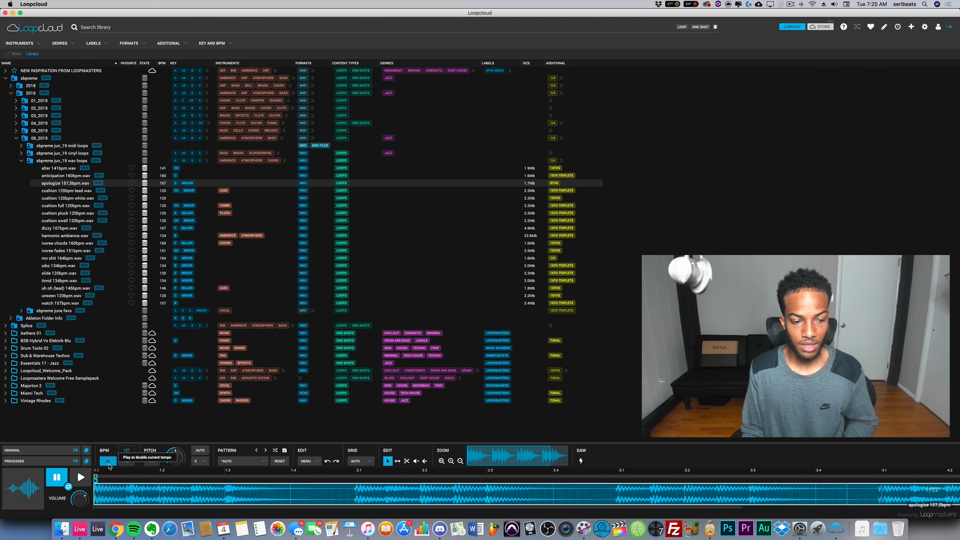
{"action": "left_click", "coordinate": [107, 460]}
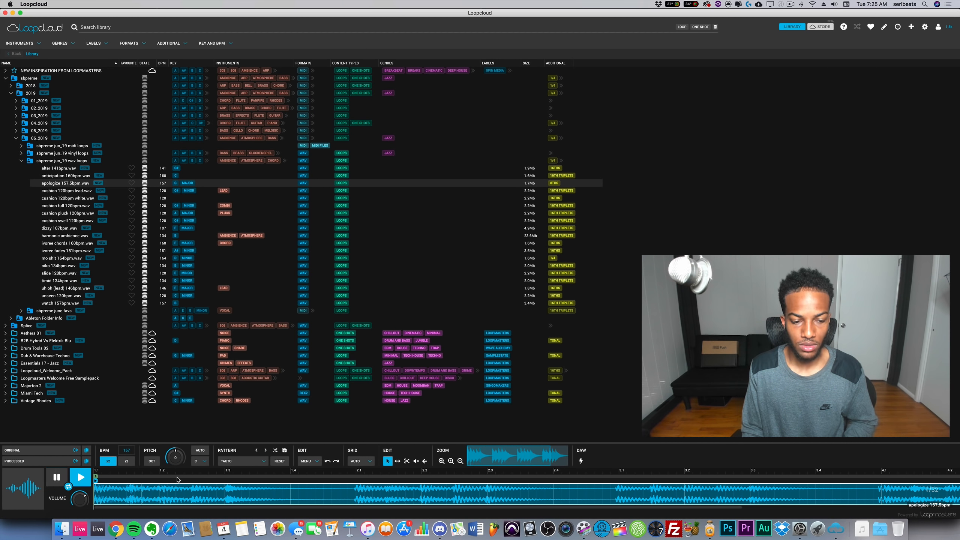
{"action": "left_click", "coordinate": [79, 477]}
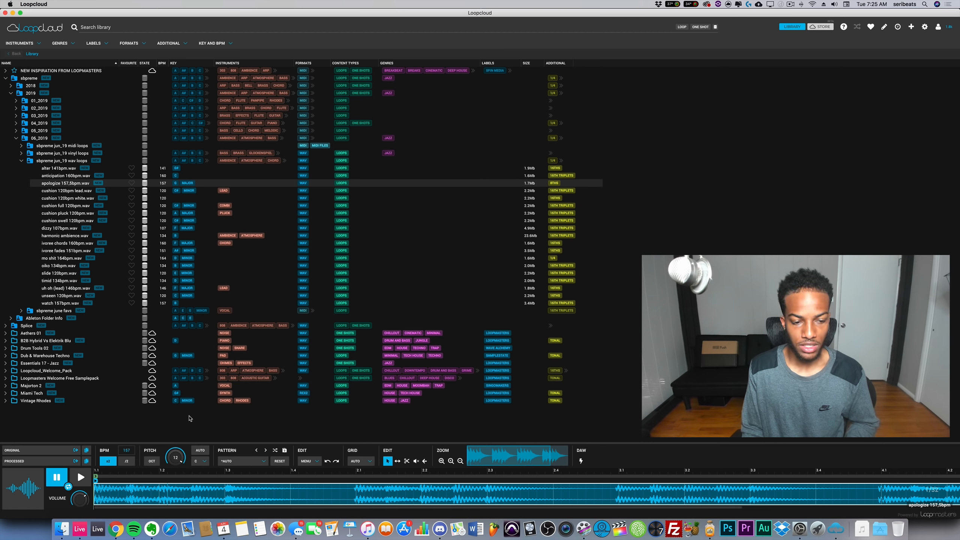
{"action": "left_click", "coordinate": [79, 477]}
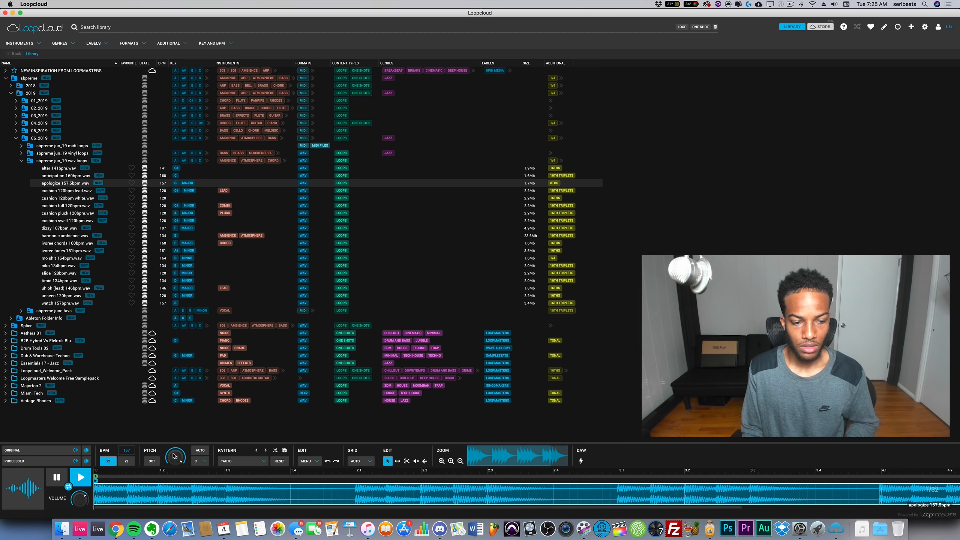
{"action": "left_click", "coordinate": [126, 460]}
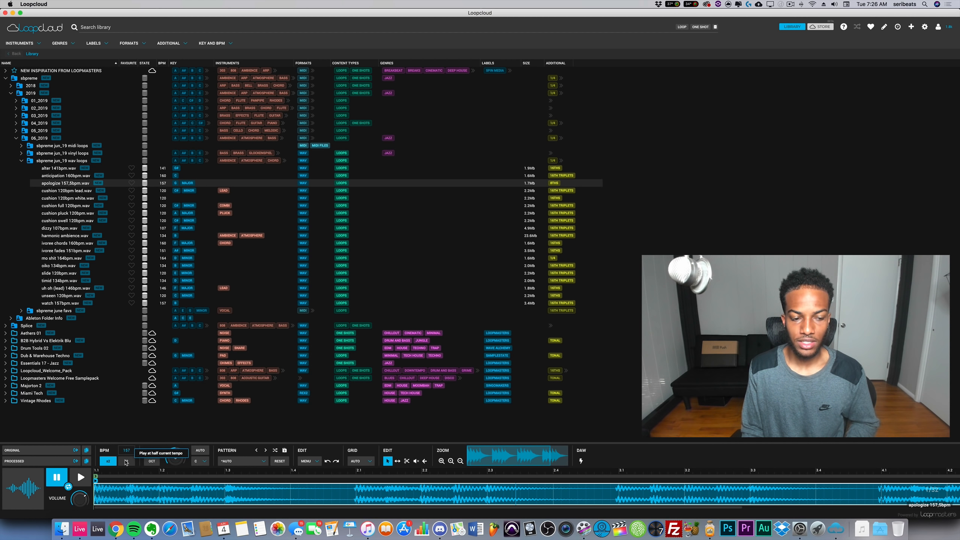
{"action": "left_click", "coordinate": [125, 460]}
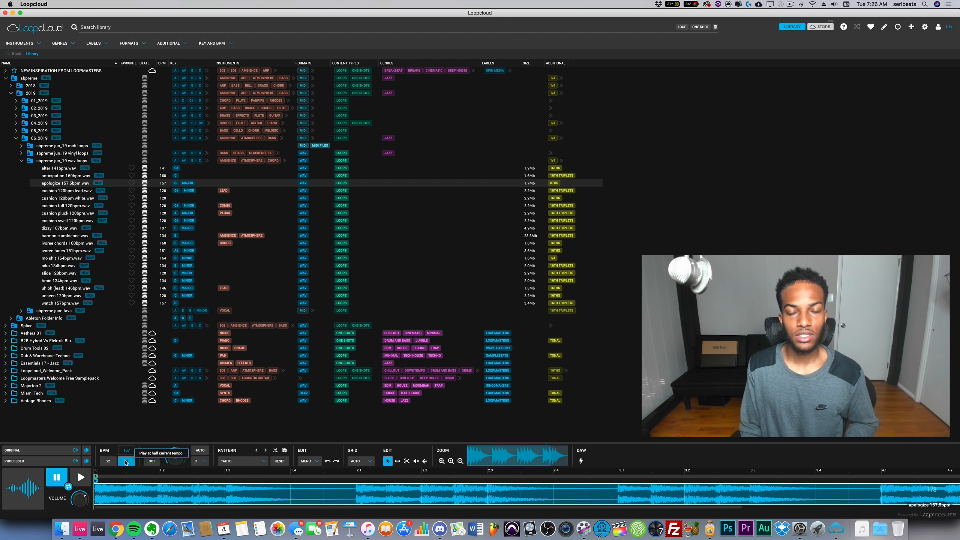
Halve the apologize loop's tempo, try key A, then set the target key to G.
{"action": "left_click", "coordinate": [80, 477]}
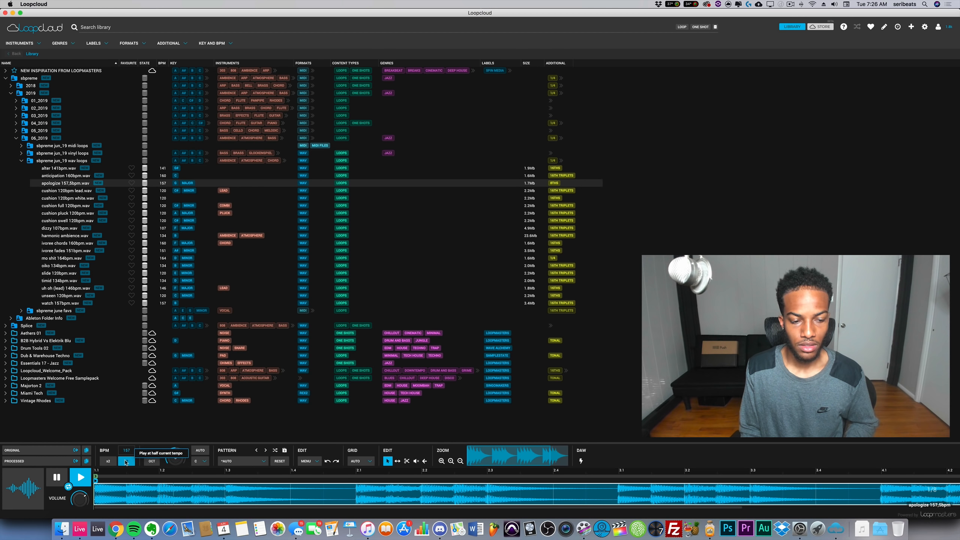
{"action": "left_click", "coordinate": [126, 460]}
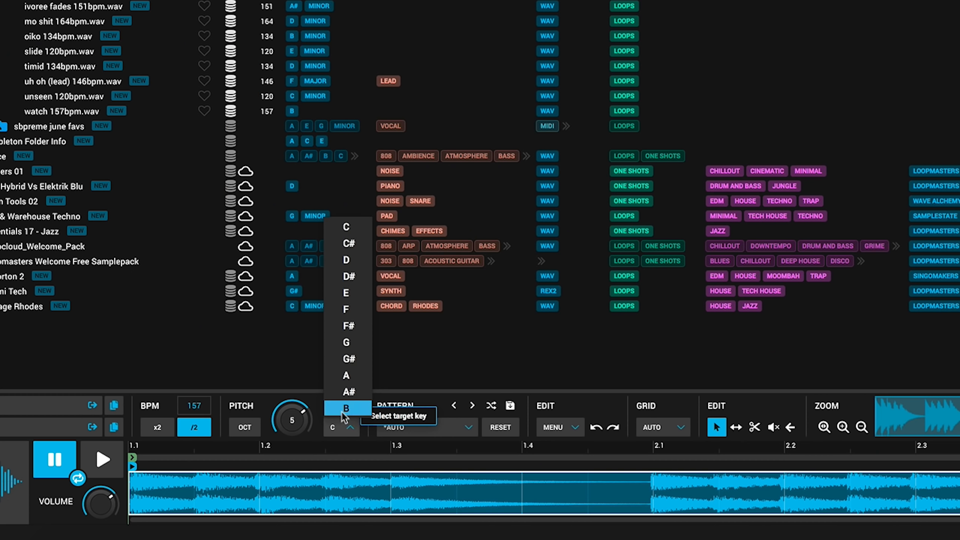
{"action": "mouse_move", "coordinate": [347, 376]}
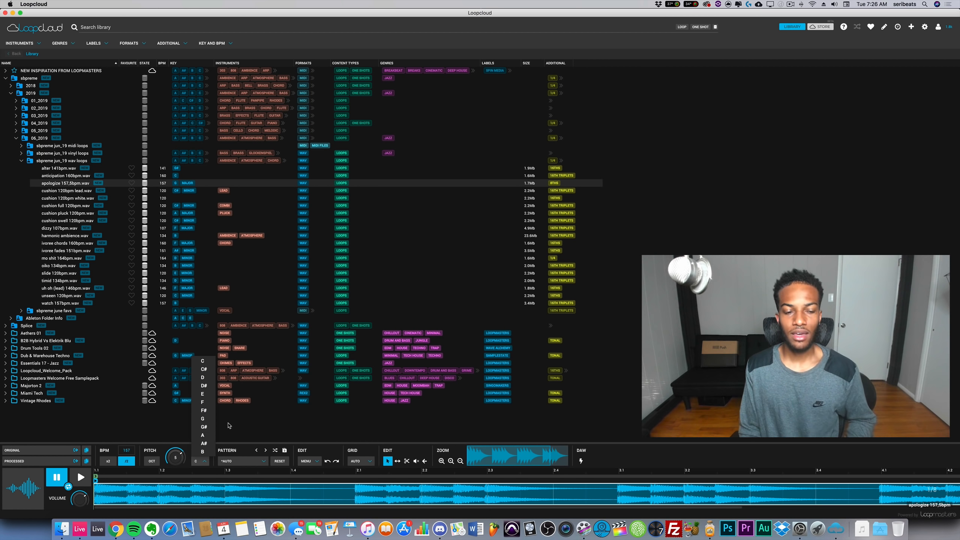
{"action": "mouse_move", "coordinate": [204, 403]}
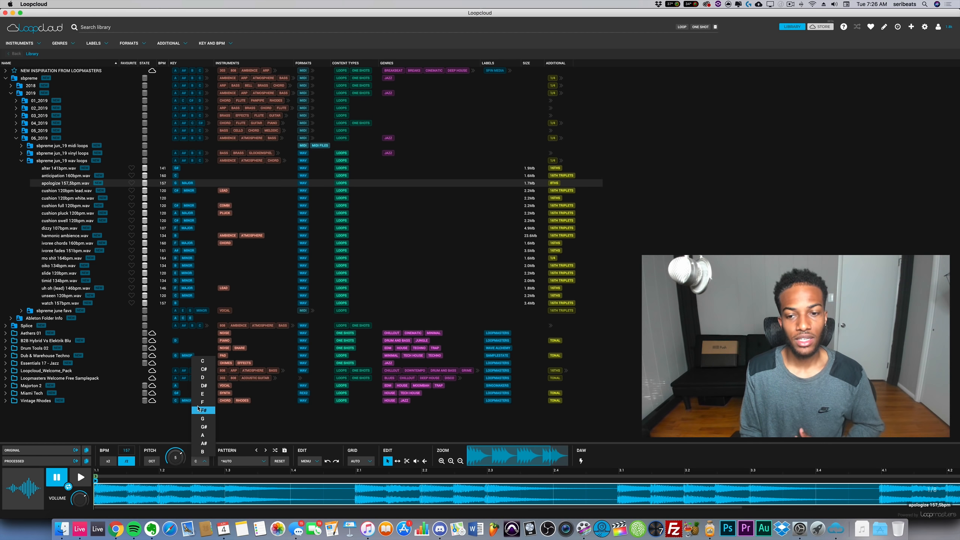
{"action": "mouse_move", "coordinate": [203, 426]}
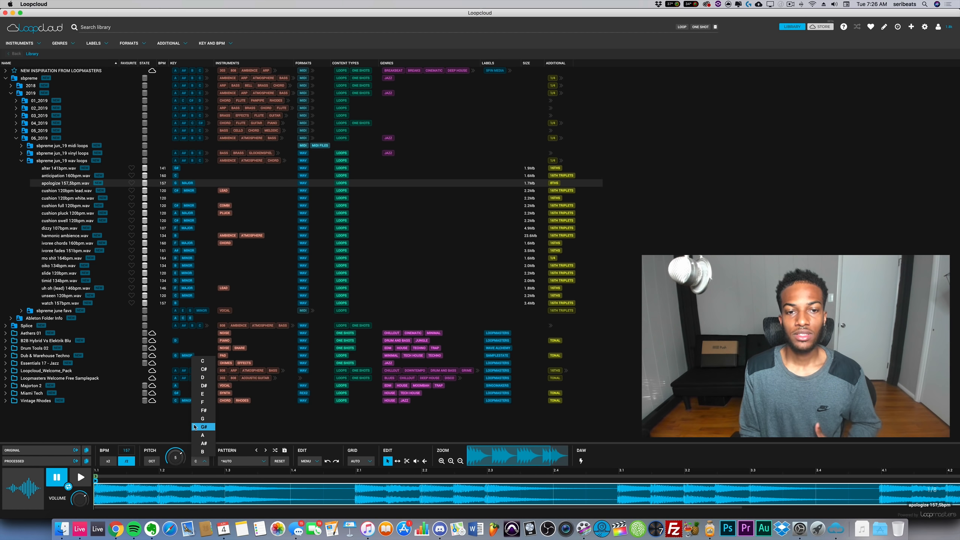
{"action": "mouse_move", "coordinate": [203, 377]}
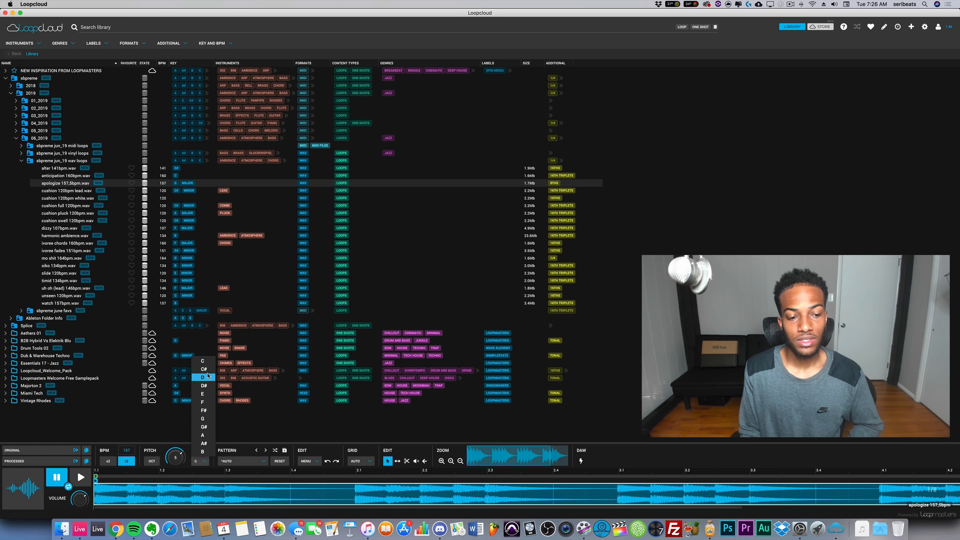
{"action": "left_click", "coordinate": [199, 461]}
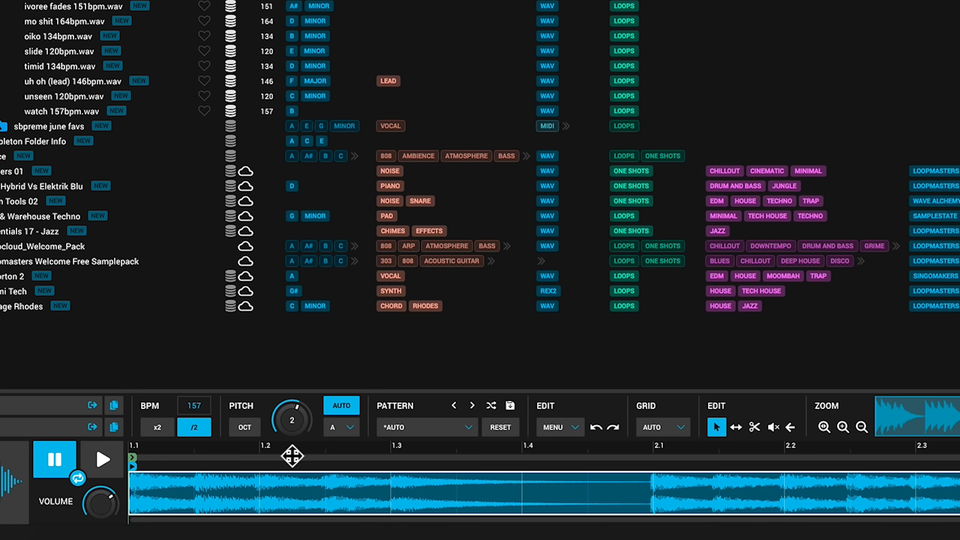
{"action": "left_click", "coordinate": [341, 427]}
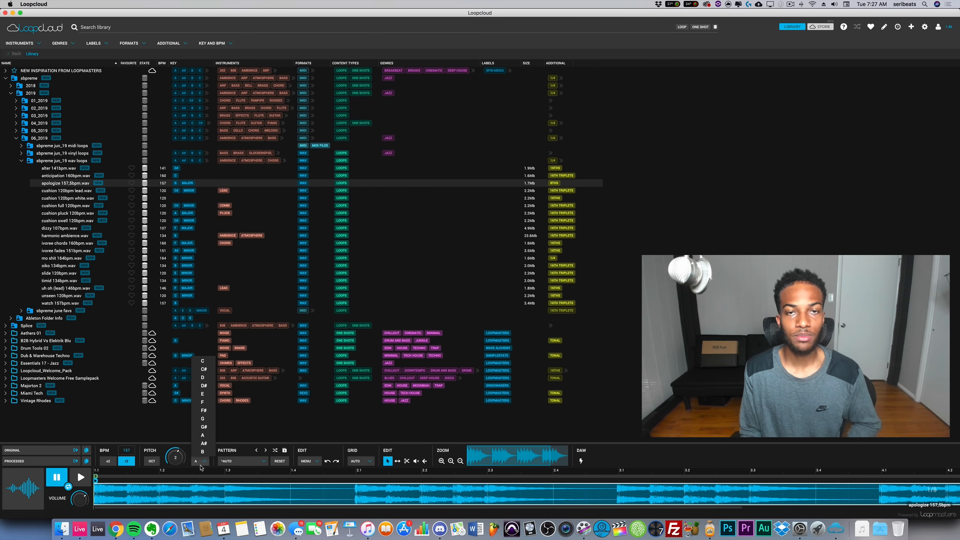
{"action": "left_click", "coordinate": [202, 427]}
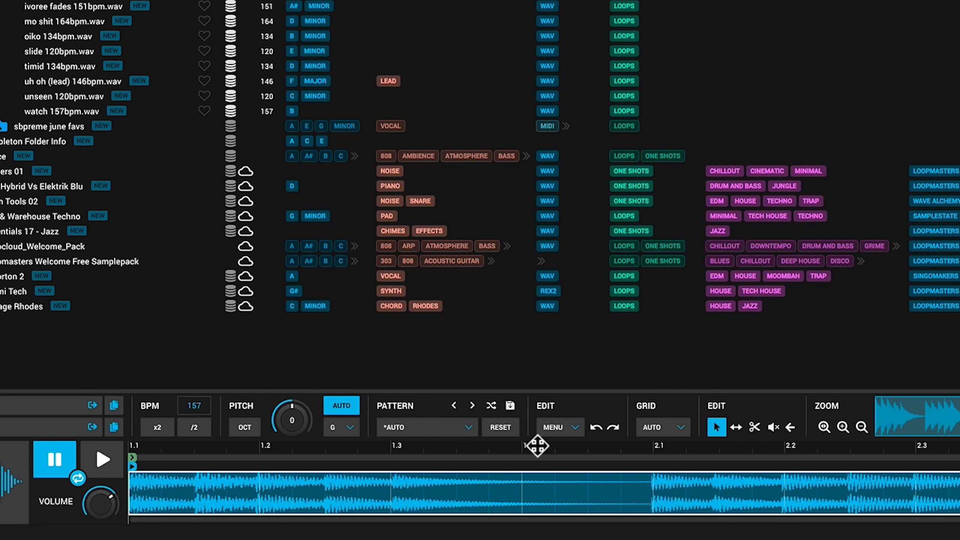
{"action": "mouse_move", "coordinate": [418, 427]}
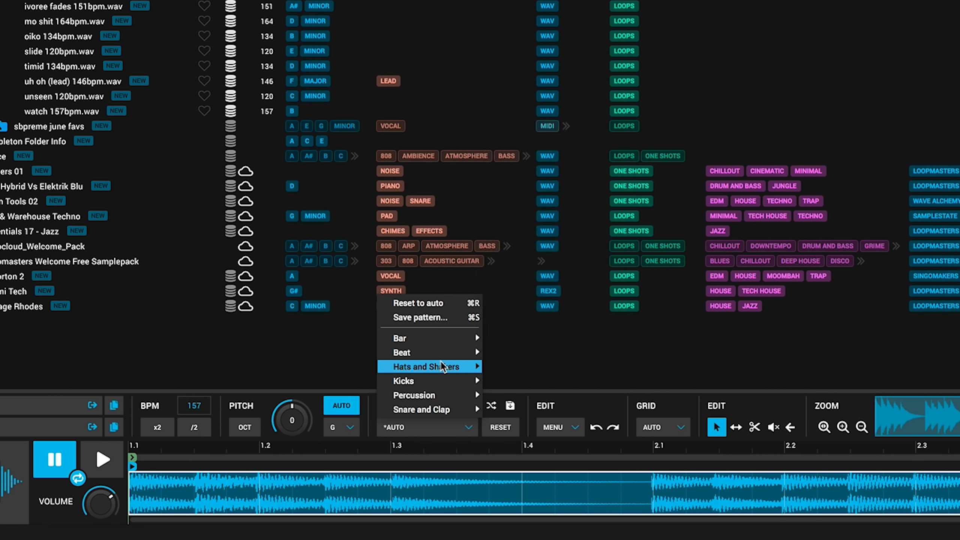
{"action": "mouse_move", "coordinate": [428, 352]}
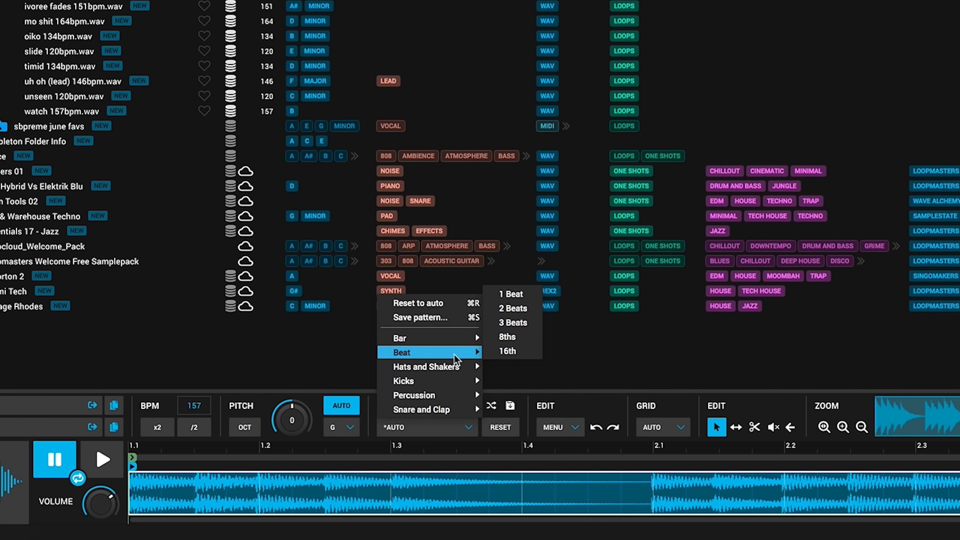
{"action": "mouse_move", "coordinate": [442, 358]}
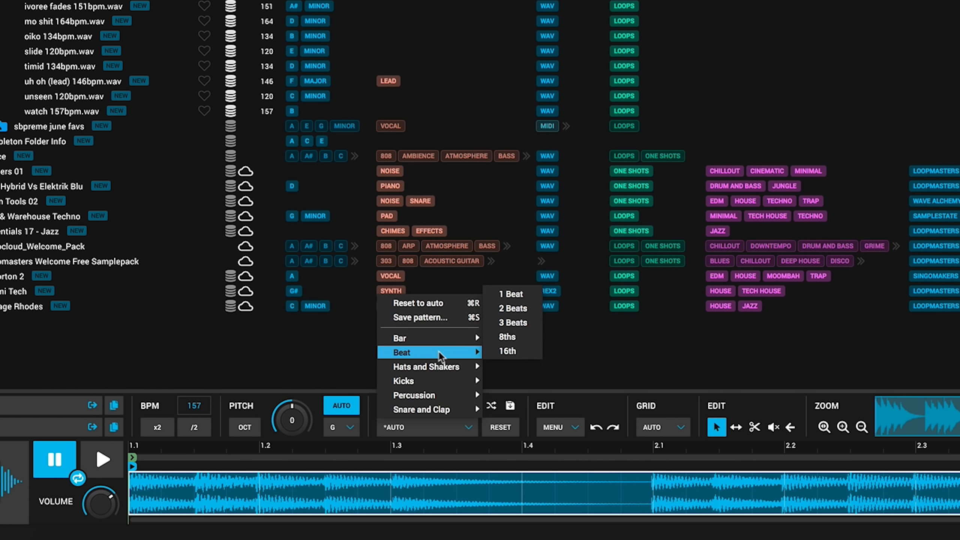
{"action": "mouse_move", "coordinate": [473, 360]}
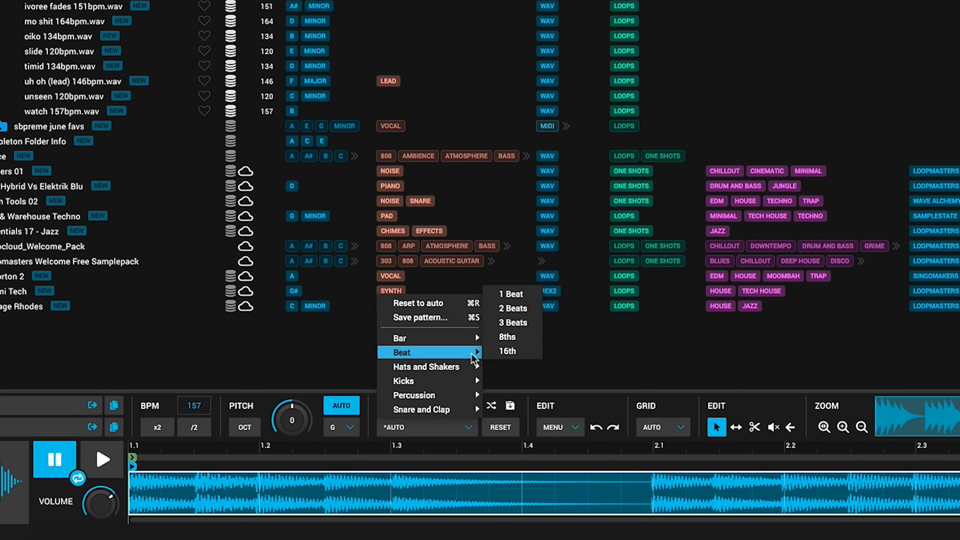
{"action": "mouse_move", "coordinate": [471, 359]}
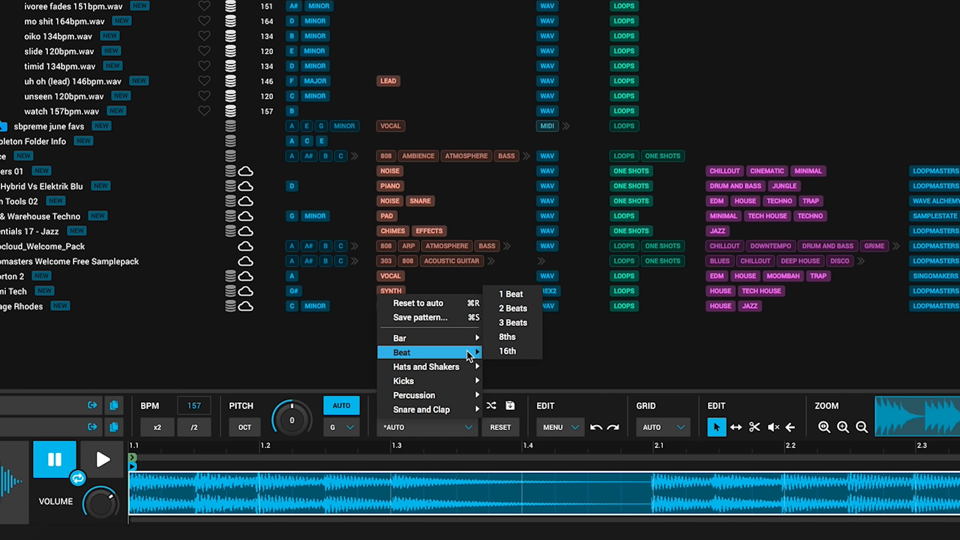
{"action": "mouse_move", "coordinate": [511, 322]}
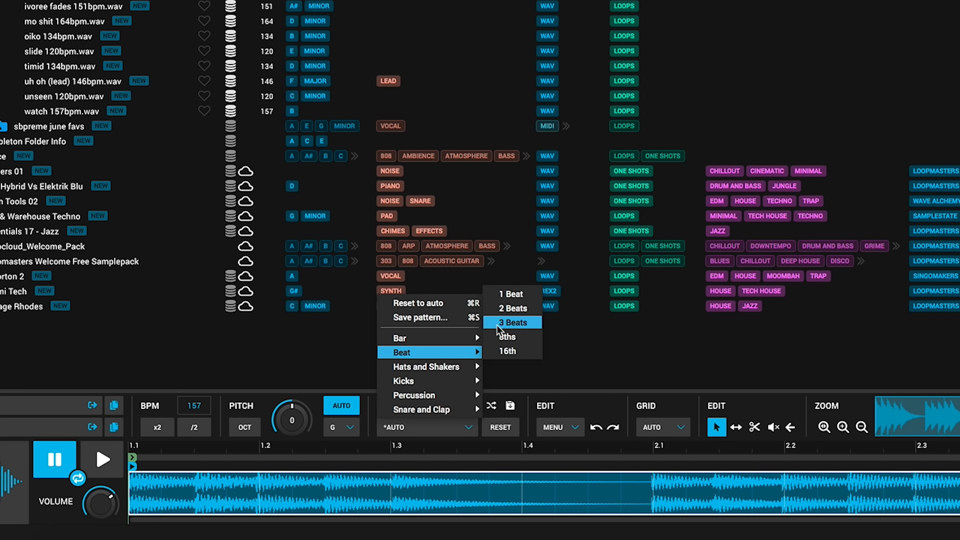
Apply the 3 Beats pattern preset to the apologize loop.
{"action": "left_click", "coordinate": [512, 322]}
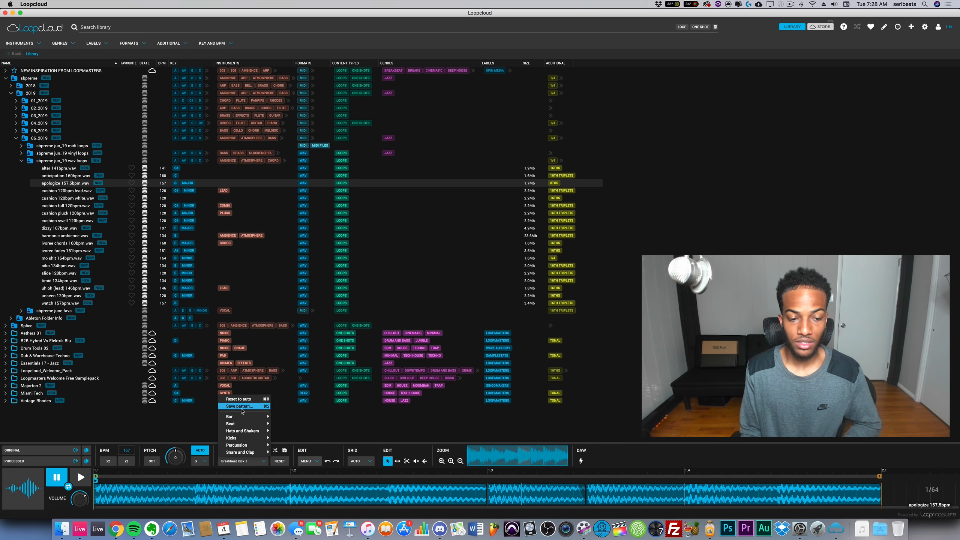
{"action": "left_click", "coordinate": [237, 445]}
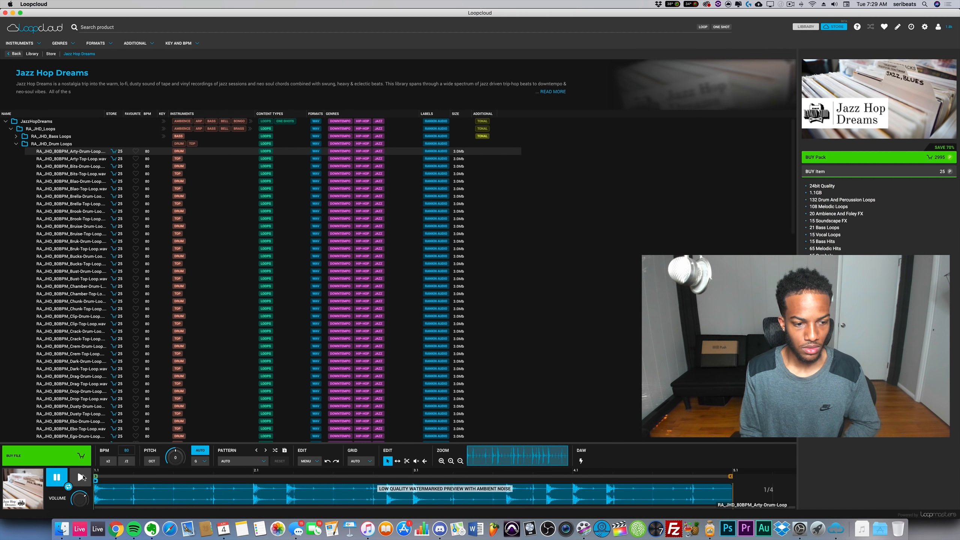
Preview the Fuse drum loop, apply Breakbeat Kick 1, buy it, then switch to Ableton.
{"action": "left_click", "coordinate": [56, 477]}
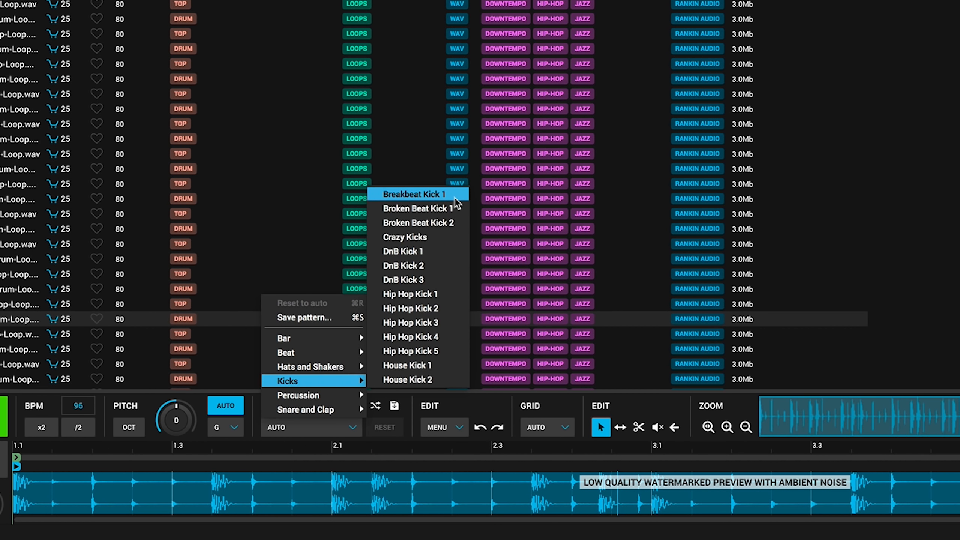
{"action": "left_click", "coordinate": [412, 194]}
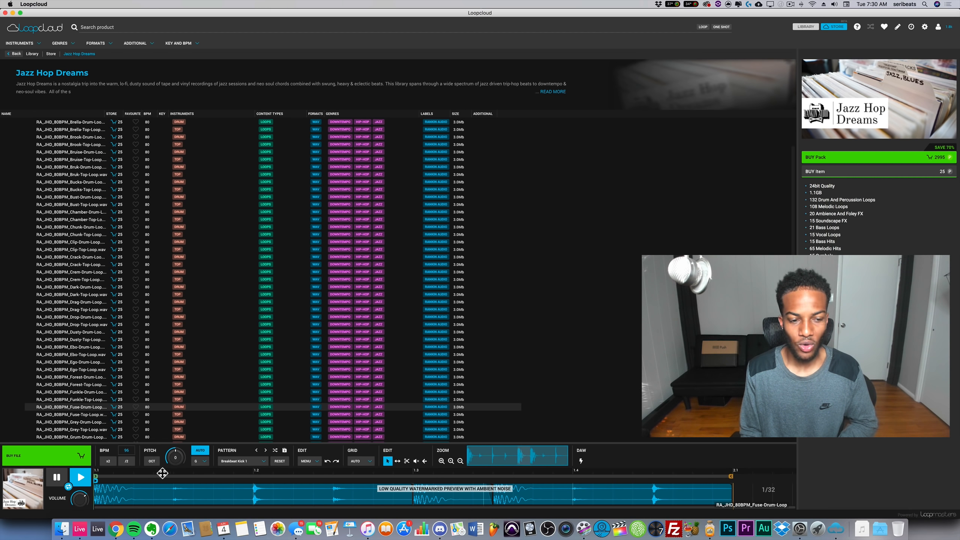
{"action": "left_click", "coordinate": [79, 477]}
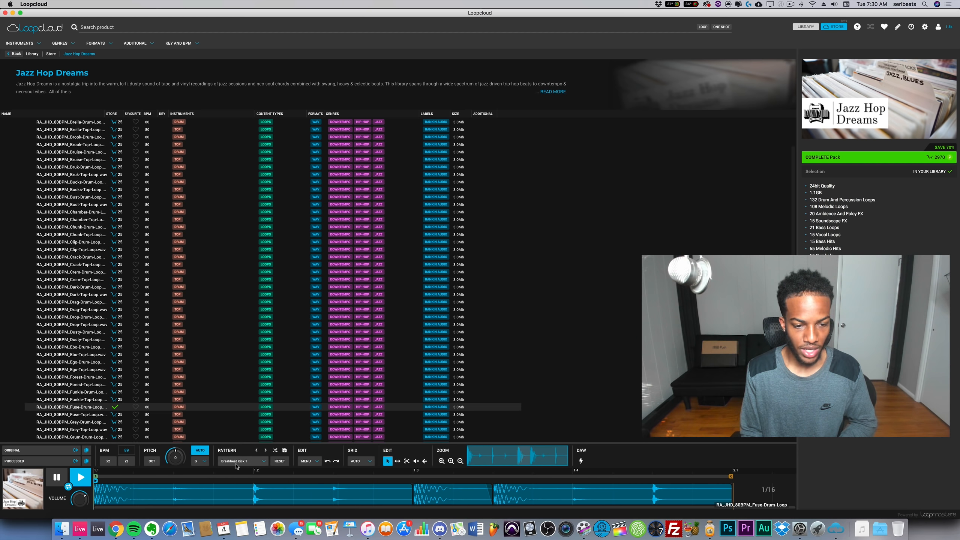
{"action": "left_click", "coordinate": [79, 477]}
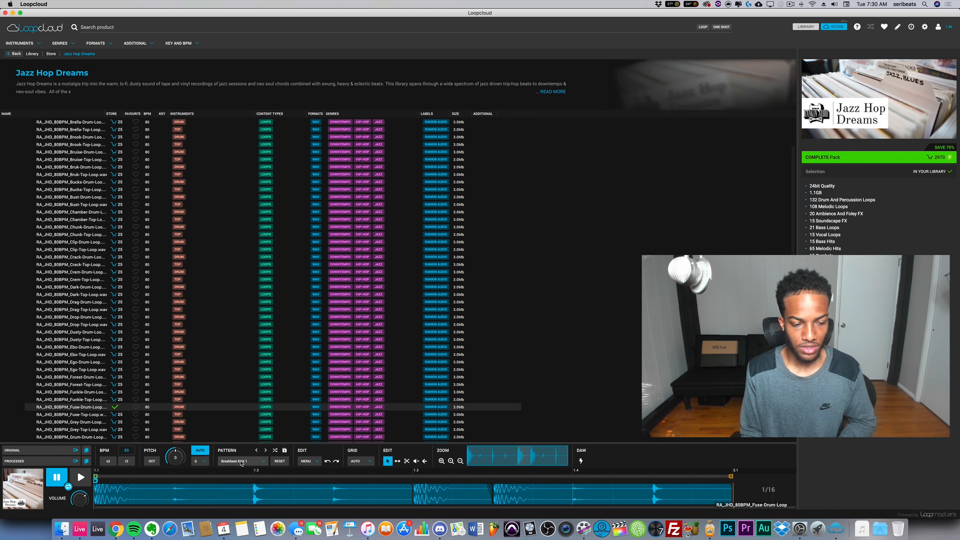
{"action": "mouse_move", "coordinate": [79, 529]}
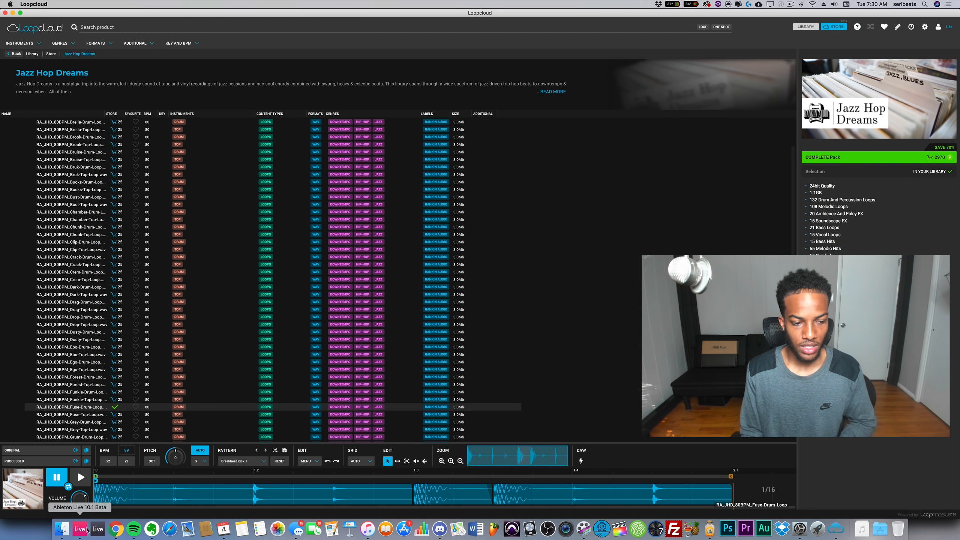
{"action": "left_click", "coordinate": [78, 528]}
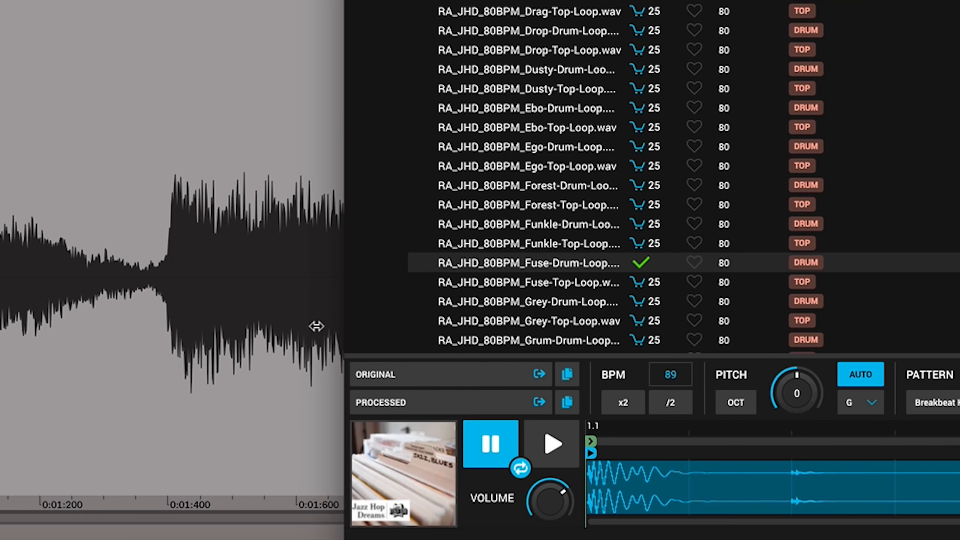
{"action": "mouse_move", "coordinate": [474, 403]}
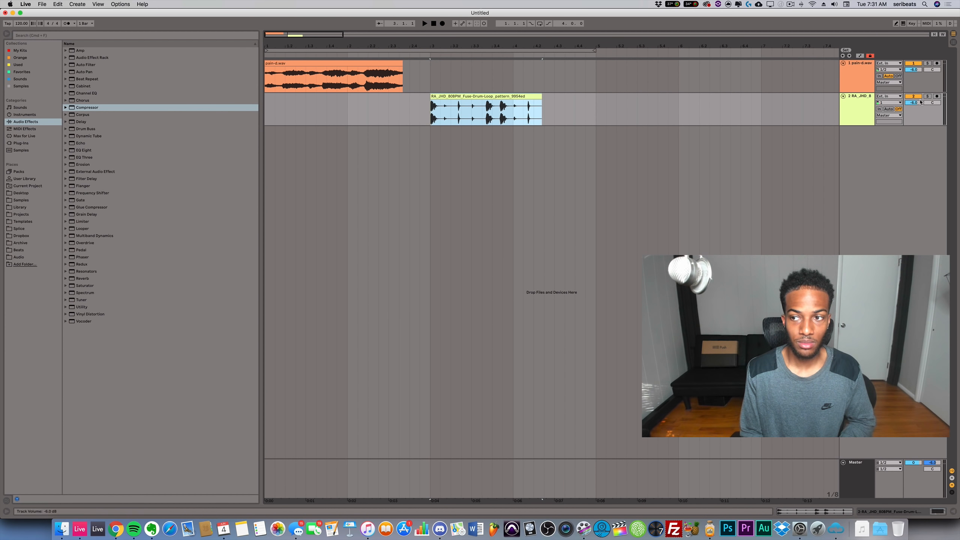
Place the processed Fuse drum loop clip on Ableton's second audio track.
{"action": "left_click", "coordinate": [485, 96]}
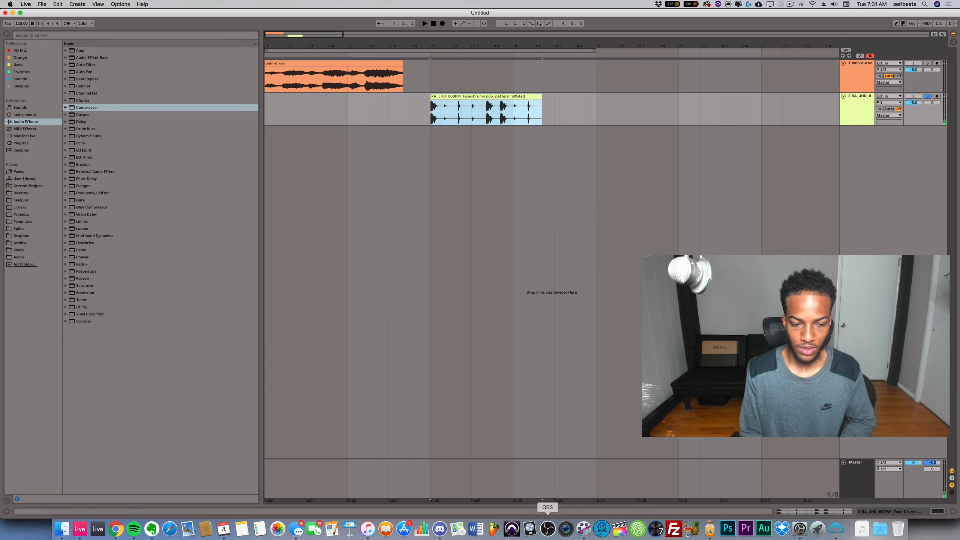
{"action": "mouse_move", "coordinate": [822, 528]}
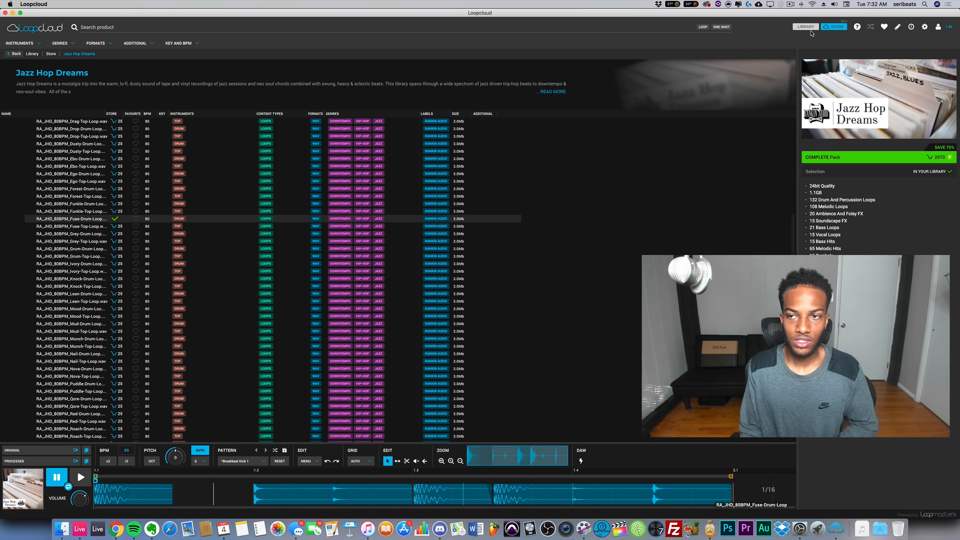
Return to the library, choose a grid snap resolution, and select the Slide tool.
{"action": "left_click", "coordinate": [805, 26]}
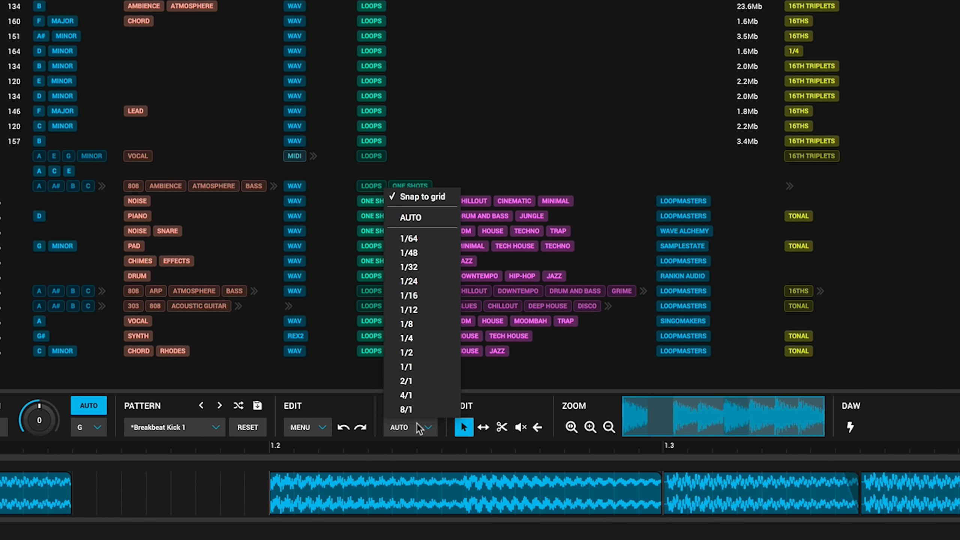
{"action": "left_click", "coordinate": [408, 238]}
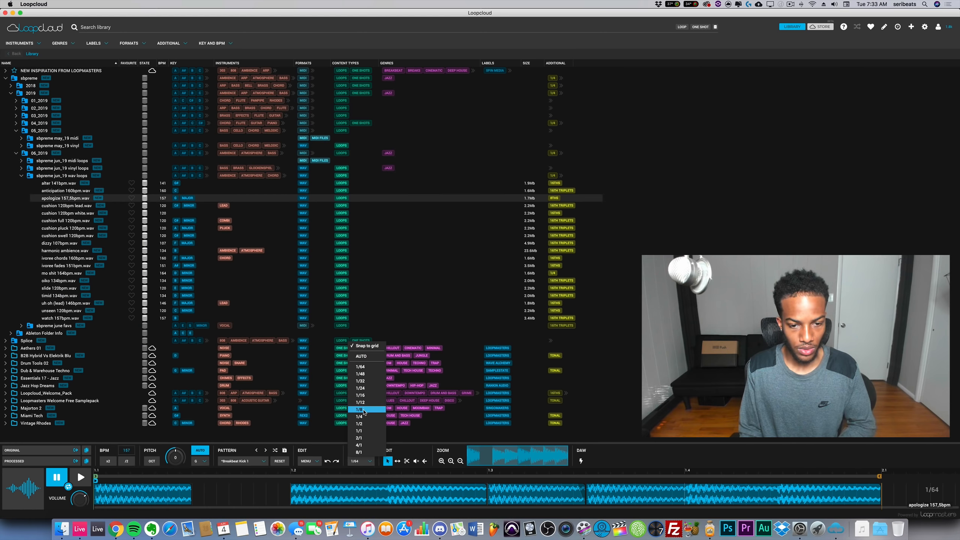
{"action": "left_click", "coordinate": [358, 409]}
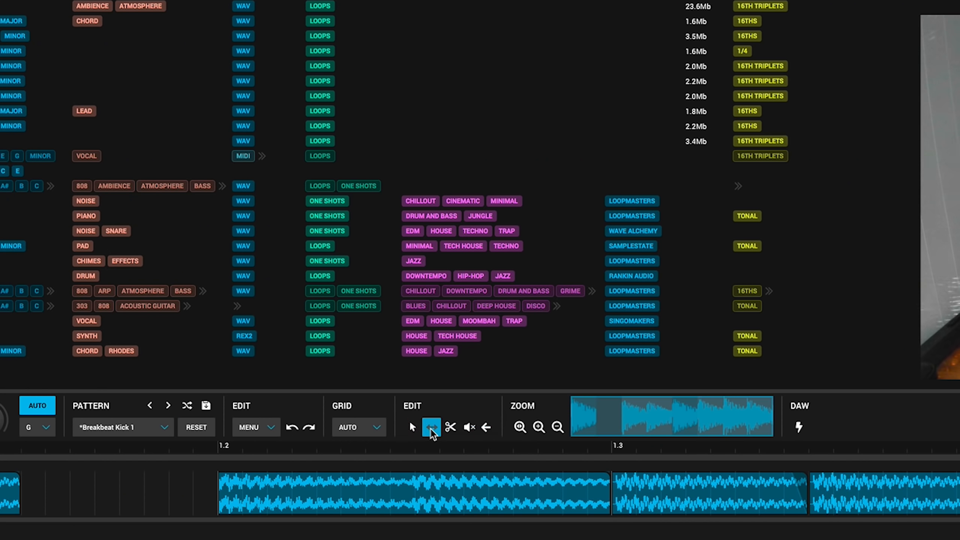
{"action": "left_click", "coordinate": [431, 427]}
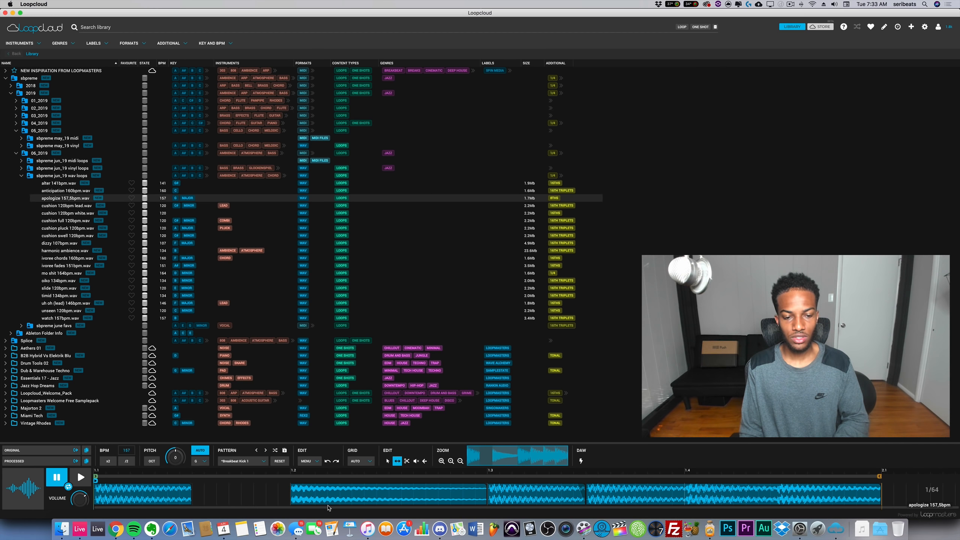
{"action": "mouse_move", "coordinate": [145, 495]}
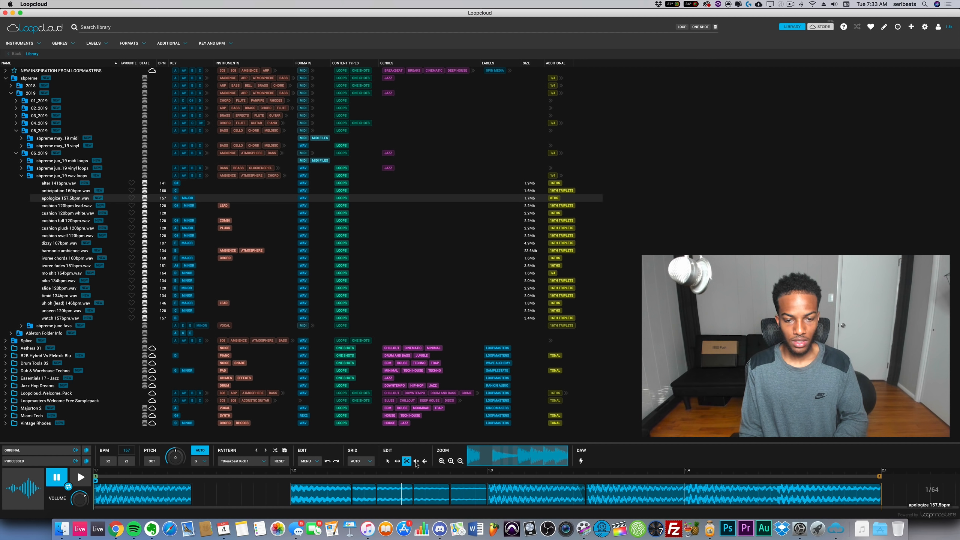
Mute and reverse slices of the apologize loop, then select one slice.
{"action": "left_click", "coordinate": [416, 461]}
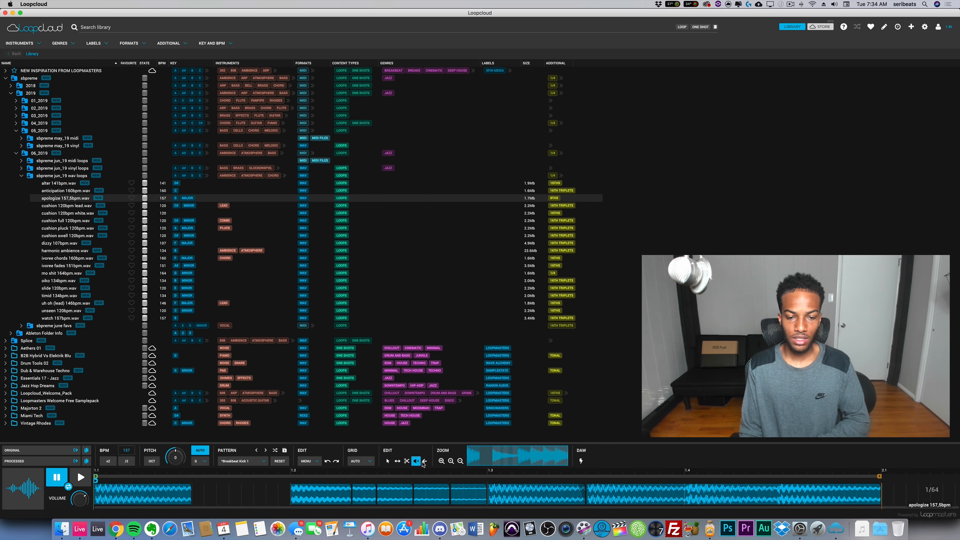
{"action": "mouse_move", "coordinate": [423, 461]}
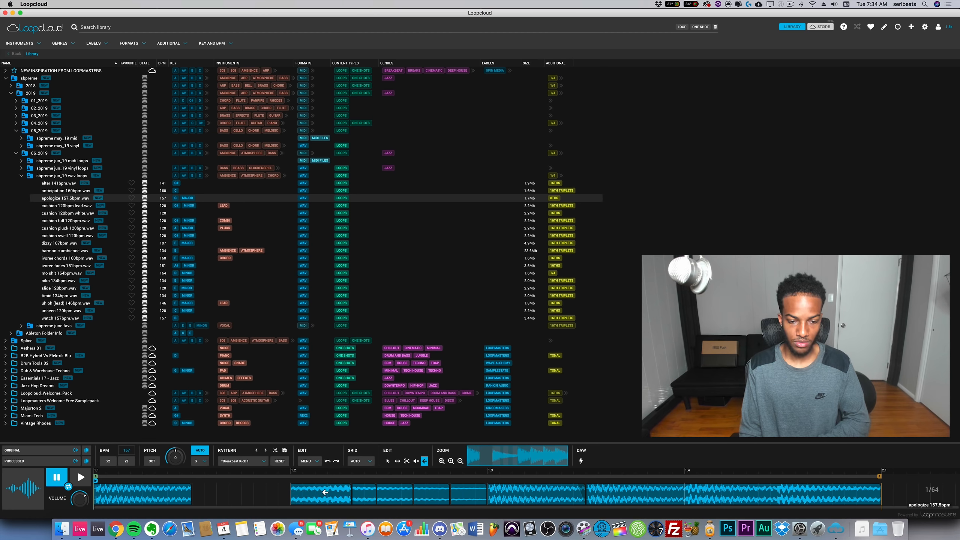
{"action": "left_click", "coordinate": [80, 477]}
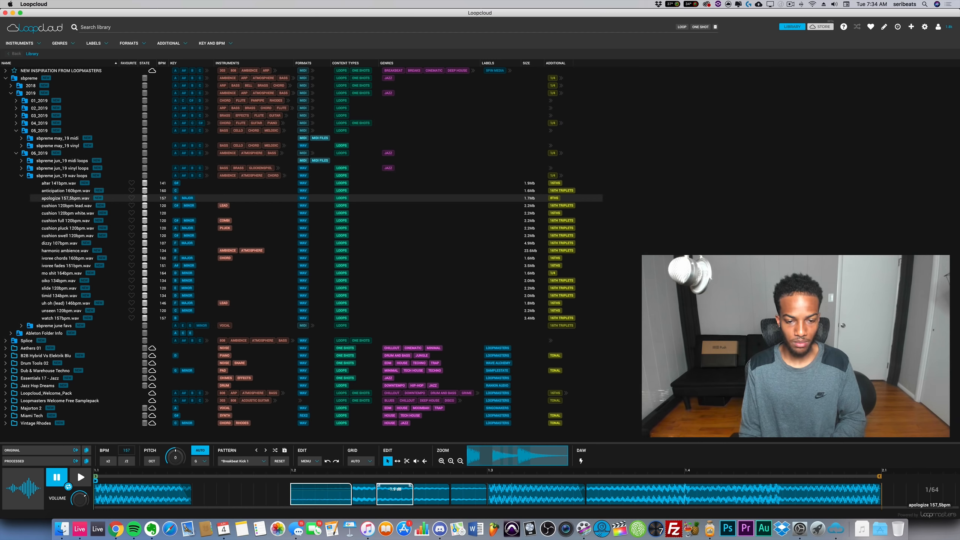
{"action": "left_click", "coordinate": [80, 477]}
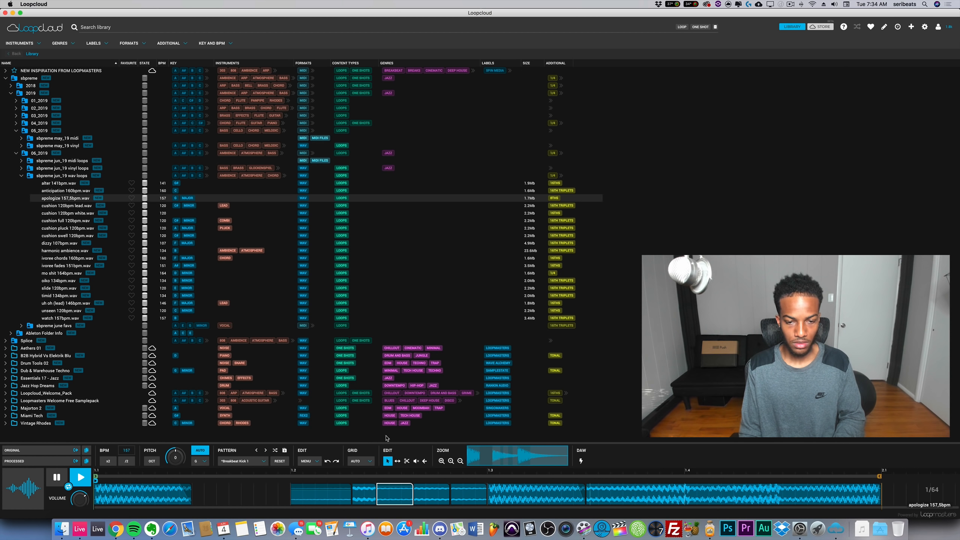
{"action": "left_click", "coordinate": [80, 477]}
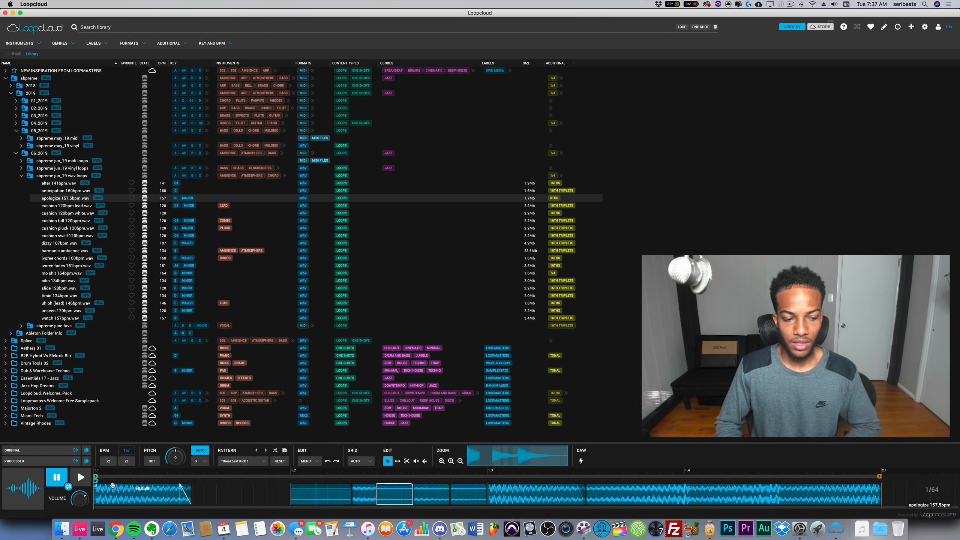
Bring Ableton Live to the front from the Dock.
{"action": "left_click", "coordinate": [79, 527]}
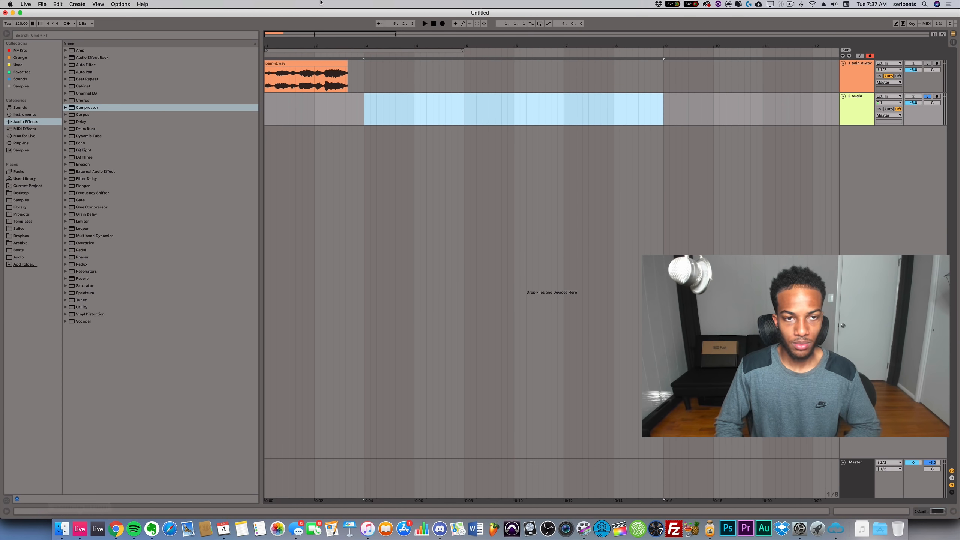
{"action": "mouse_move", "coordinate": [746, 528]}
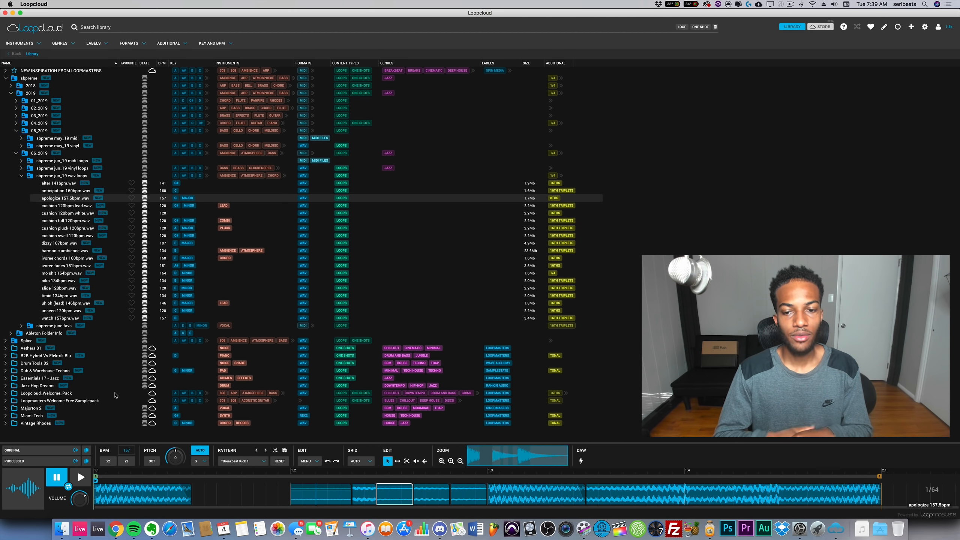
{"action": "mouse_move", "coordinate": [264, 426]}
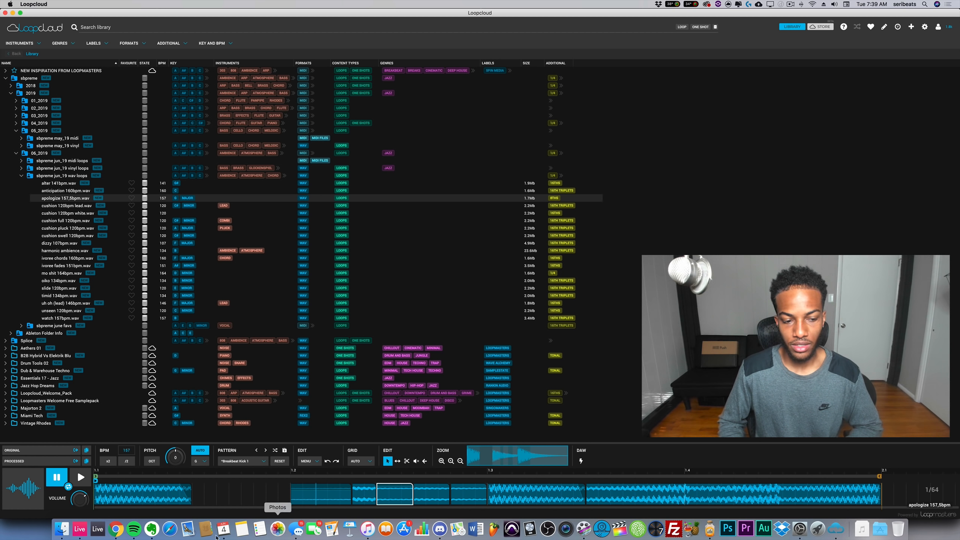
Return to Ableton Live's arrangement with its two empty audio tracks.
{"action": "left_click", "coordinate": [79, 528]}
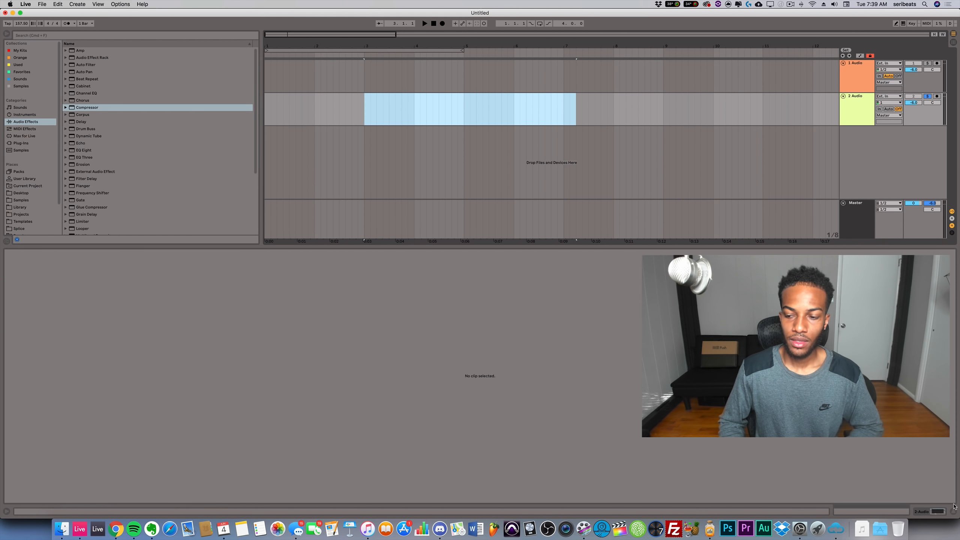
Load the Loopcloud plug-in from the Other plug-ins folder and bring up its library window.
{"action": "left_click", "coordinate": [22, 142]}
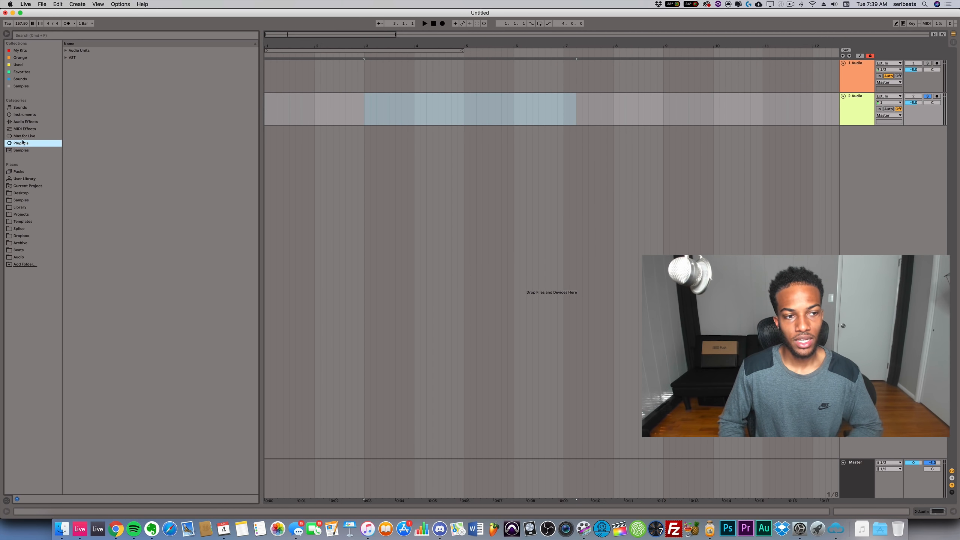
{"action": "left_click", "coordinate": [66, 50]}
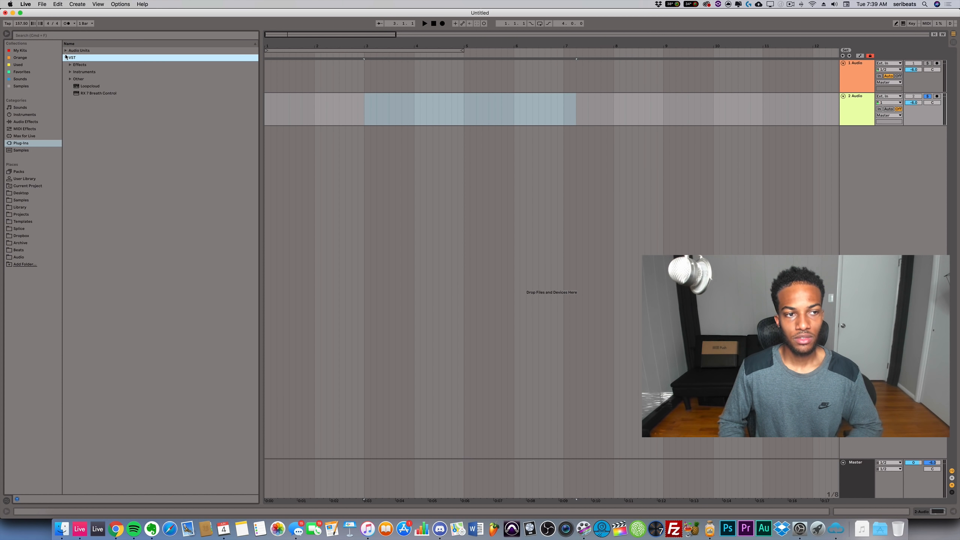
{"action": "left_click", "coordinate": [65, 57]}
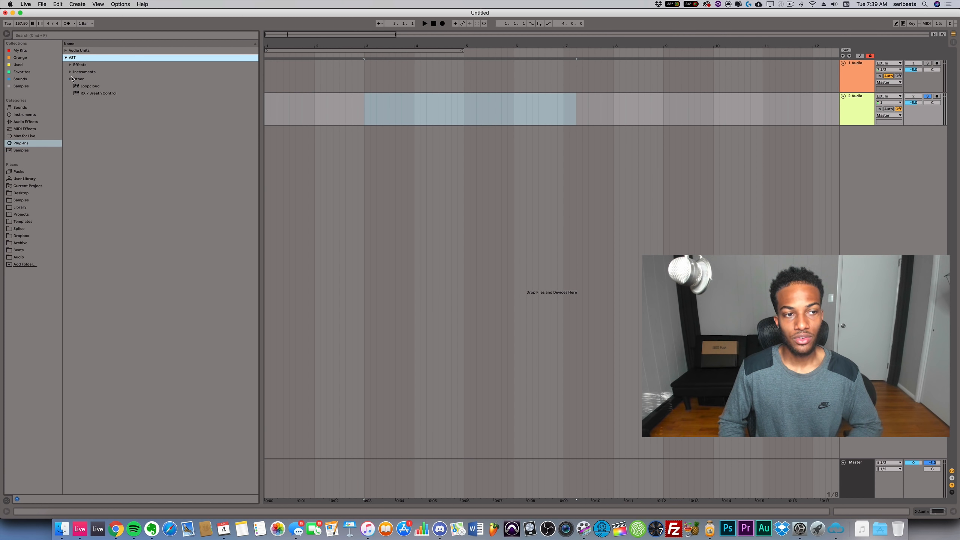
{"action": "left_click", "coordinate": [69, 78]}
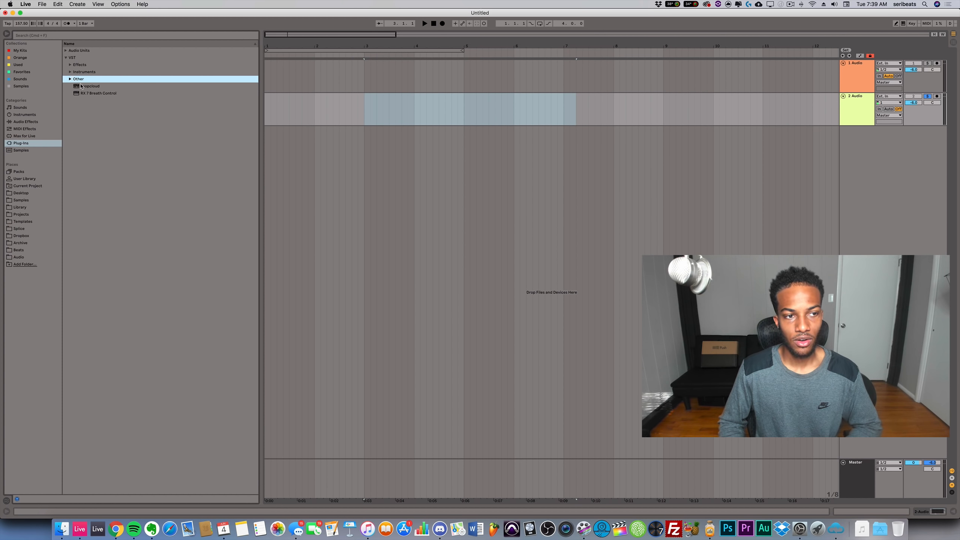
{"action": "double_click", "coordinate": [90, 86]}
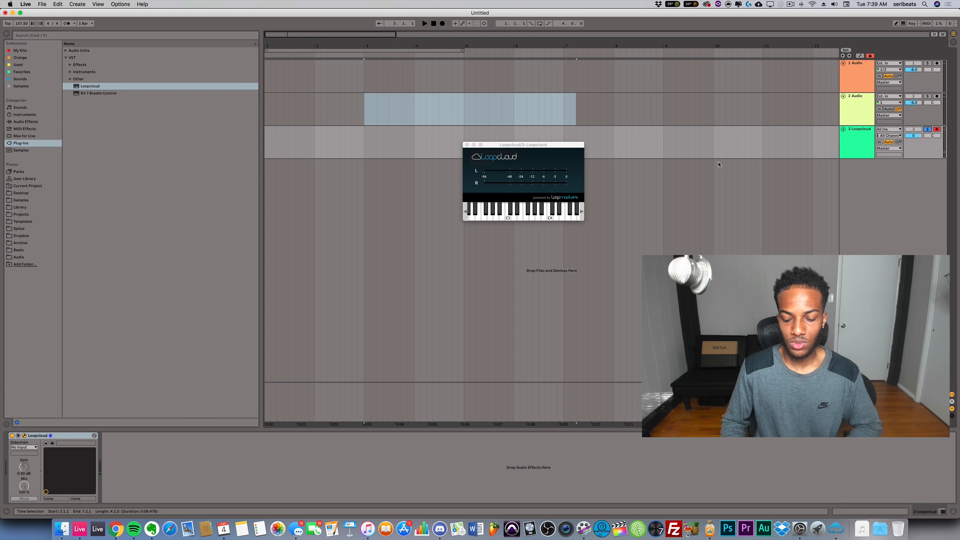
{"action": "left_click", "coordinate": [508, 213]}
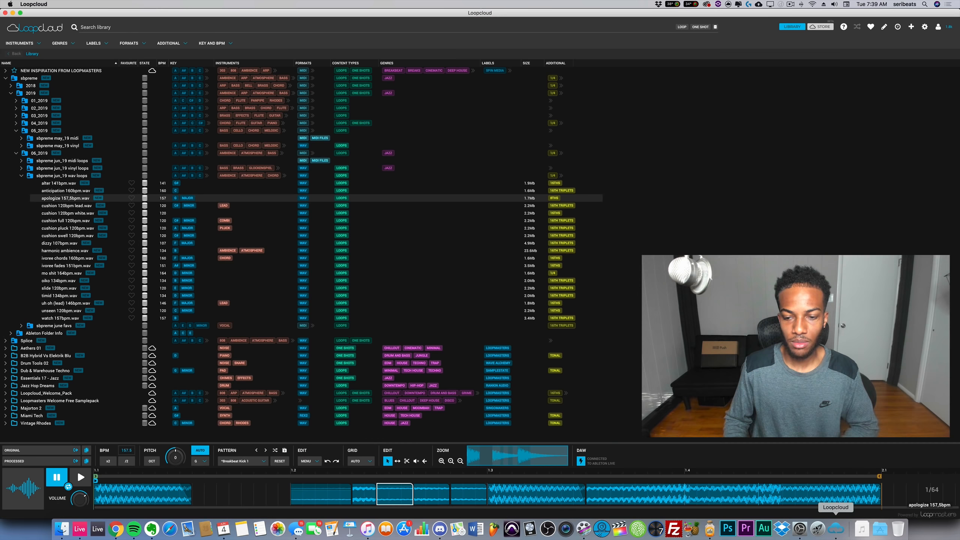
Open the jun_19 vinyl loops folder, preview MentalGuru-a and glocken-es, then load holy-e-d.wav.
{"action": "left_click", "coordinate": [21, 176]}
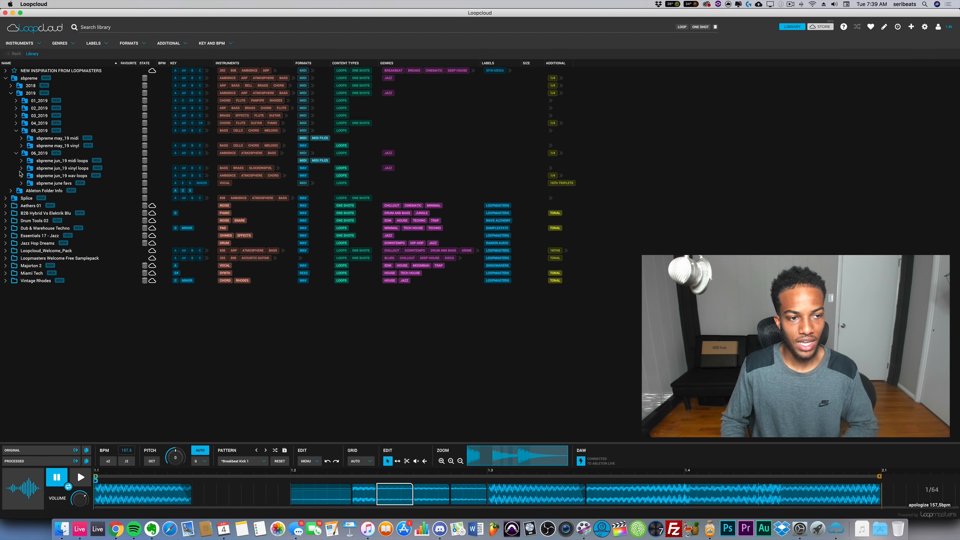
{"action": "left_click", "coordinate": [22, 168]}
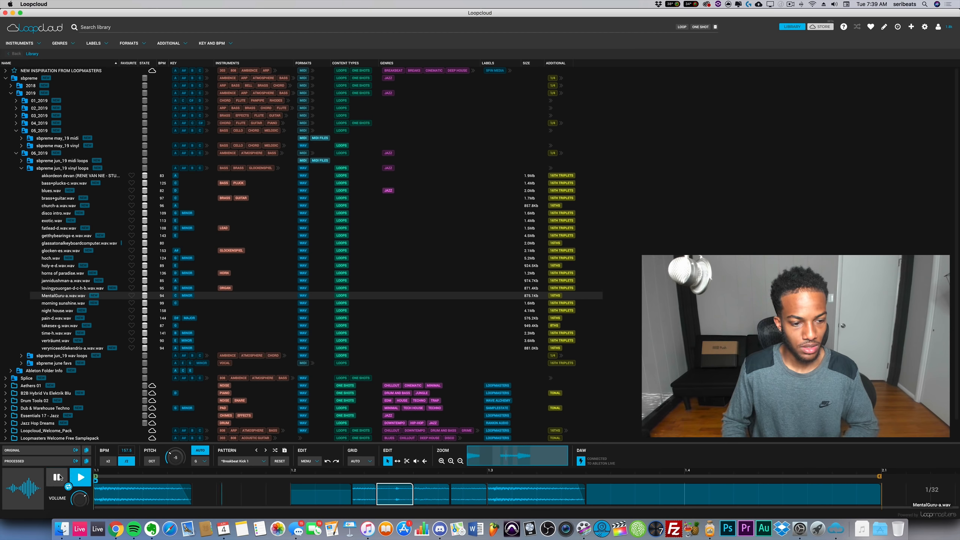
{"action": "left_click", "coordinate": [56, 477]}
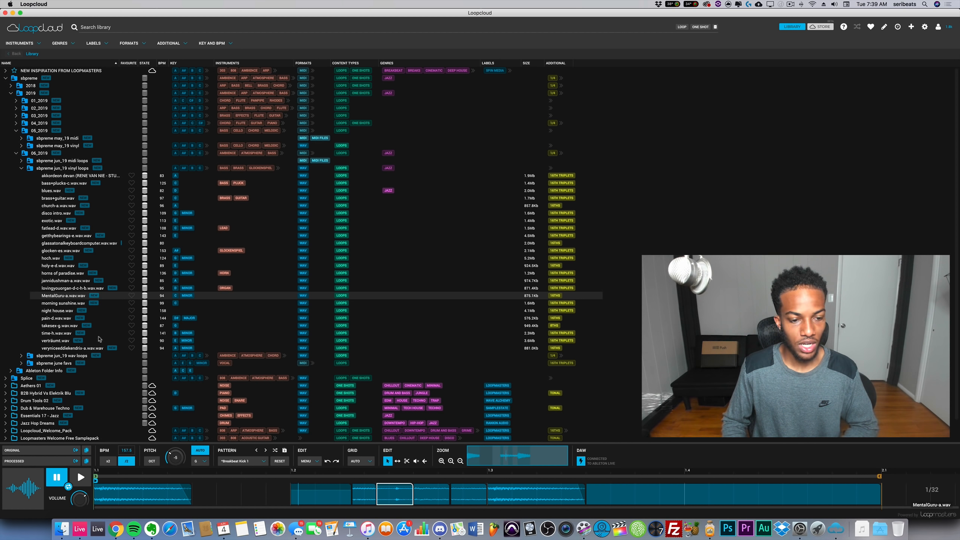
{"action": "left_click", "coordinate": [60, 250]}
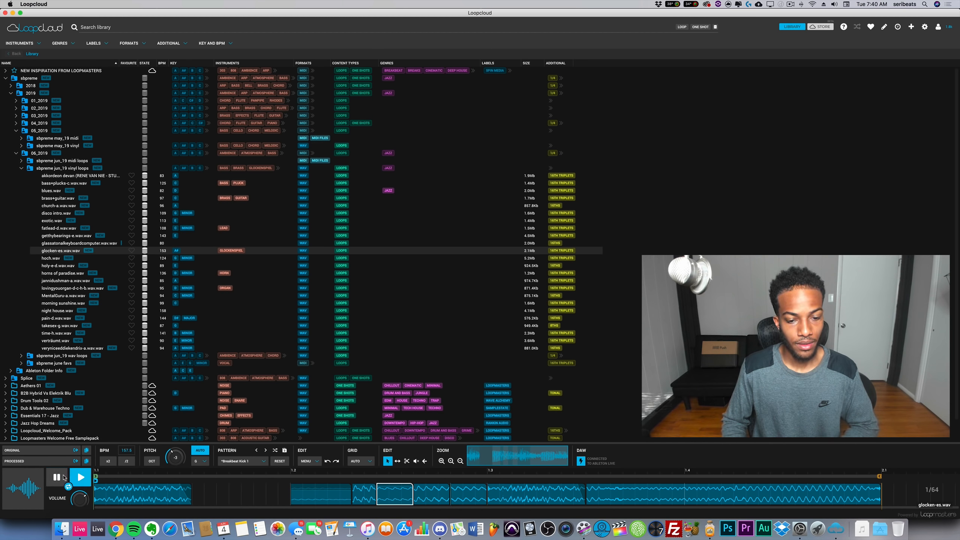
{"action": "left_click", "coordinate": [79, 476]}
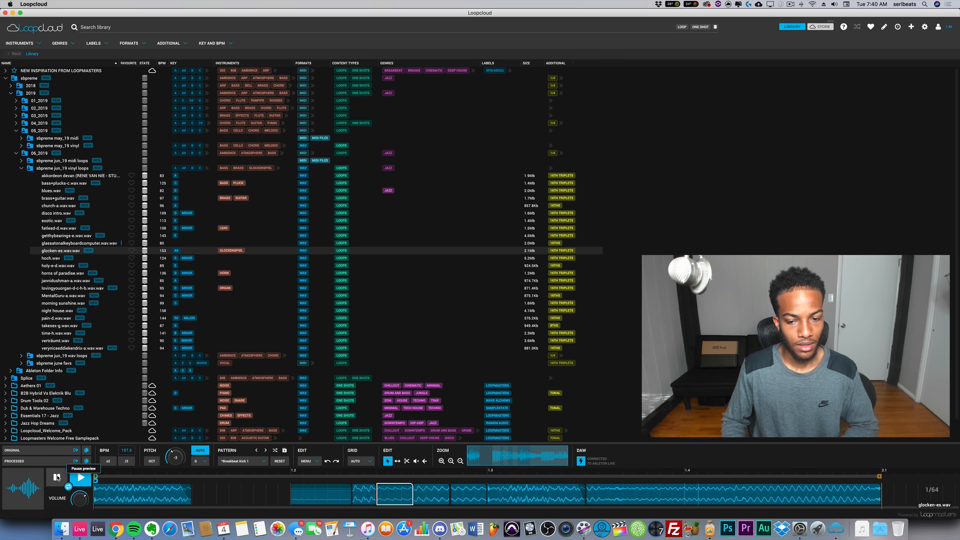
{"action": "left_click", "coordinate": [80, 477]}
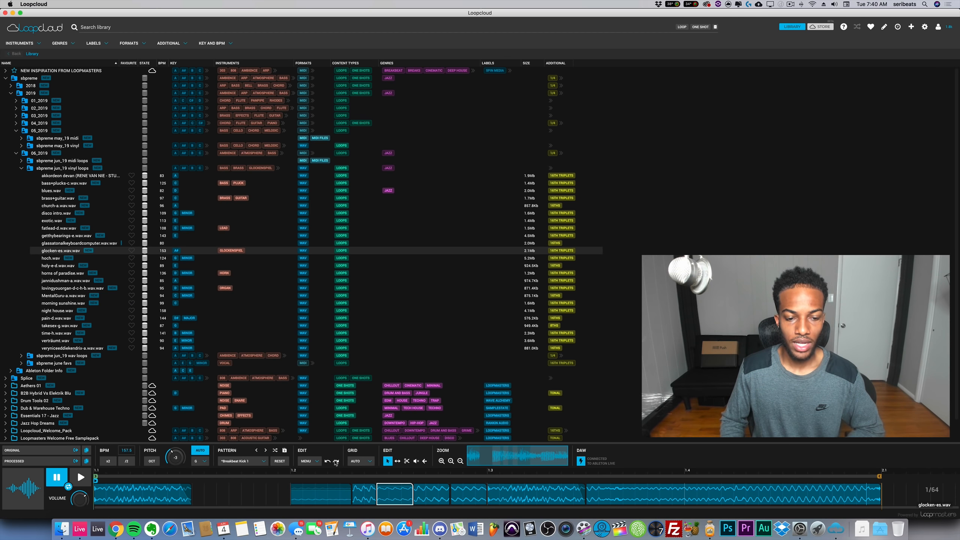
{"action": "left_click", "coordinate": [126, 460]}
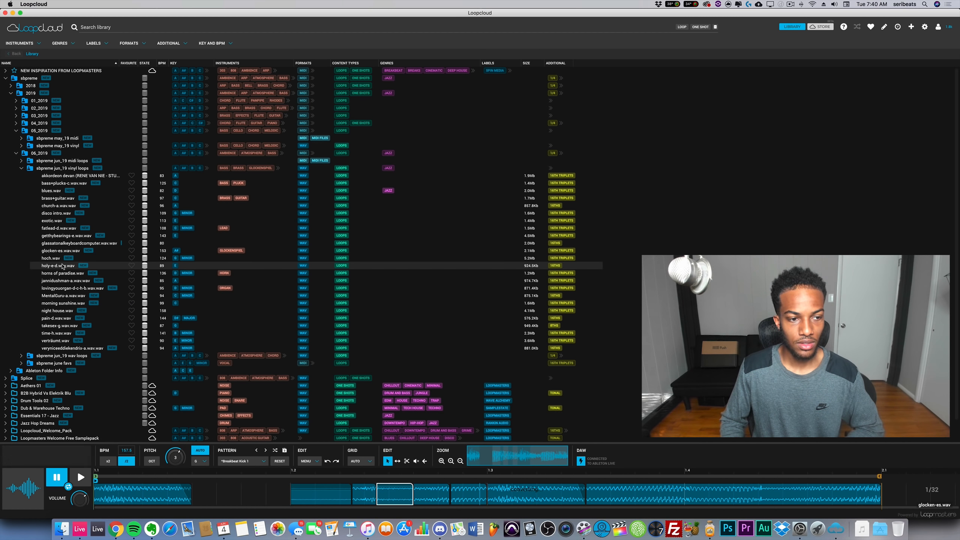
{"action": "left_click", "coordinate": [55, 265]}
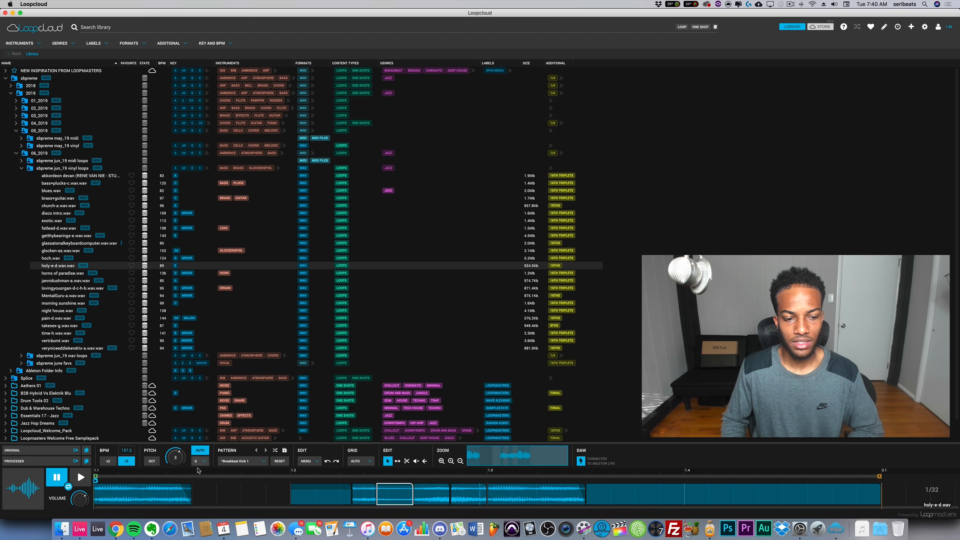
{"action": "mouse_move", "coordinate": [283, 464]}
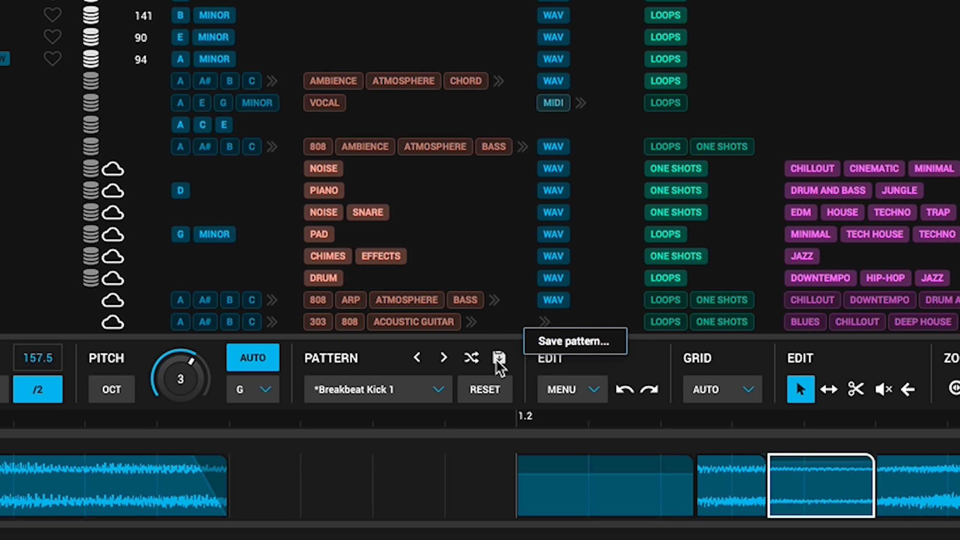
Reset holy-e-d.wav's Breakbeat Kick 1 pattern and play morning sunshine.wav.
{"action": "left_click", "coordinate": [499, 358]}
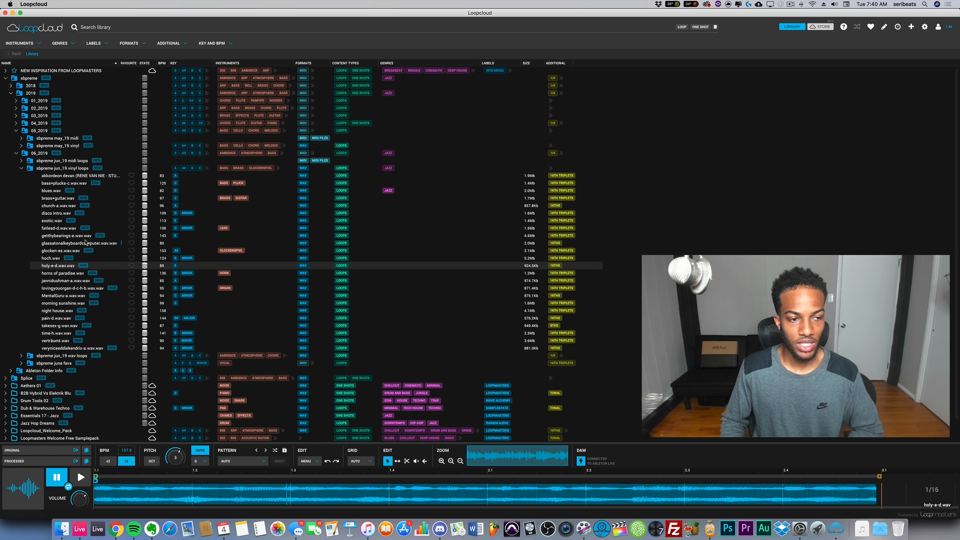
{"action": "left_click", "coordinate": [61, 303]}
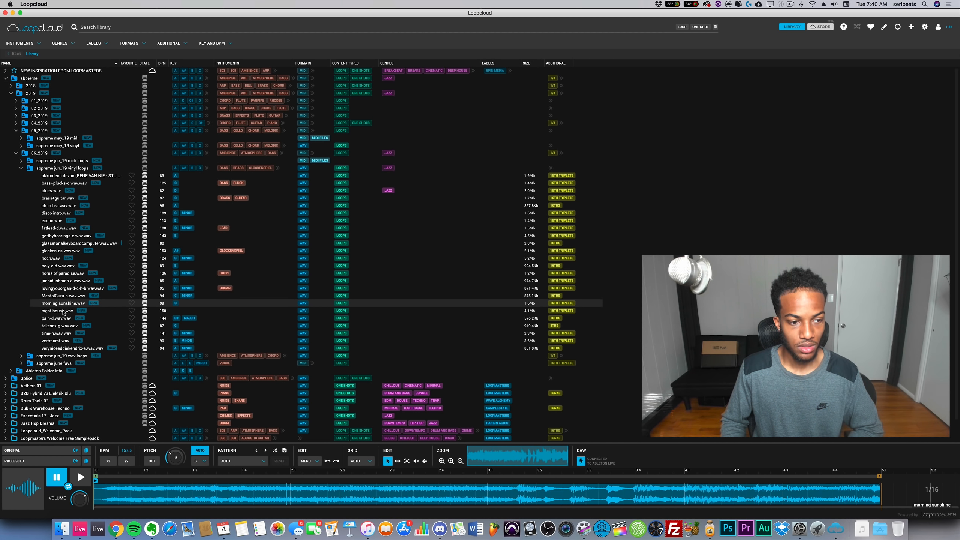
{"action": "left_click", "coordinate": [80, 477]}
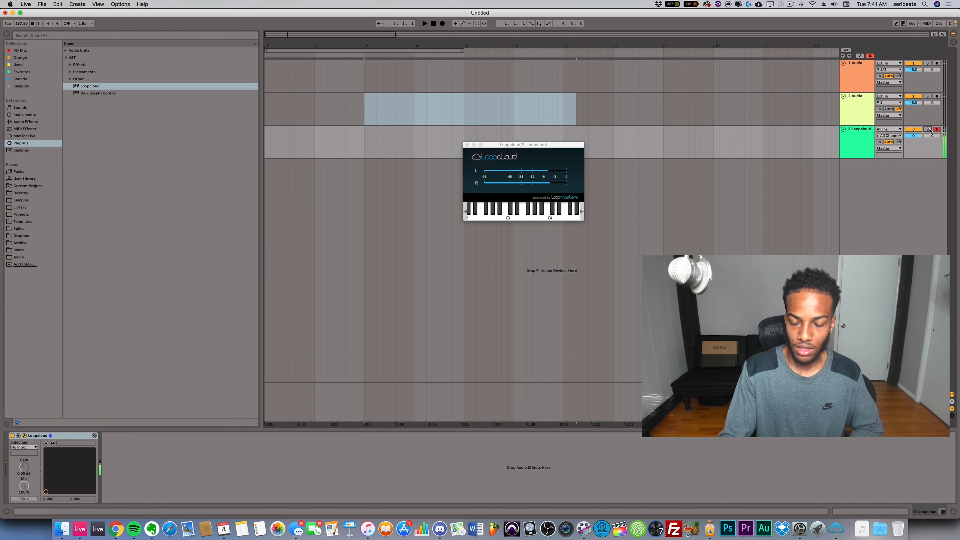
Bring Loopcloud forward, showing the store's 'one shot' search results.
{"action": "left_click", "coordinate": [541, 209]}
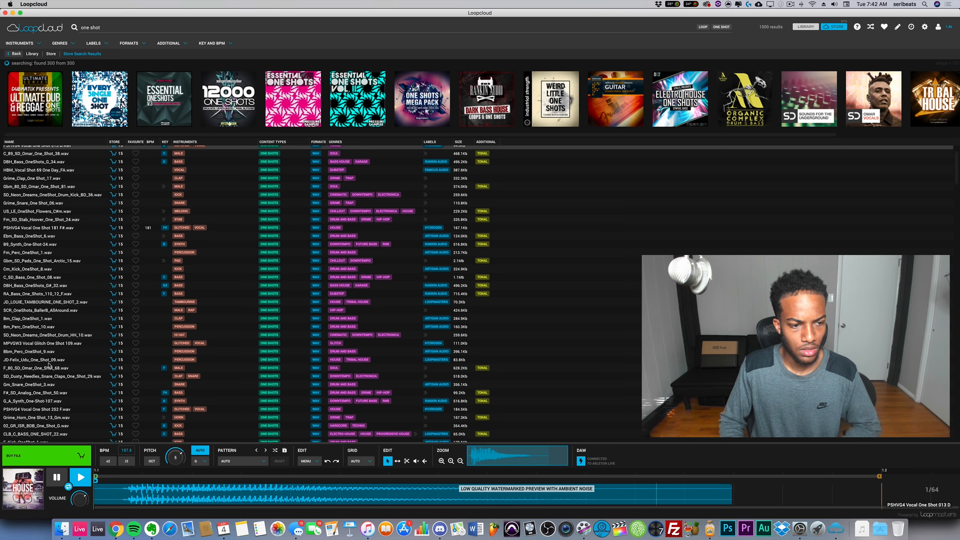
Preview a vocal one-shot, then select and audition F#_SD_Analog_One_Shot_50.wav.
{"action": "left_click", "coordinate": [56, 477]}
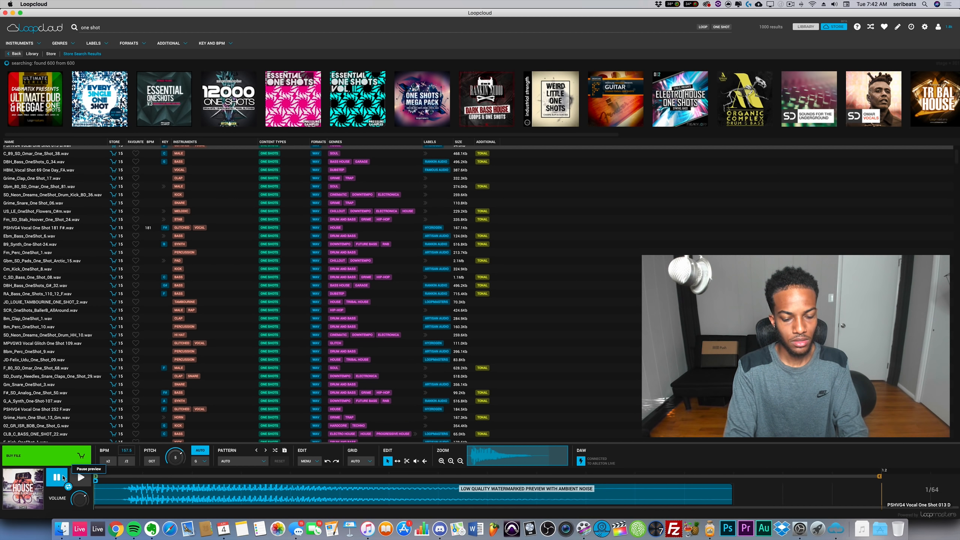
{"action": "left_click", "coordinate": [55, 477]}
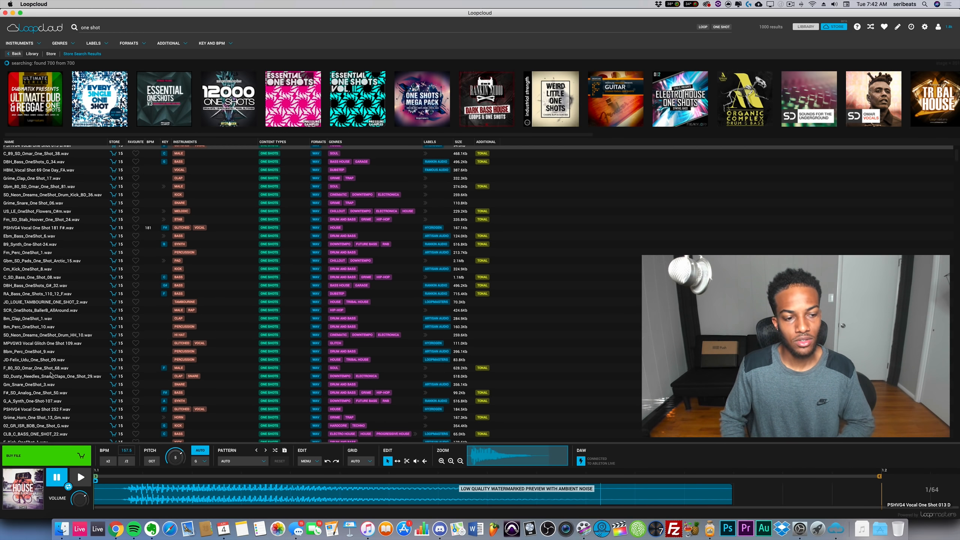
{"action": "left_click", "coordinate": [37, 392]}
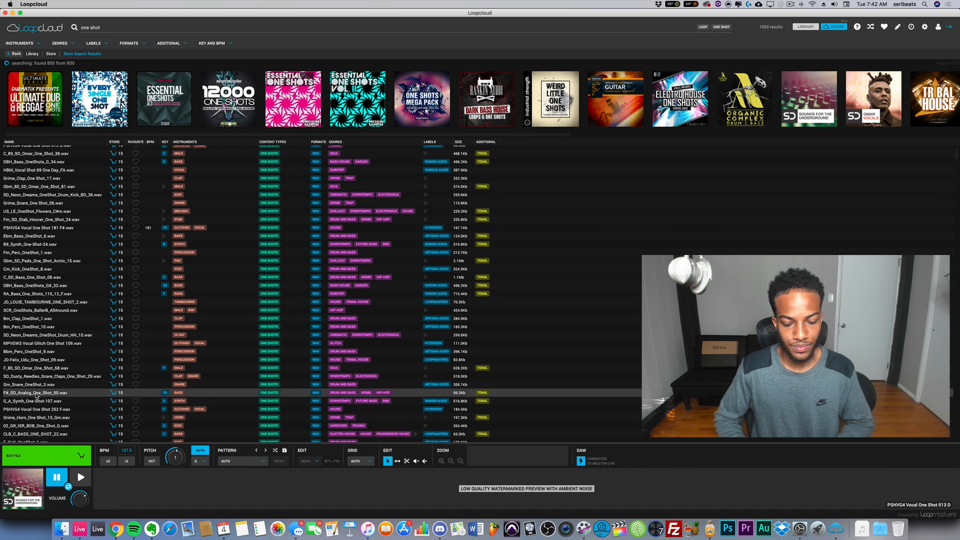
{"action": "left_click", "coordinate": [37, 385]}
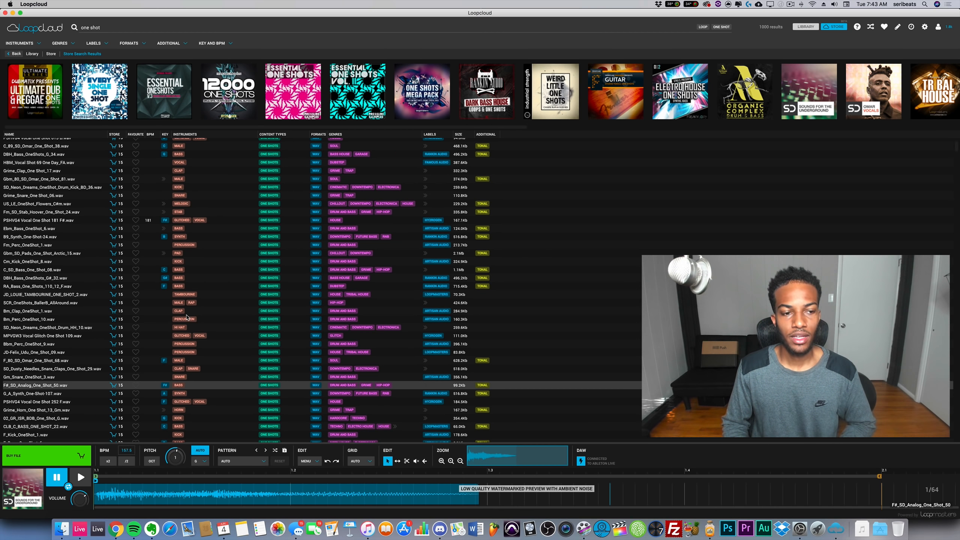
{"action": "scroll", "scroll_direction": "up", "scroll_amount": 3}
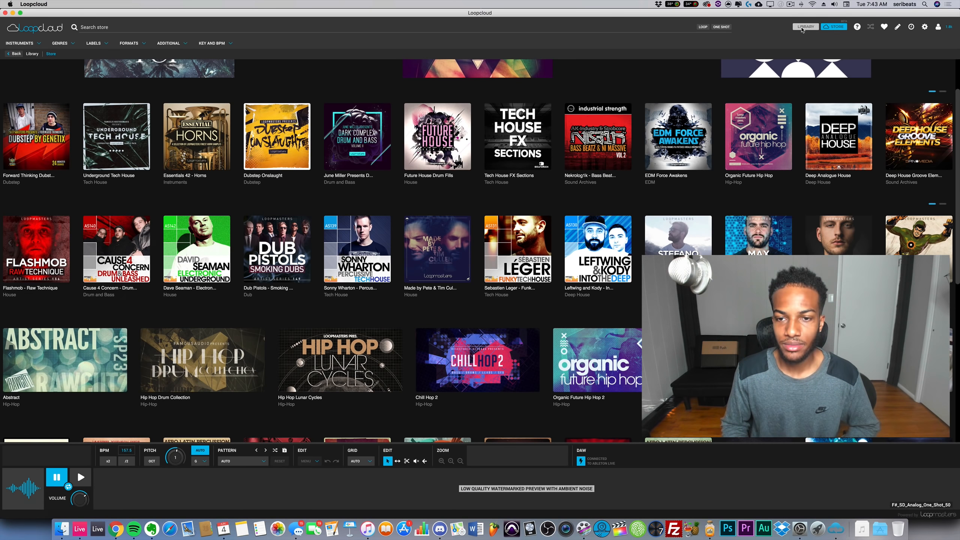
Go from the Library back to the Store and search for 'rhodes'.
{"action": "left_click", "coordinate": [804, 26]}
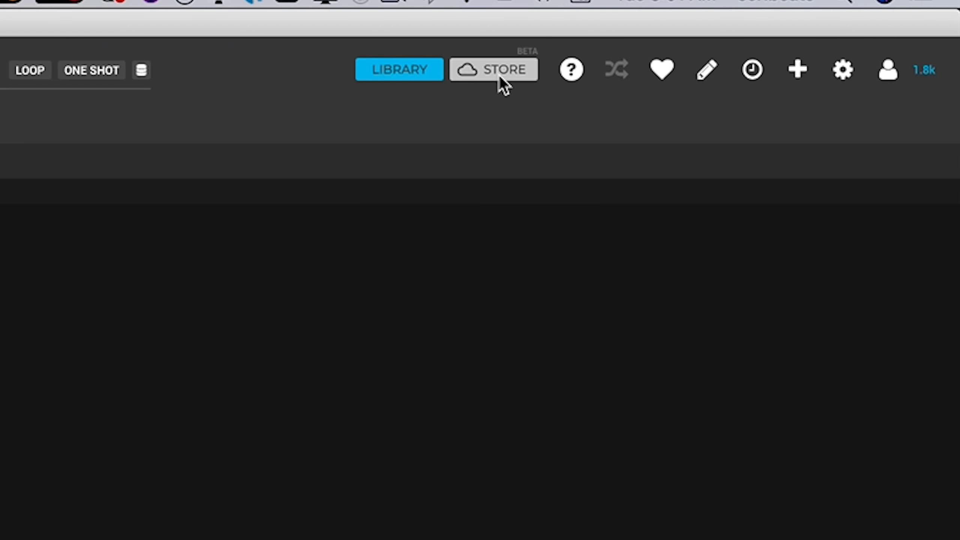
{"action": "left_click", "coordinate": [493, 69]}
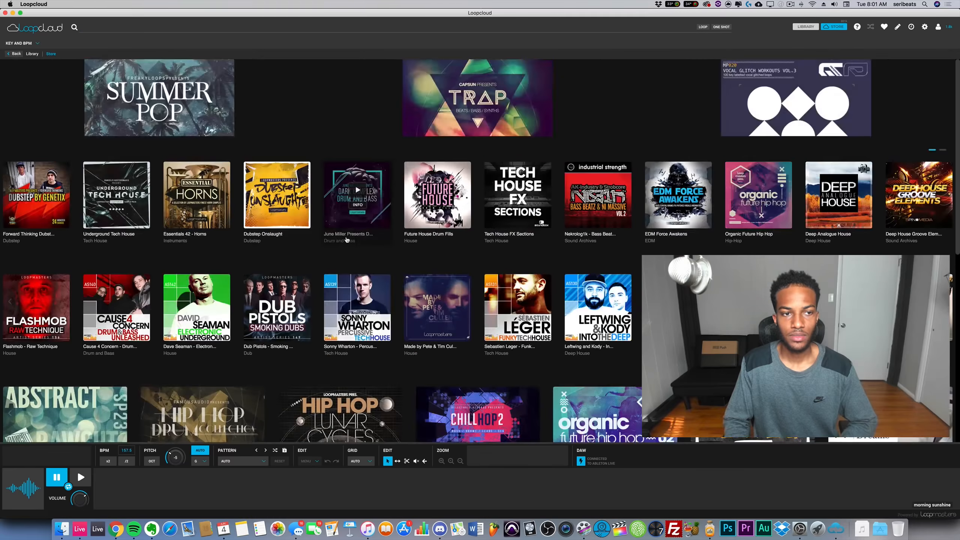
{"action": "left_click", "coordinate": [74, 27]}
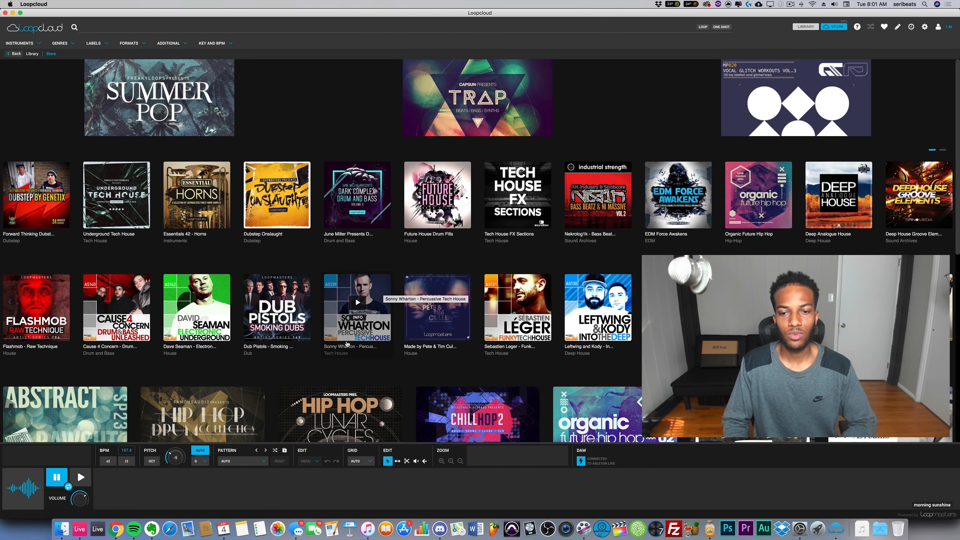
{"action": "mouse_move", "coordinate": [437, 308]}
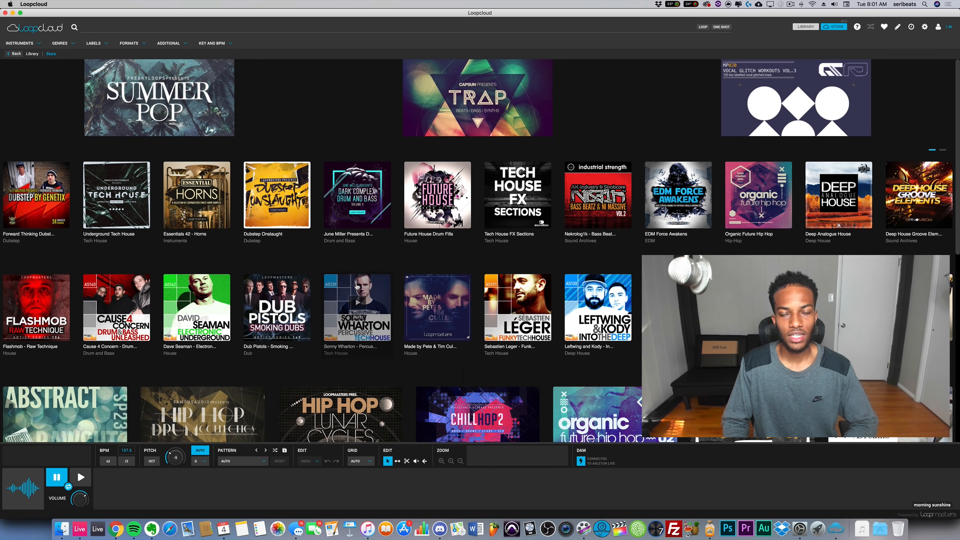
{"action": "type", "text": "rhodes"}
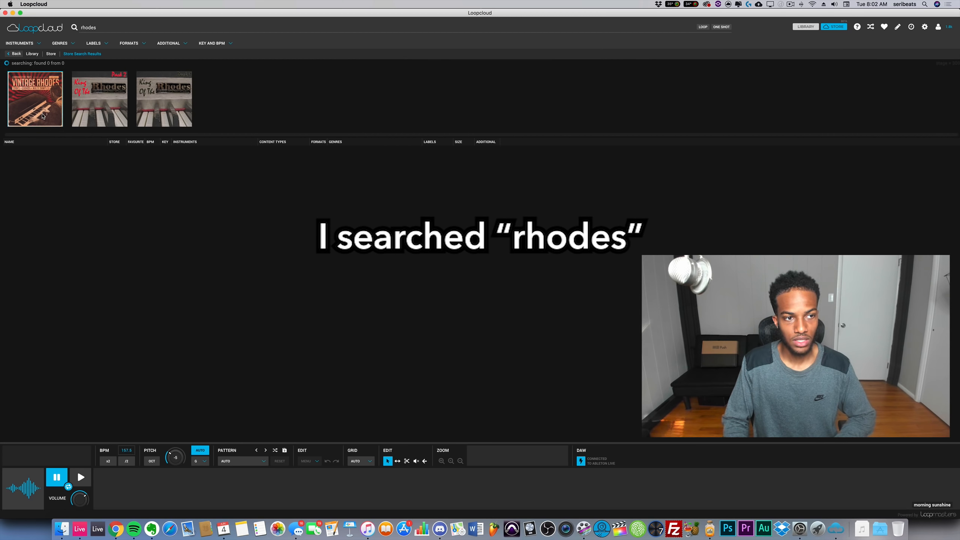
Open the Vintage Rhodes pack, go back to the results, then reopen its page.
{"action": "left_click", "coordinate": [35, 99]}
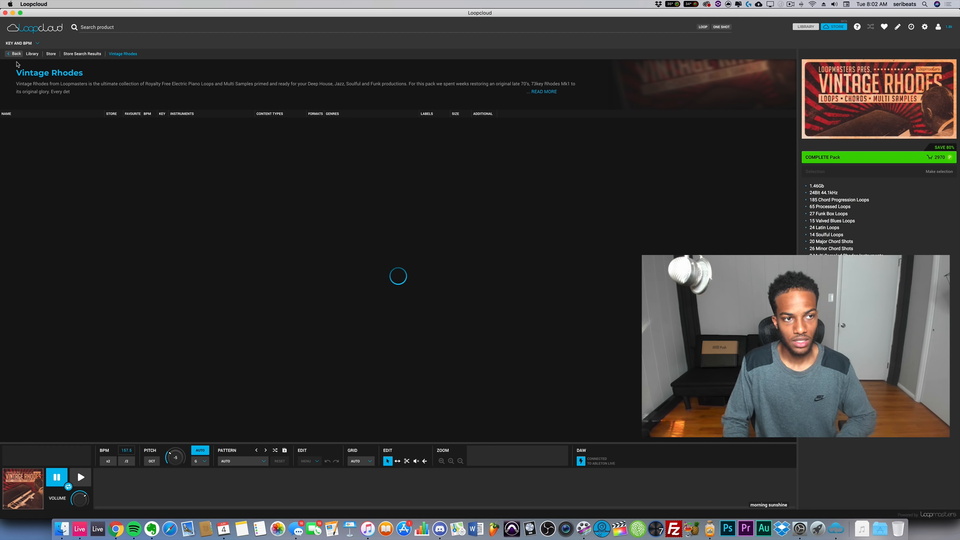
{"action": "mouse_move", "coordinate": [257, 107]}
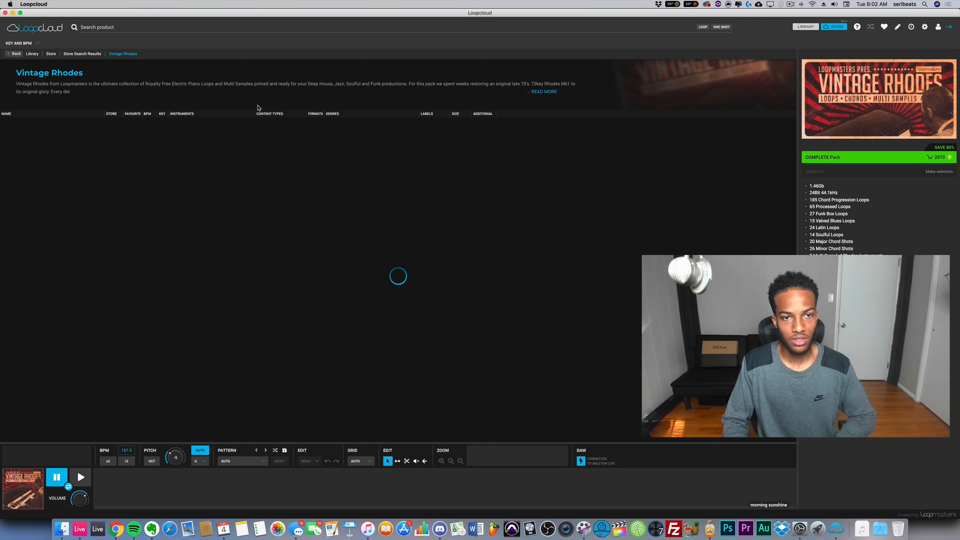
{"action": "left_click", "coordinate": [85, 27]}
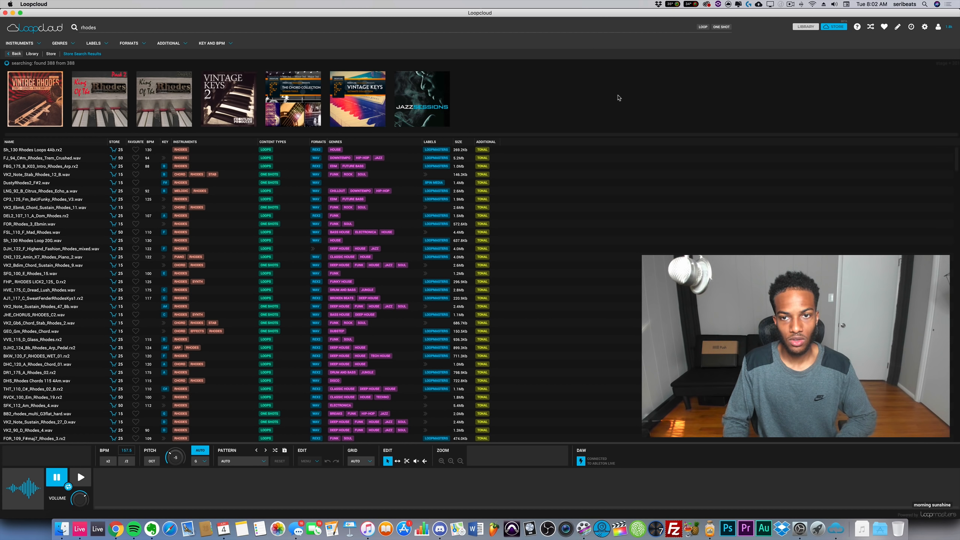
{"action": "mouse_move", "coordinate": [943, 98]}
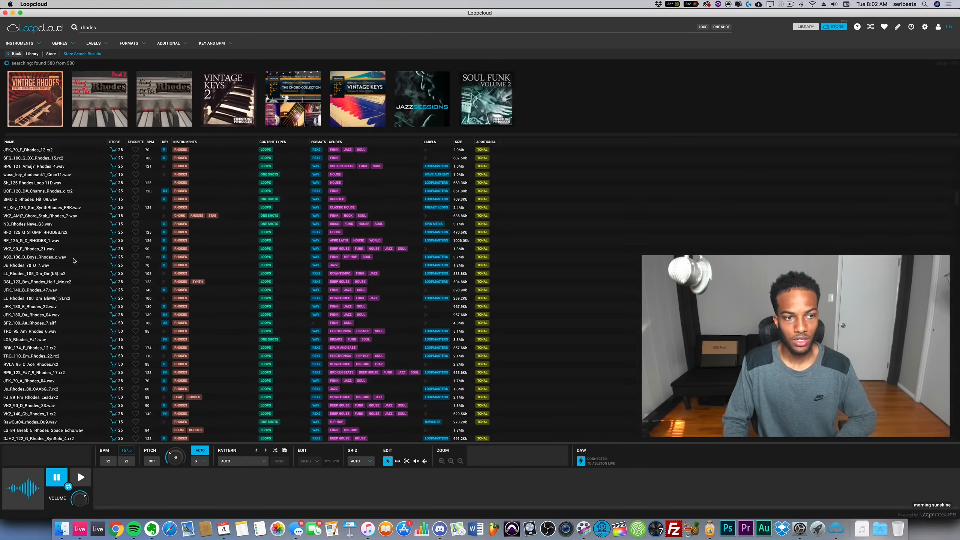
{"action": "scroll", "scroll_direction": "down", "scroll_amount": 3}
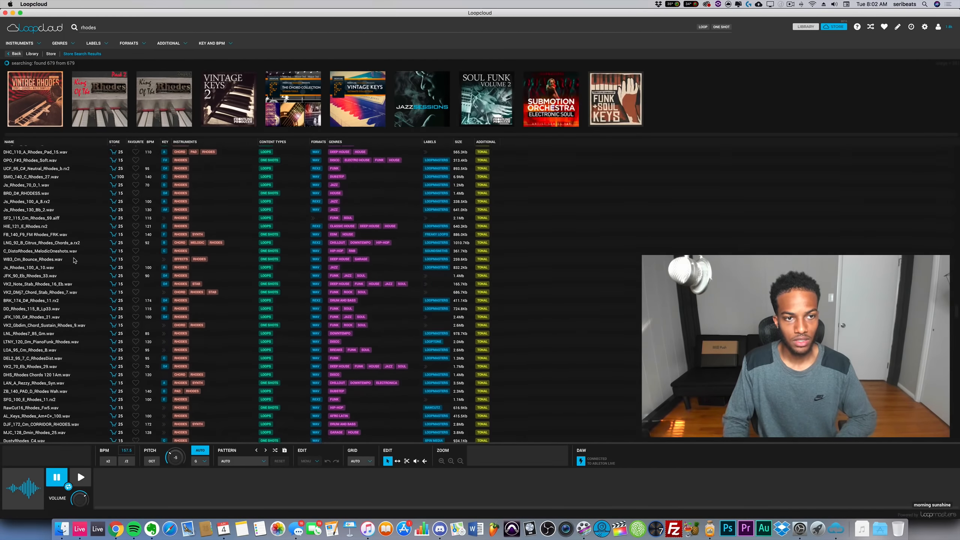
{"action": "scroll", "scroll_direction": "down", "scroll_amount": 3}
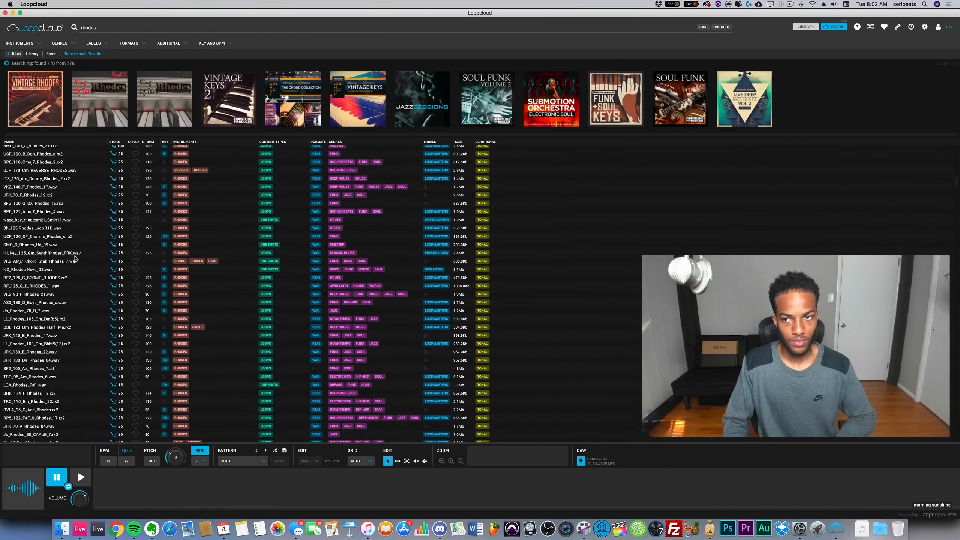
{"action": "left_click", "coordinate": [34, 98]}
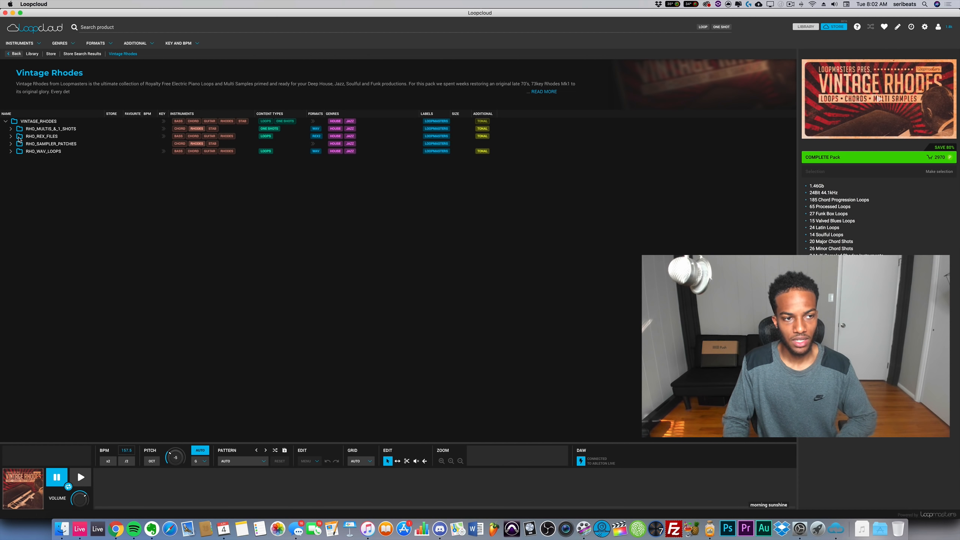
Open Vintage Rhodes' 118 BPM chord progression loops, then pause and replay a chord loop preview.
{"action": "left_click", "coordinate": [11, 151]}
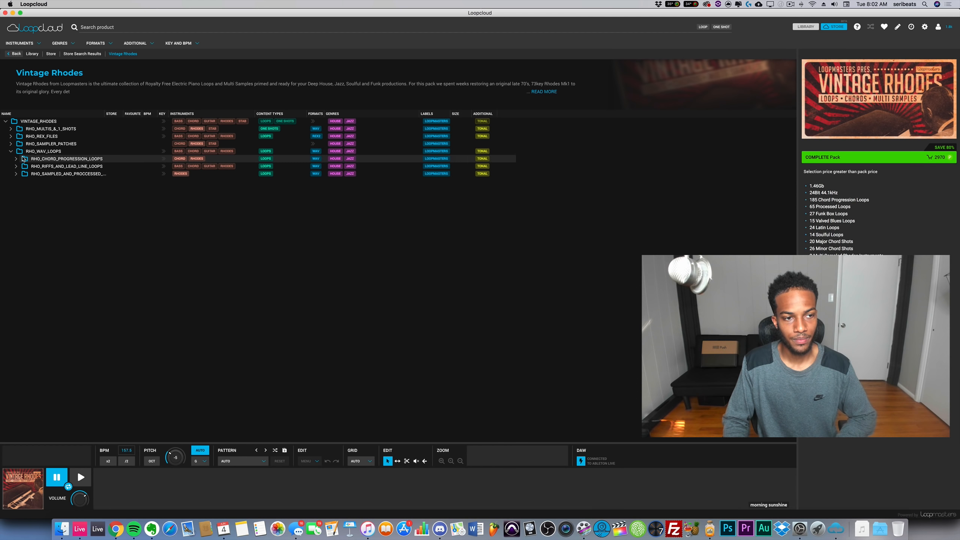
{"action": "left_click", "coordinate": [19, 159]}
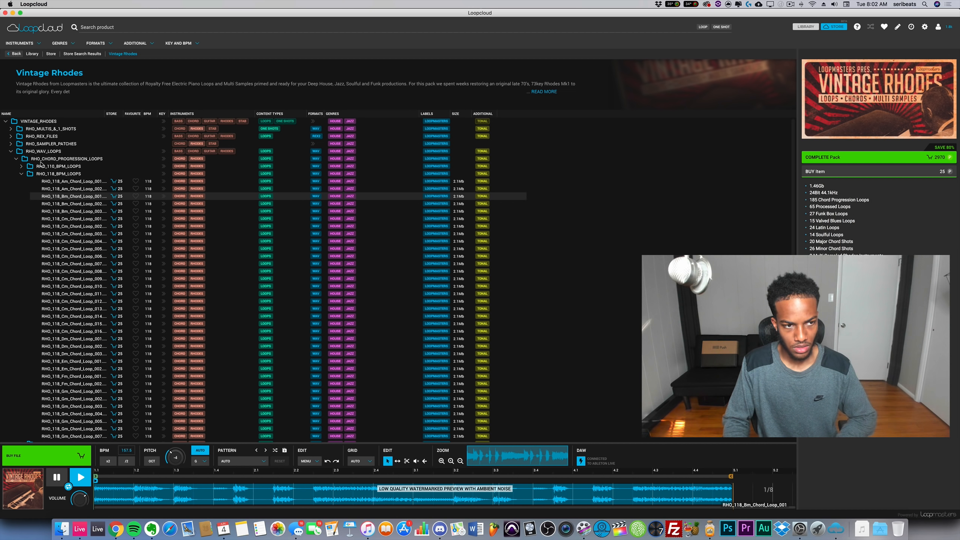
{"action": "left_click", "coordinate": [56, 476]}
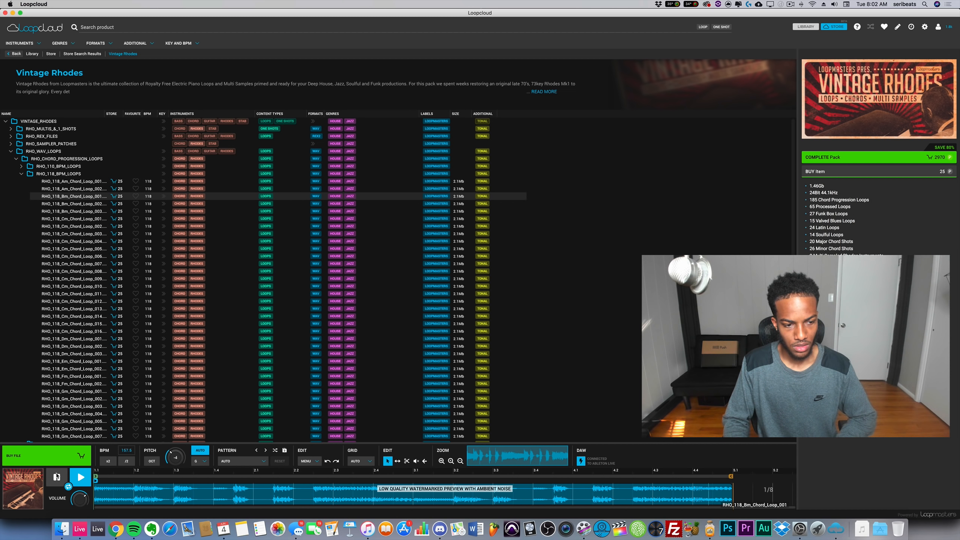
{"action": "left_click", "coordinate": [81, 477]}
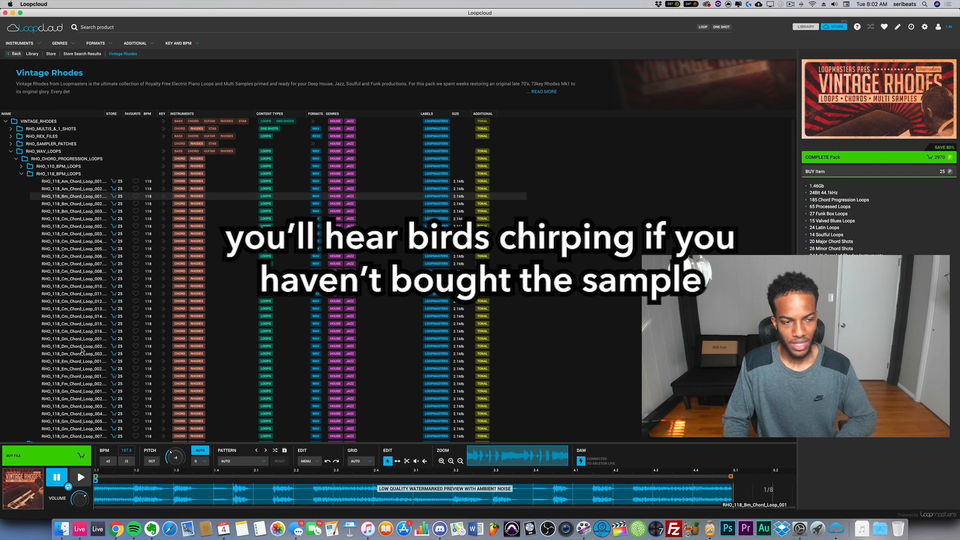
{"action": "mouse_move", "coordinate": [133, 528]}
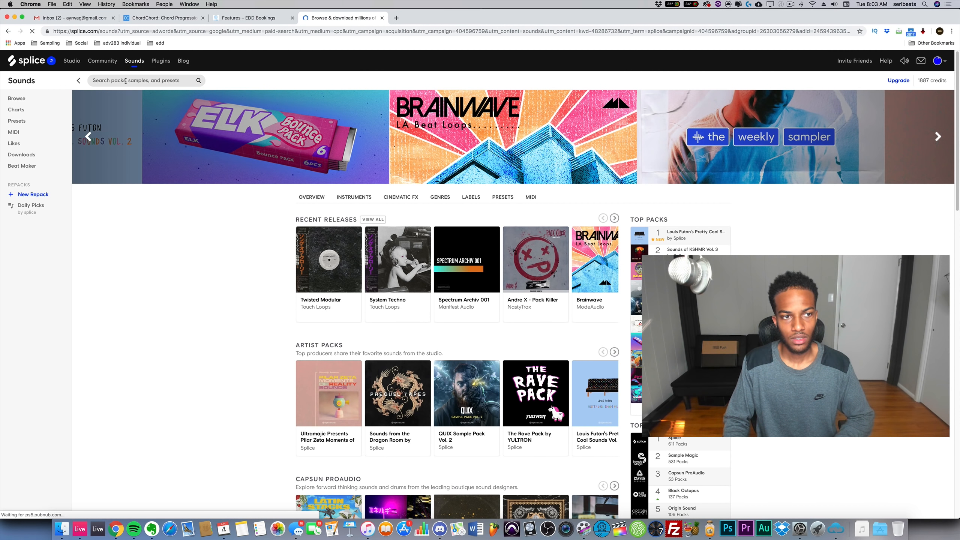
Search Splice sounds for 'rhodes' and play one of the 4671 matching samples.
{"action": "type", "text": "rhode"}
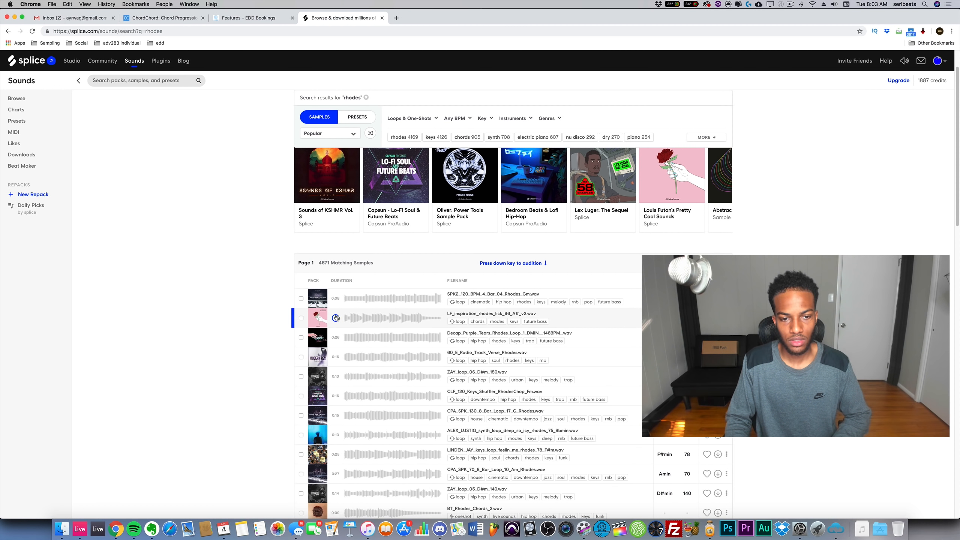
{"action": "left_click", "coordinate": [336, 318]}
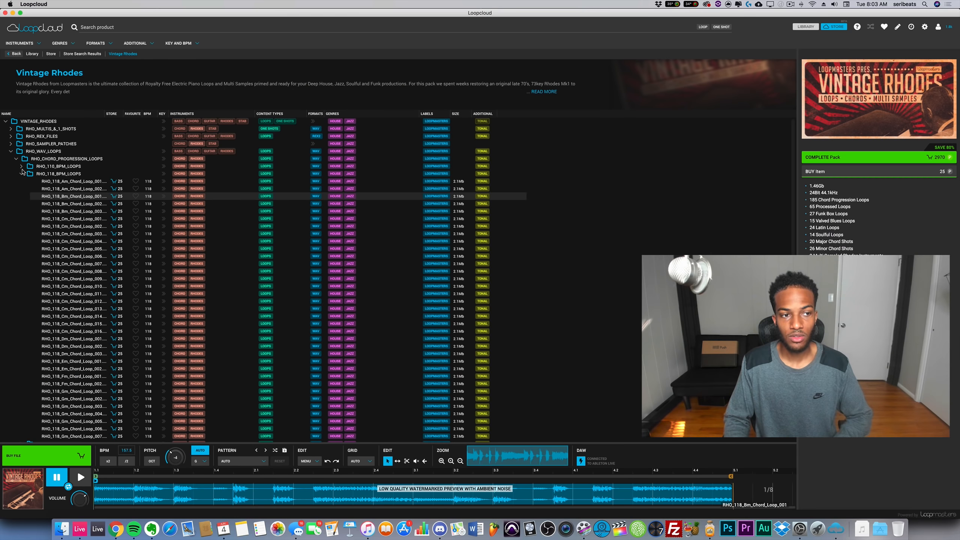
Collapse the RHO_CHORD_PROGRESSION_LOOPS folder in the Vintage Rhodes pack.
{"action": "left_click", "coordinate": [20, 173]}
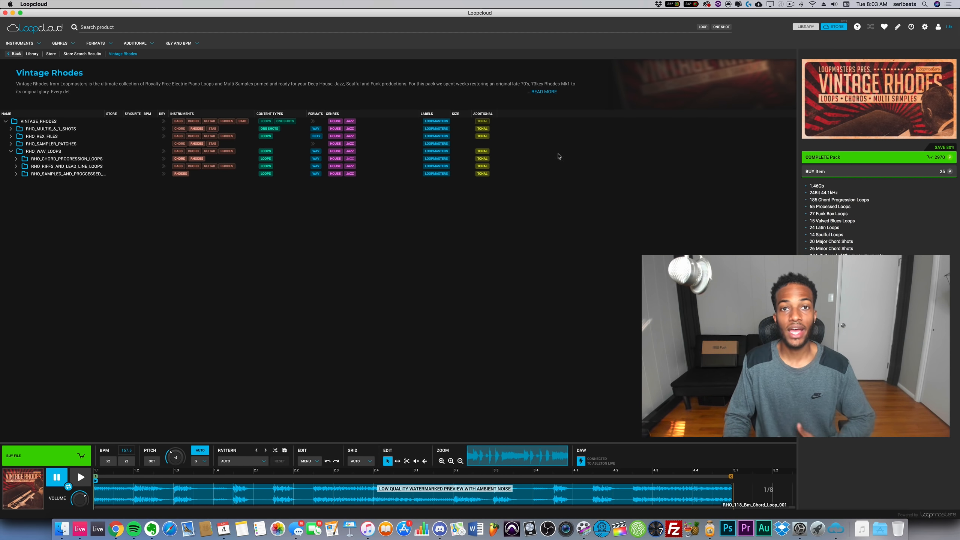
{"action": "mouse_move", "coordinate": [355, 117]}
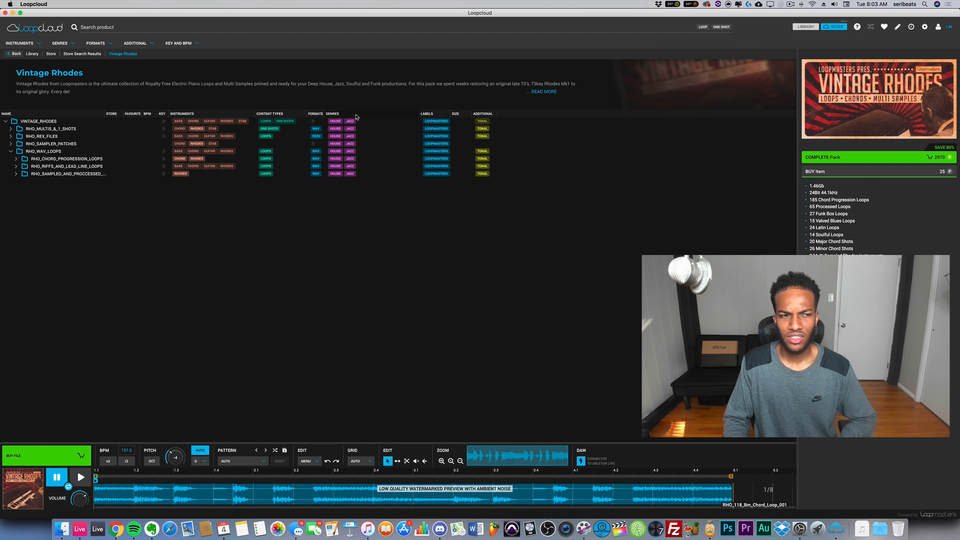
{"action": "mouse_move", "coordinate": [39, 54]}
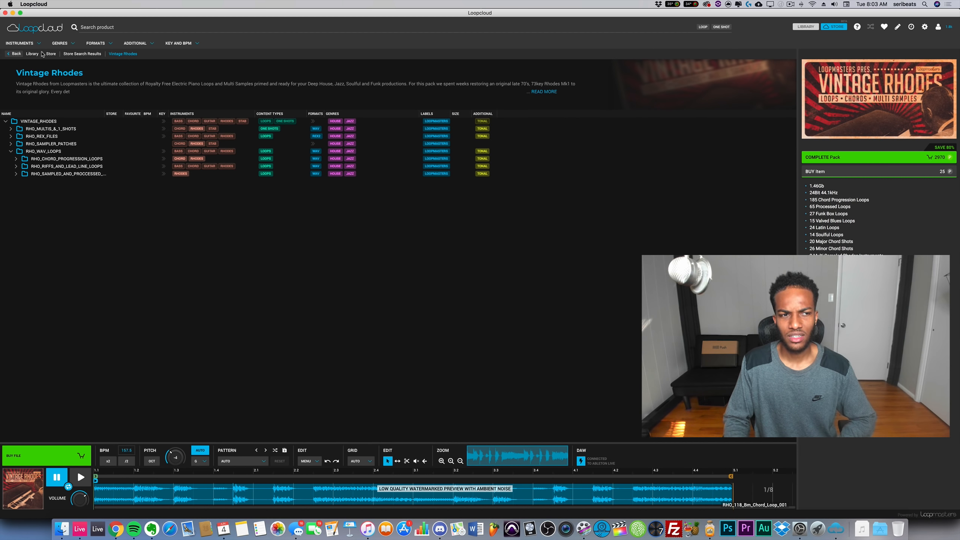
Search the Loopcloud store for 'ambient chord' and play the CHI_125_Am_Ambient_Chords preview.
{"action": "left_click", "coordinate": [51, 54]}
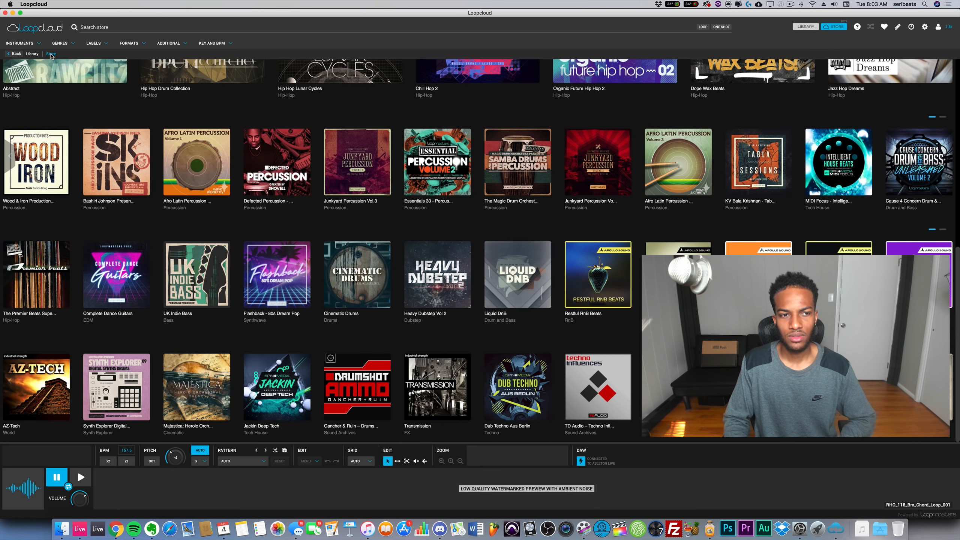
{"action": "scroll", "scroll_direction": "up", "scroll_amount": 3}
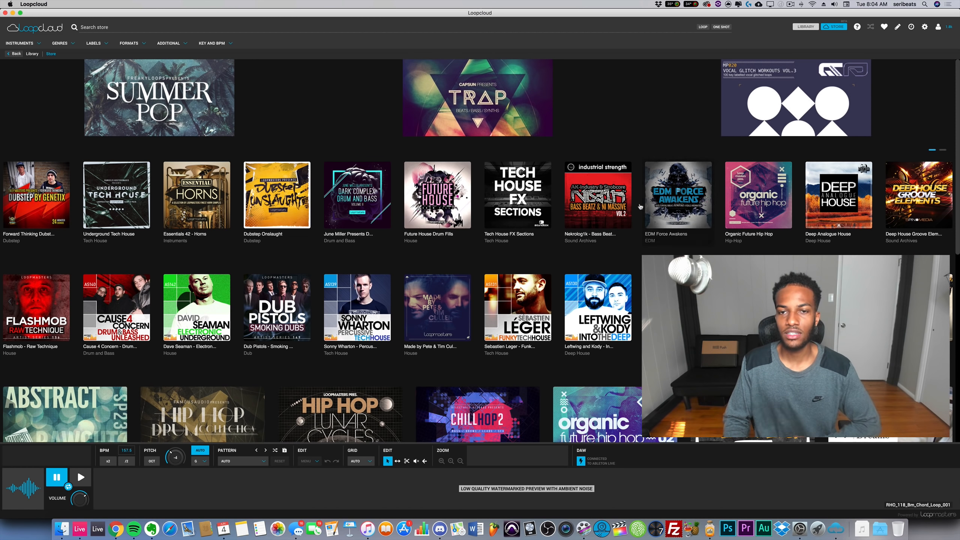
{"action": "mouse_move", "coordinate": [322, 143]}
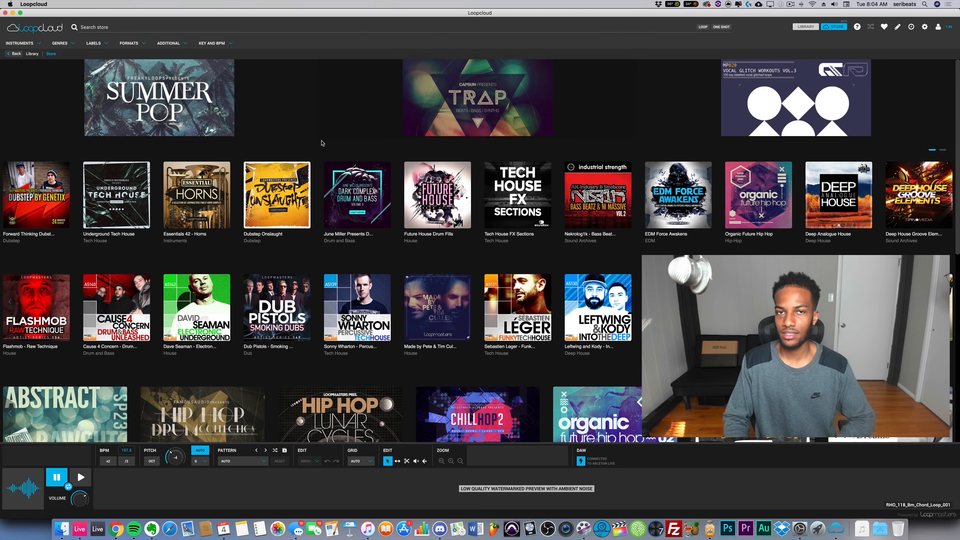
{"action": "type", "text": "ambient chord"}
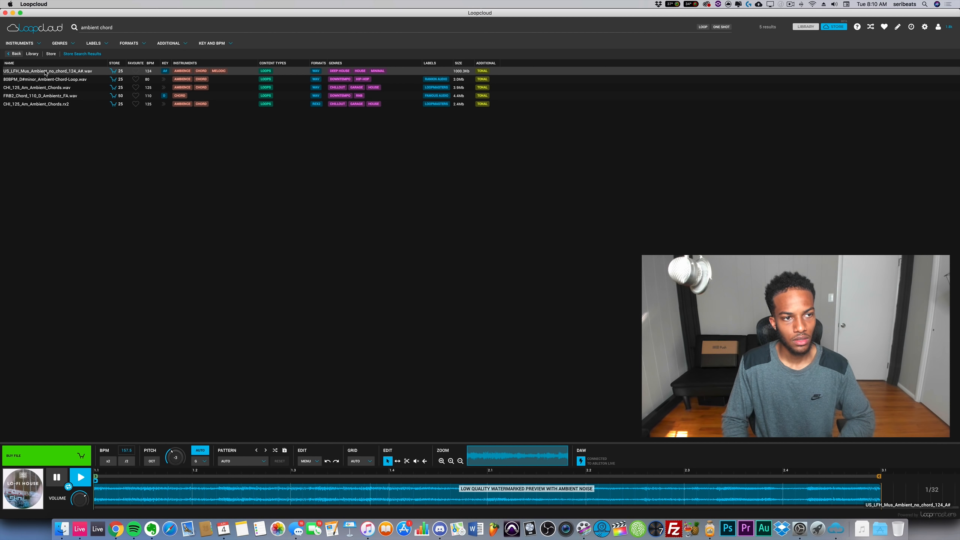
{"action": "left_click", "coordinate": [43, 79]}
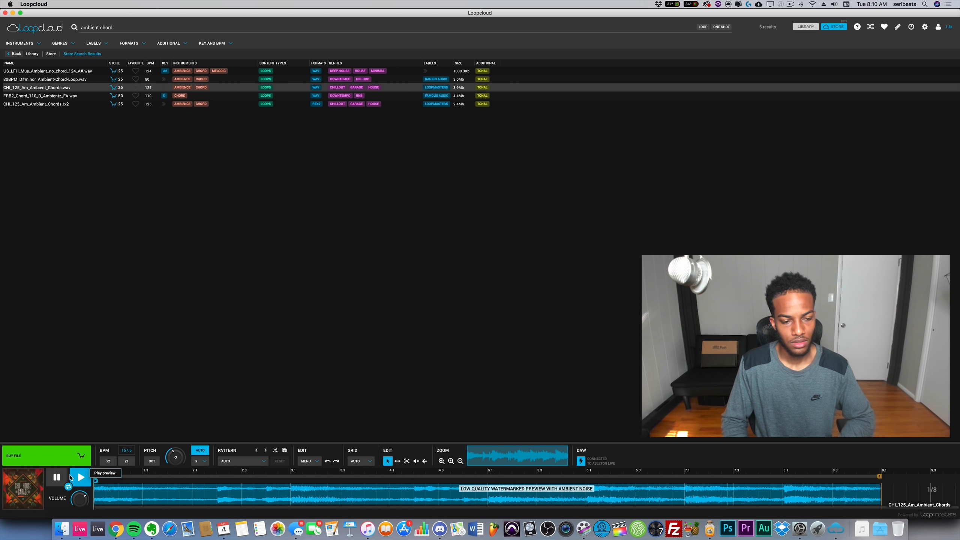
{"action": "left_click", "coordinate": [80, 477]}
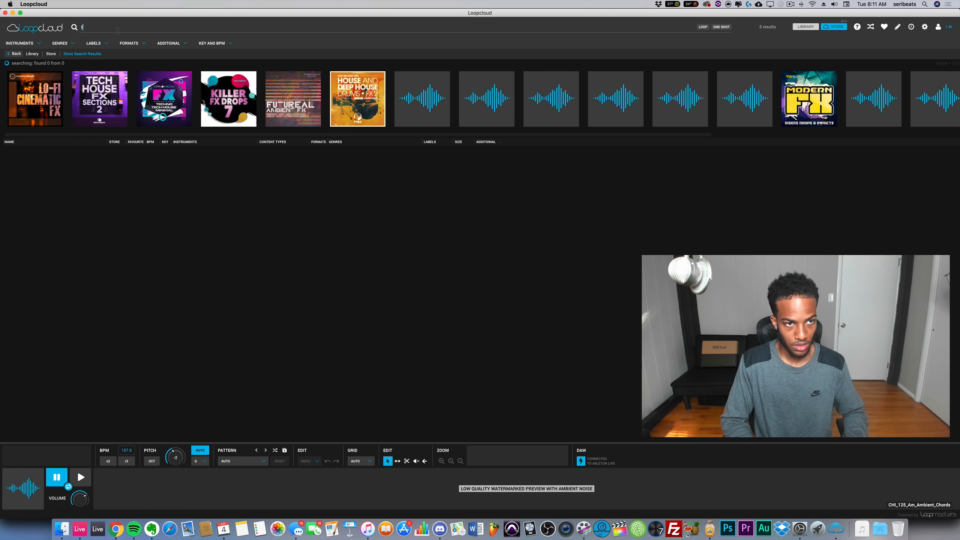
Search the store for 'fx', view the Futureal Ambient FX pack, and return to results.
{"action": "type", "text": "fx"}
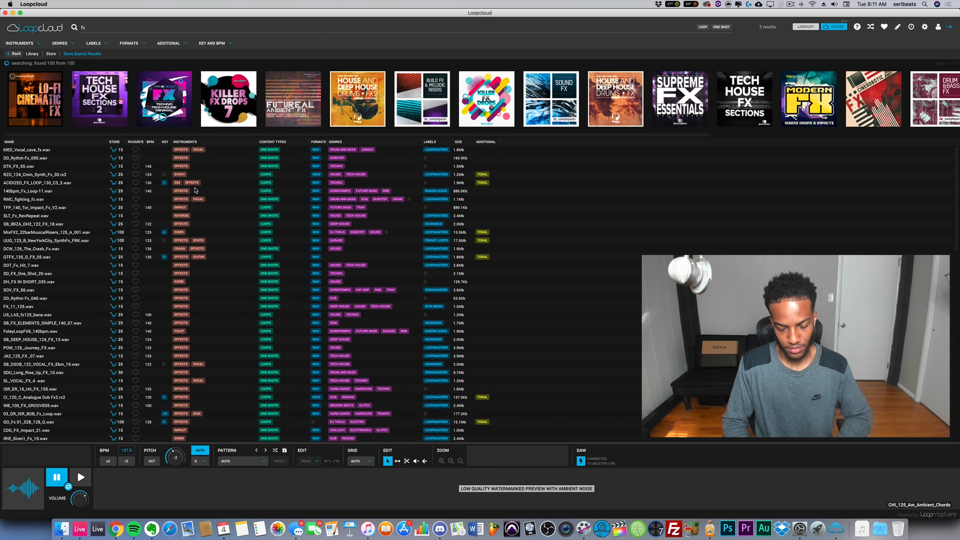
{"action": "left_click", "coordinate": [292, 99]}
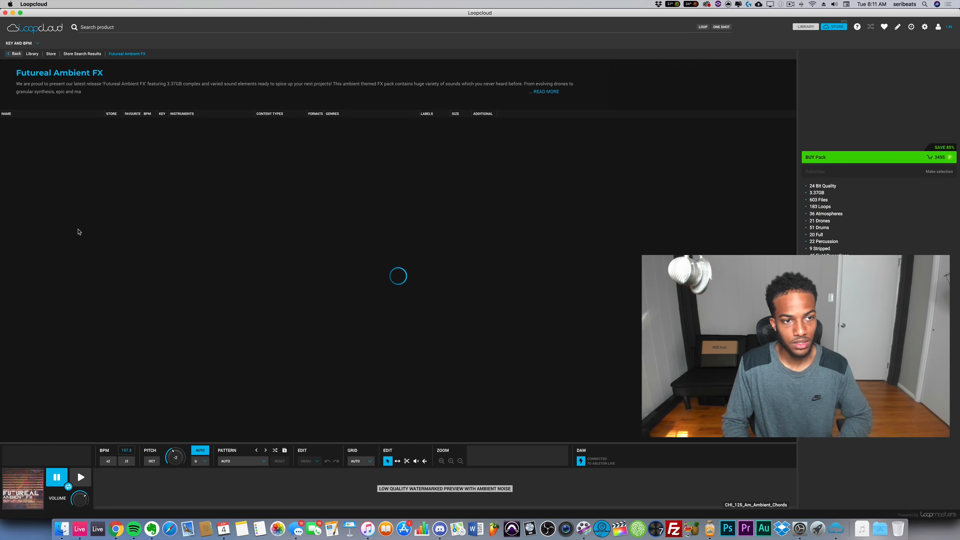
{"action": "left_click", "coordinate": [81, 54]}
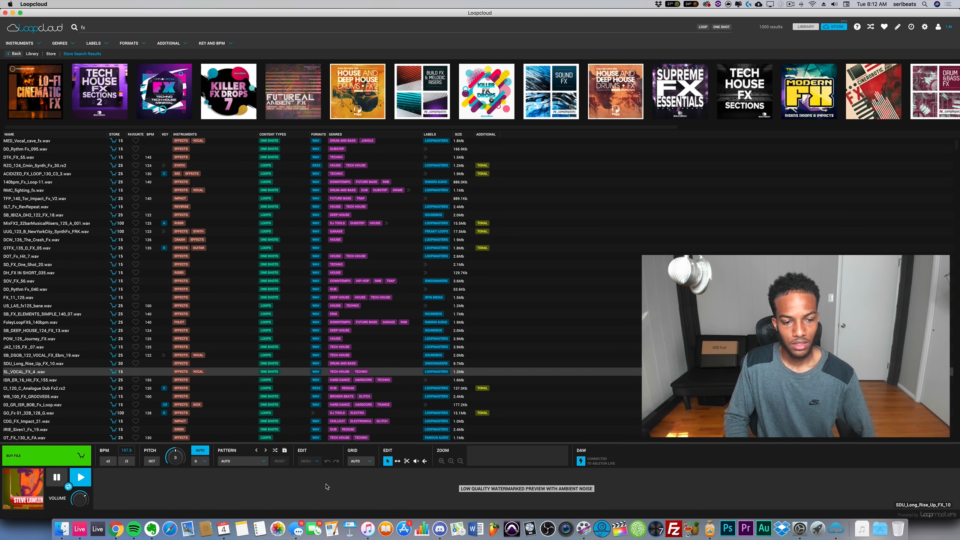
Preview SL_VOCAL_FX_4 and CI_120_C_Analogue Dub Fx2.rx2, then heart and buy the Dub Fx2 loop.
{"action": "left_click", "coordinate": [49, 387]}
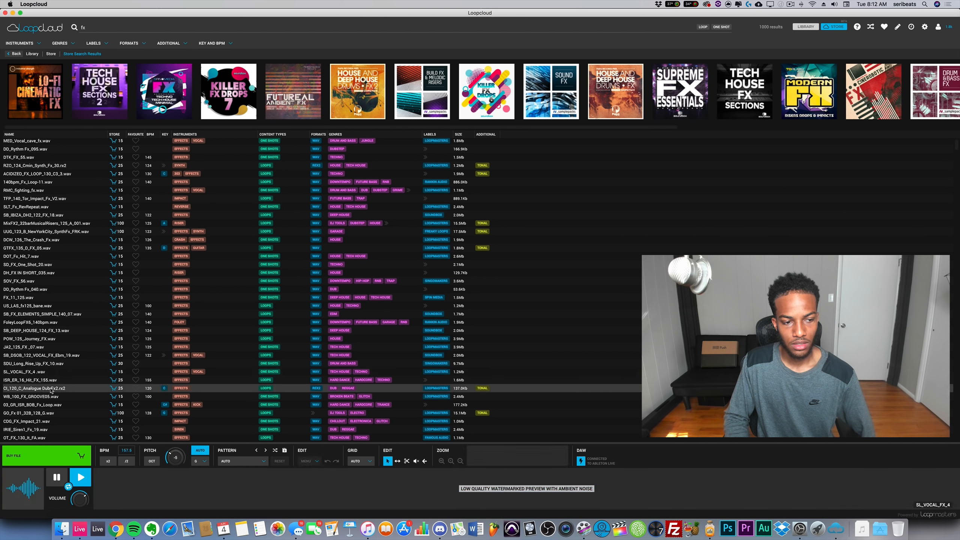
{"action": "left_click", "coordinate": [46, 387]}
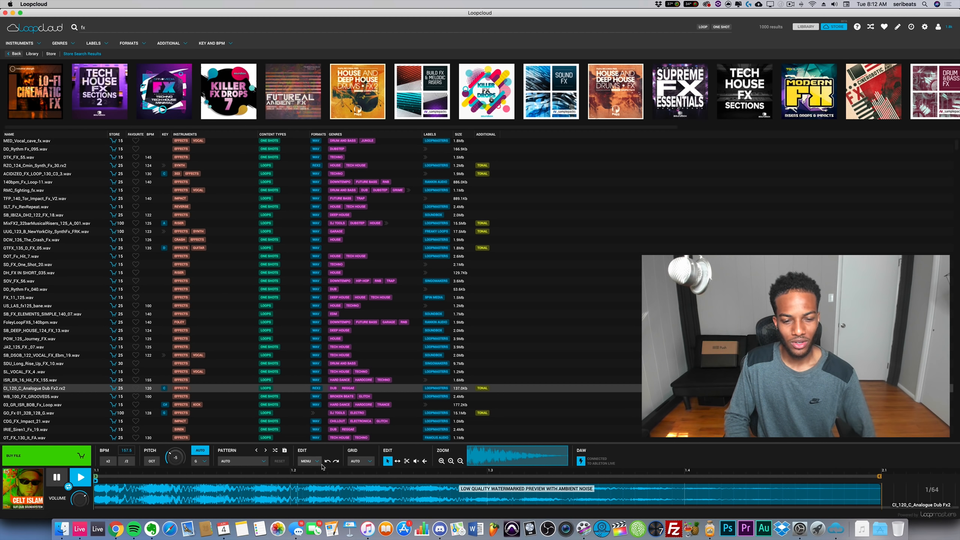
{"action": "left_click", "coordinate": [137, 388]}
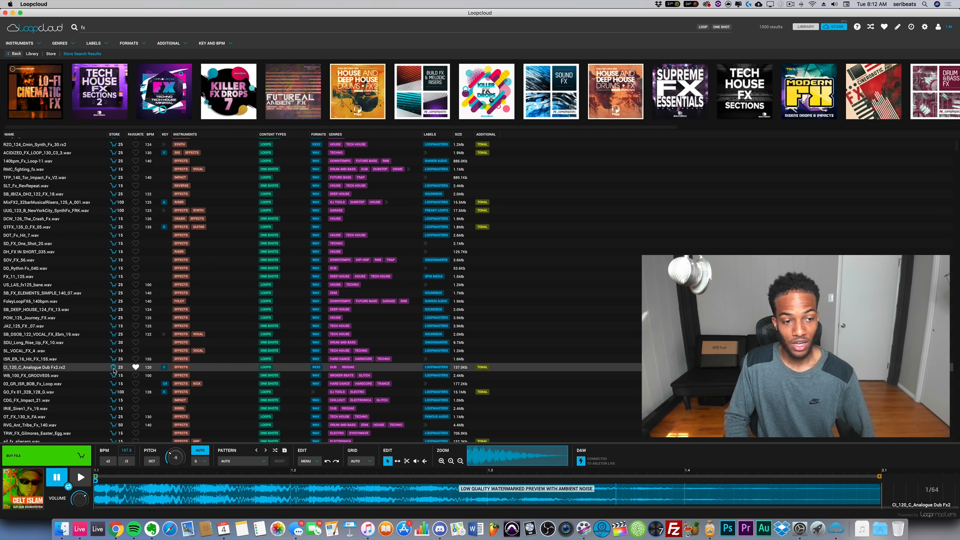
{"action": "left_click", "coordinate": [135, 367]}
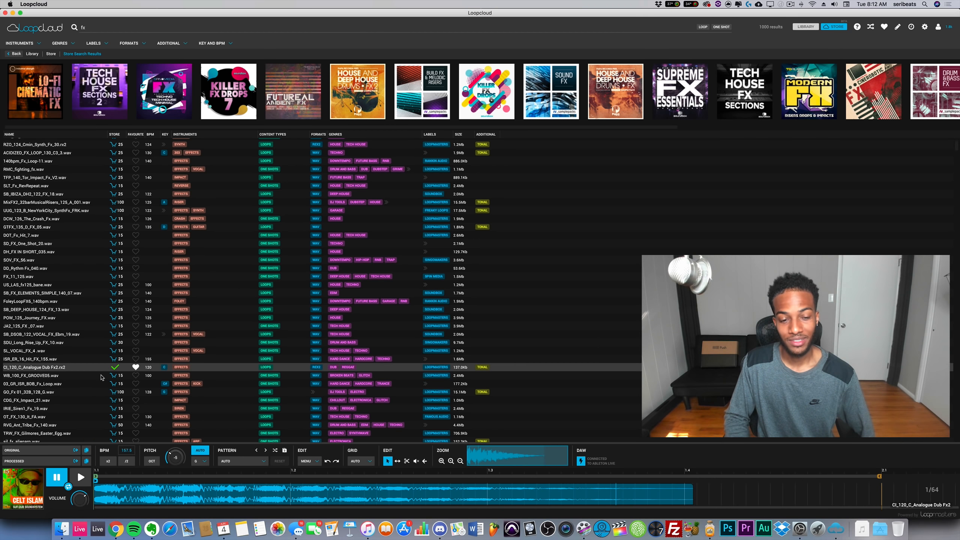
{"action": "scroll", "scroll_direction": "down", "scroll_amount": 3}
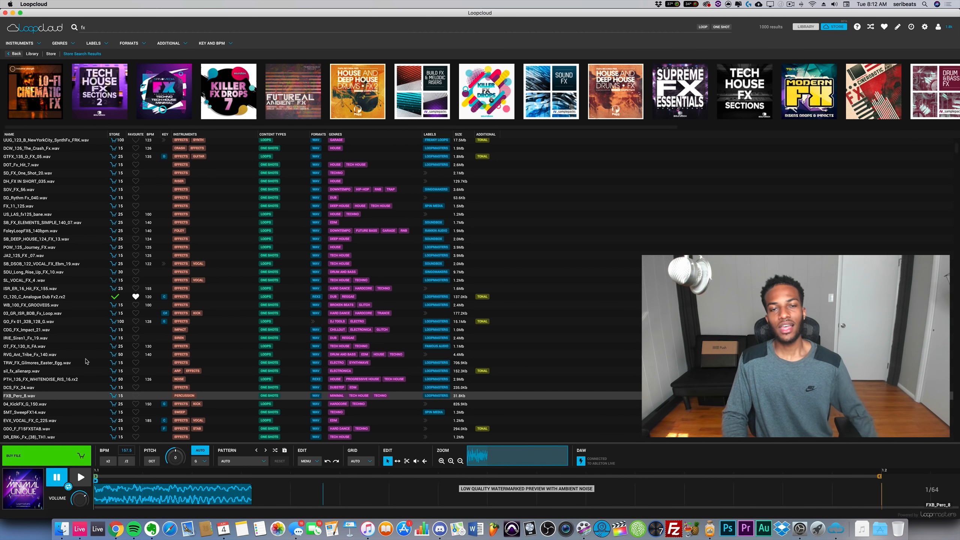
{"action": "scroll", "scroll_direction": "up", "scroll_amount": 3}
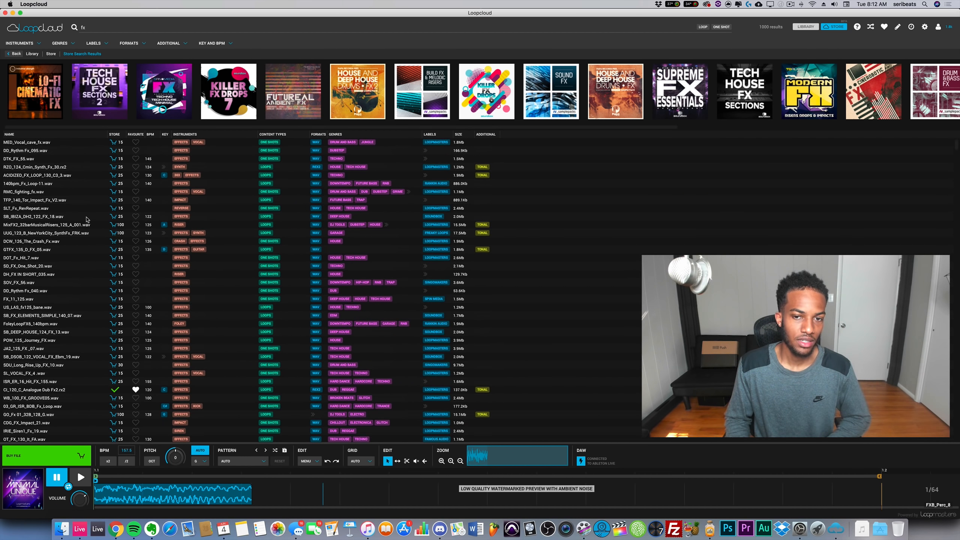
{"action": "mouse_move", "coordinate": [666, 252]}
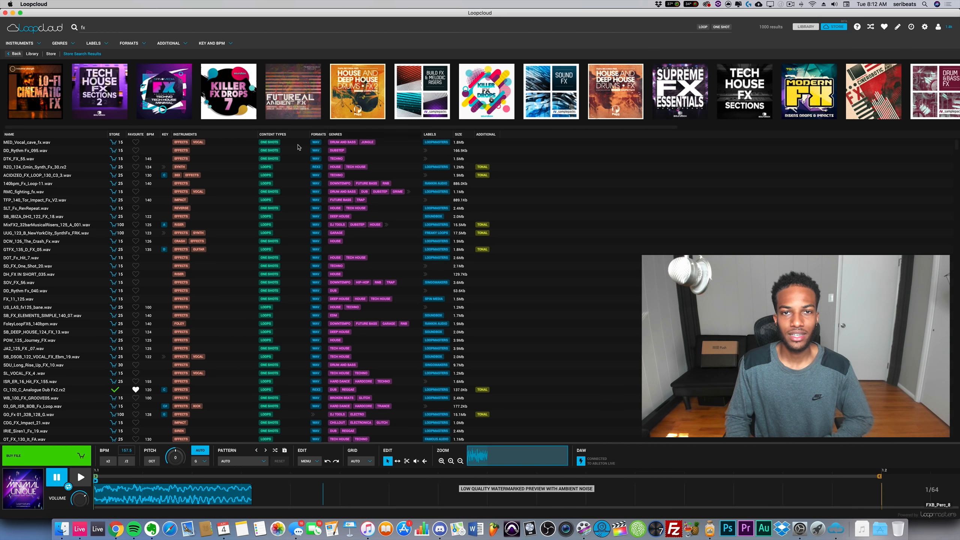
{"action": "mouse_move", "coordinate": [199, 318]}
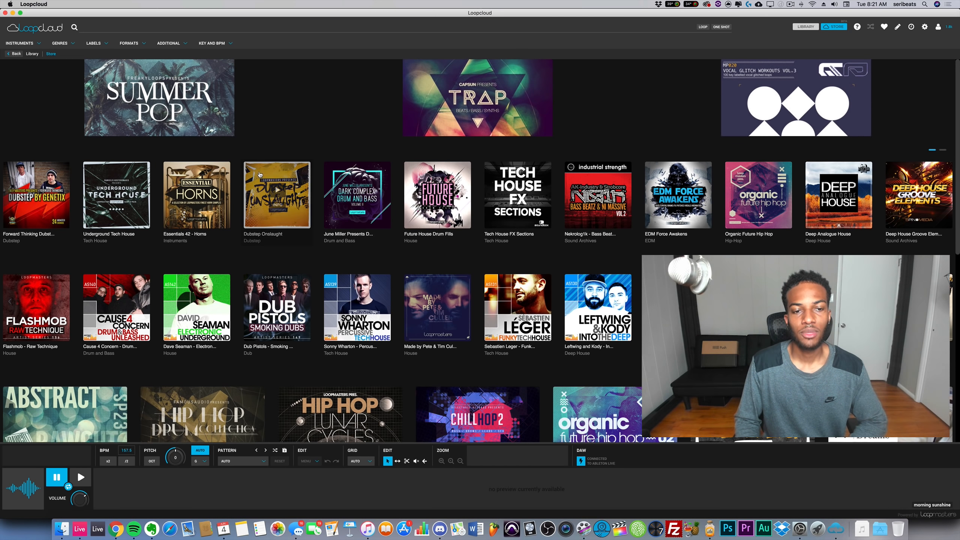
{"action": "mouse_move", "coordinate": [494, 169]}
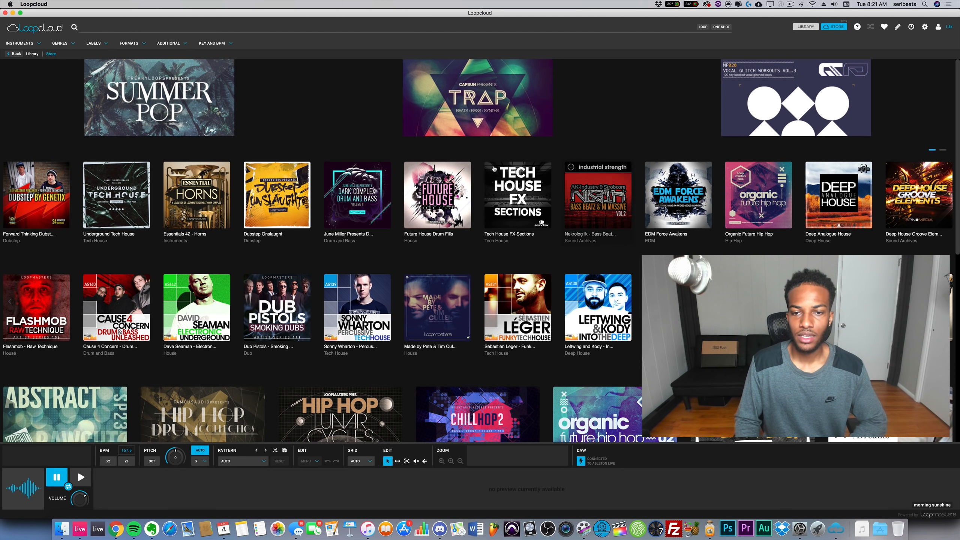
{"action": "mouse_move", "coordinate": [530, 299]}
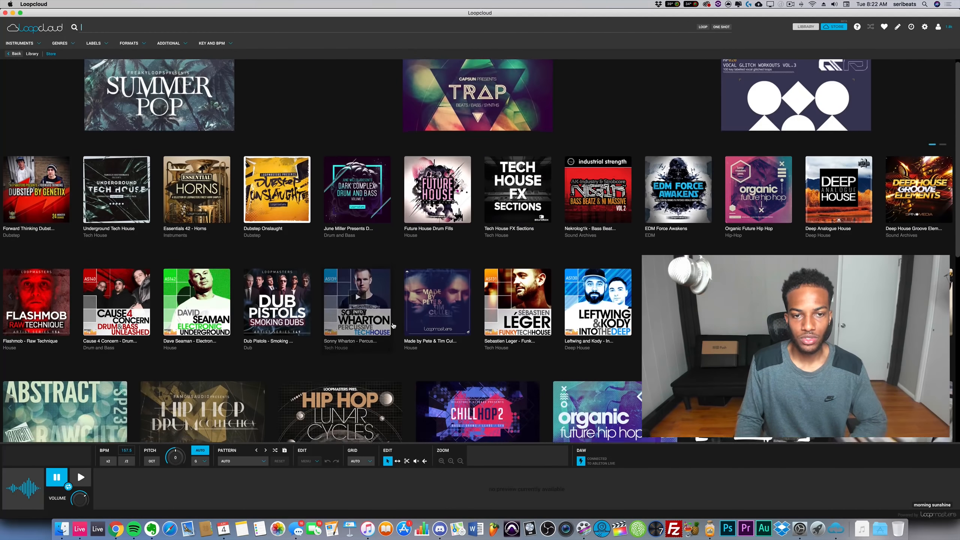
Scroll to the hip-hop and percussion pack rows, then switch to Splice's 'trap' search.
{"action": "scroll", "scroll_direction": "down", "scroll_amount": 3}
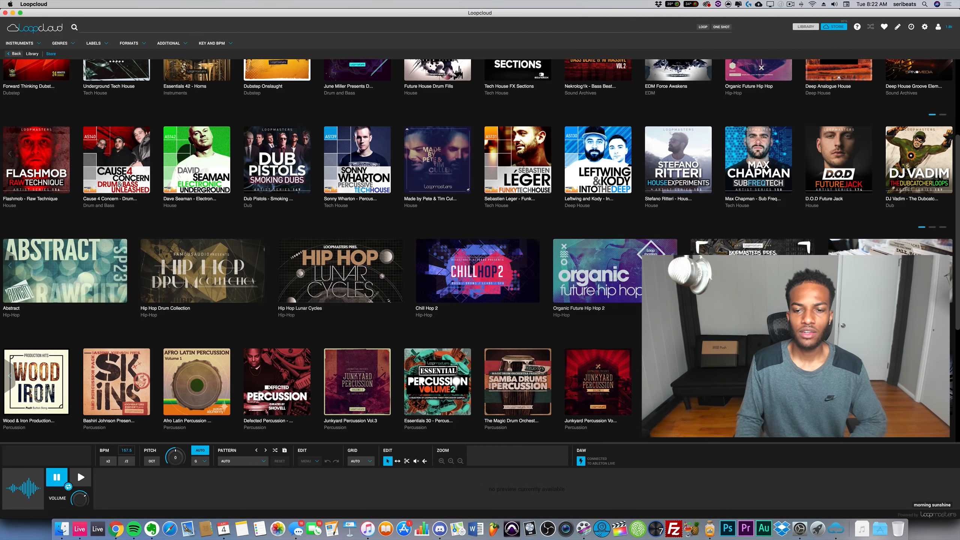
{"action": "left_click", "coordinate": [80, 27]}
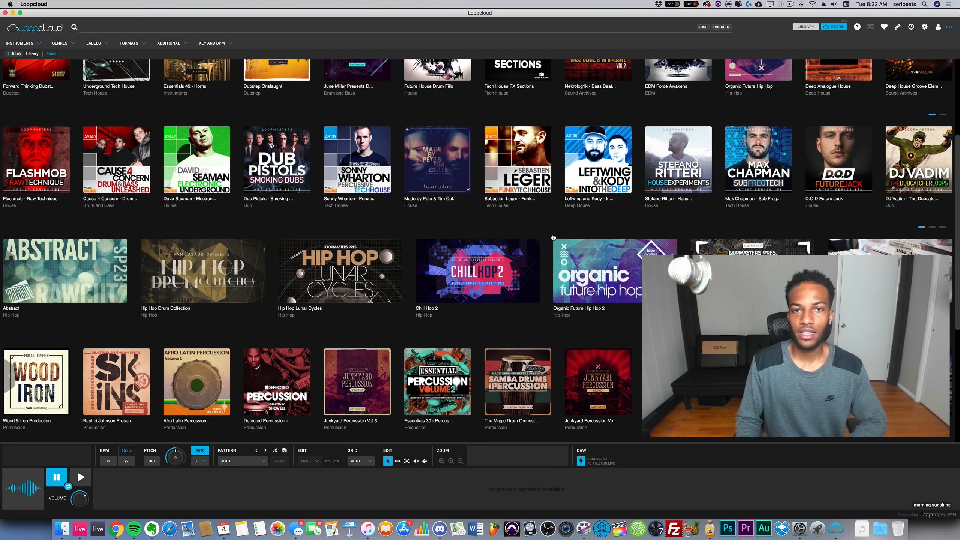
{"action": "left_click", "coordinate": [78, 26]}
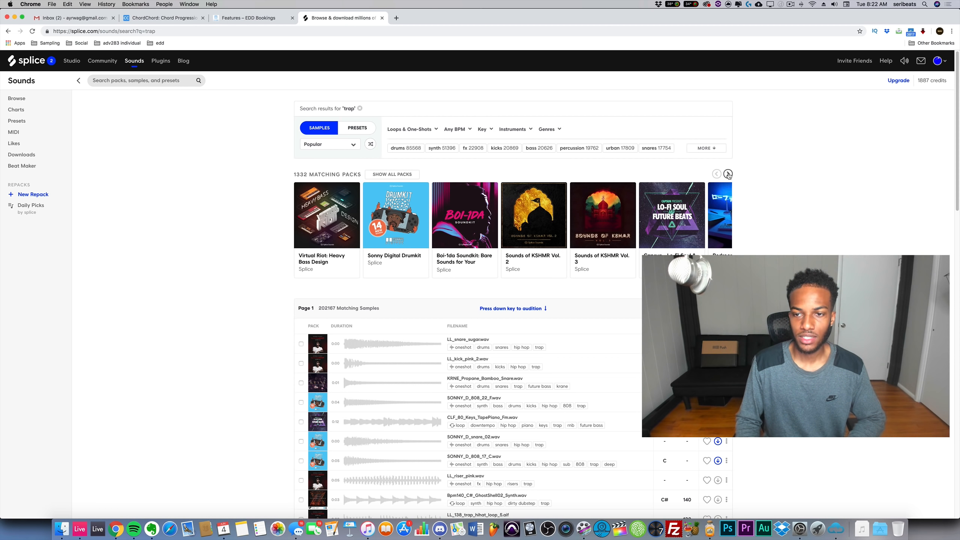
Advance the trap Matching Packs carousel twice to reach packs like Hypercolor Bass.
{"action": "left_click", "coordinate": [727, 174]}
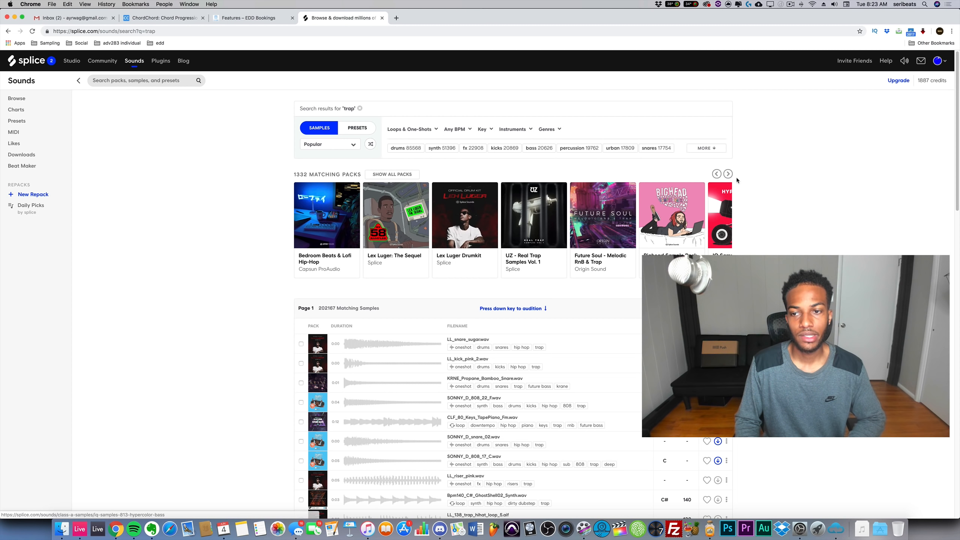
{"action": "mouse_move", "coordinate": [376, 263]}
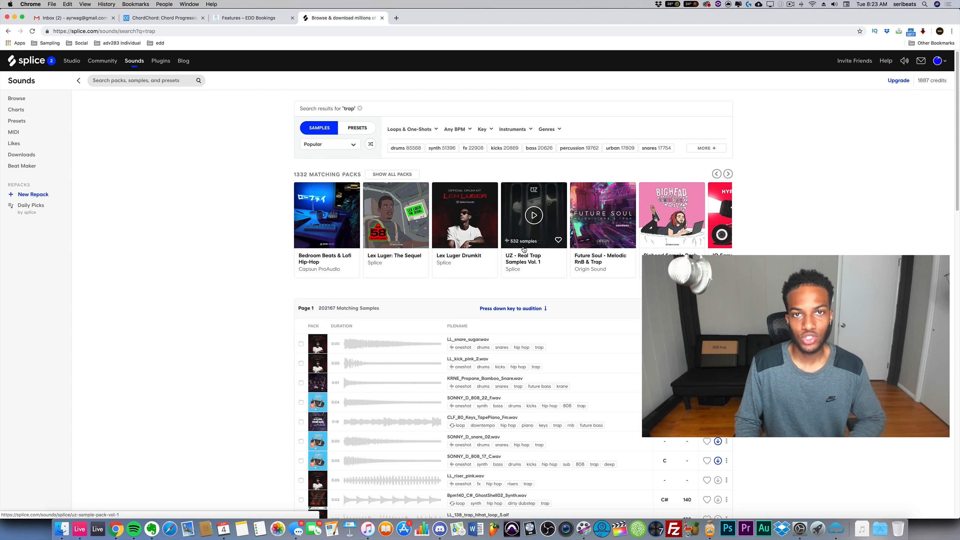
{"action": "left_click", "coordinate": [727, 173]}
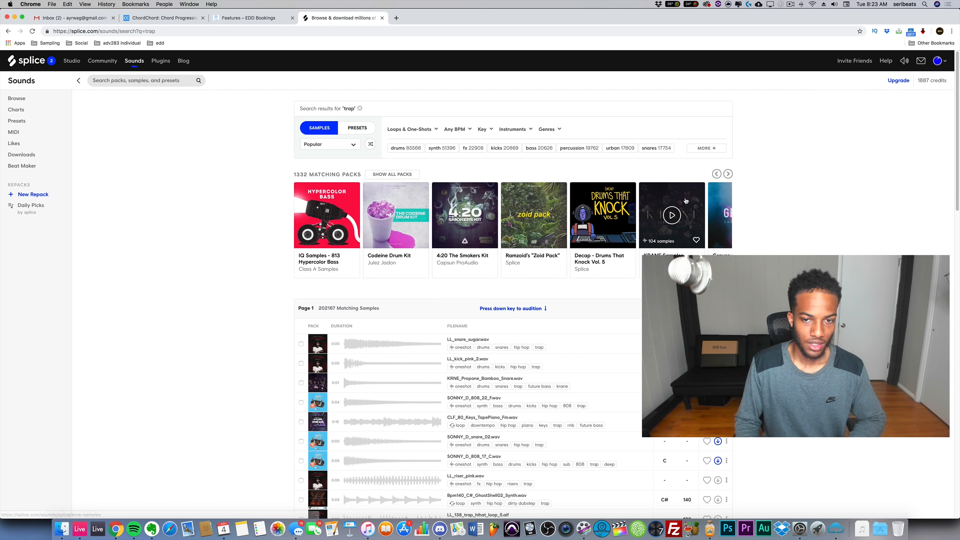
{"action": "mouse_move", "coordinate": [389, 259]}
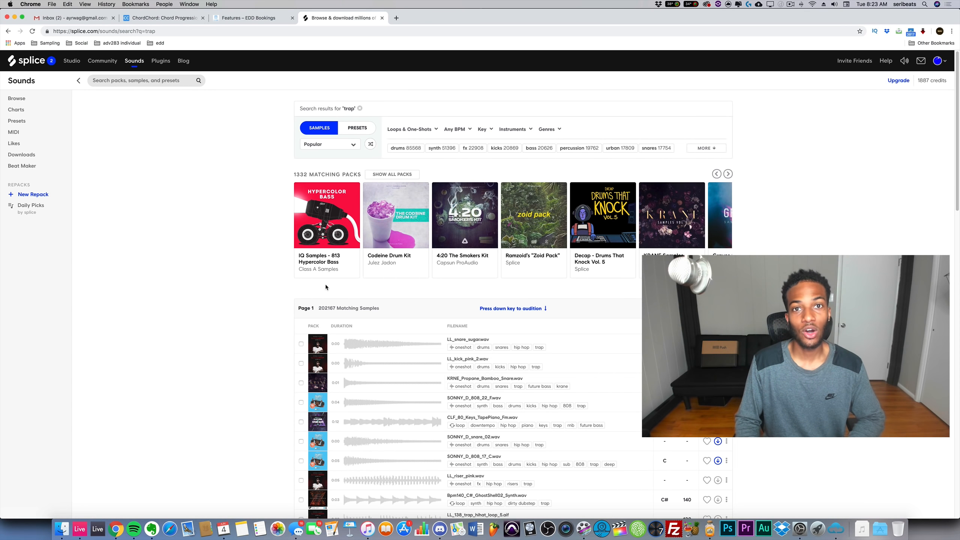
{"action": "mouse_move", "coordinate": [831, 528]}
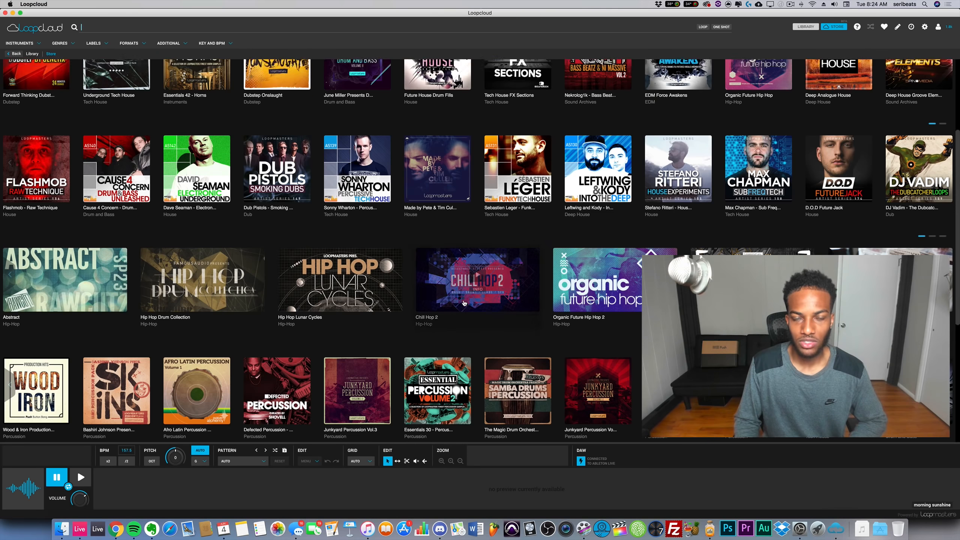
Scroll back up the Loopcloud store page.
{"action": "scroll", "scroll_direction": "up", "scroll_amount": 3}
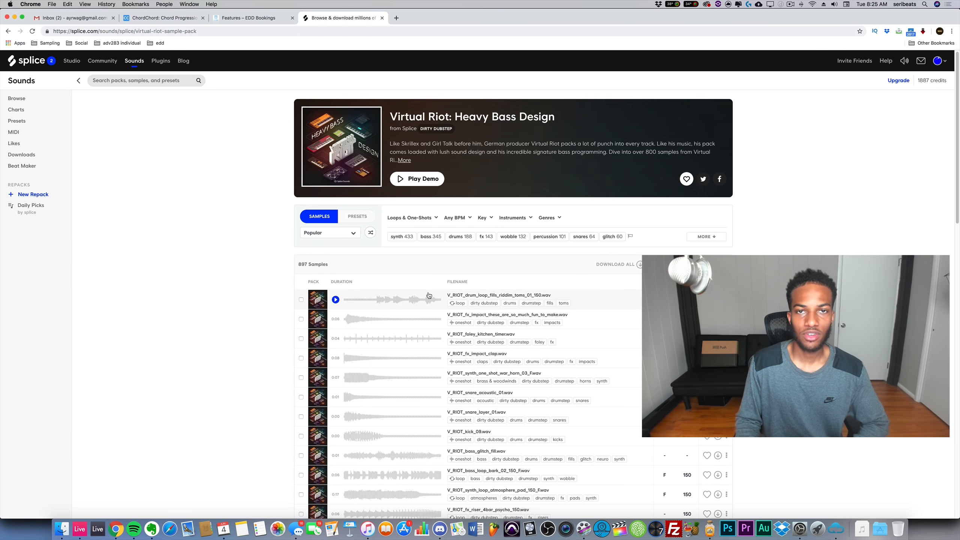
Switch from the Virtual Riot pack page back to the Loopcloud store's pack rows.
{"action": "left_click", "coordinate": [335, 299]}
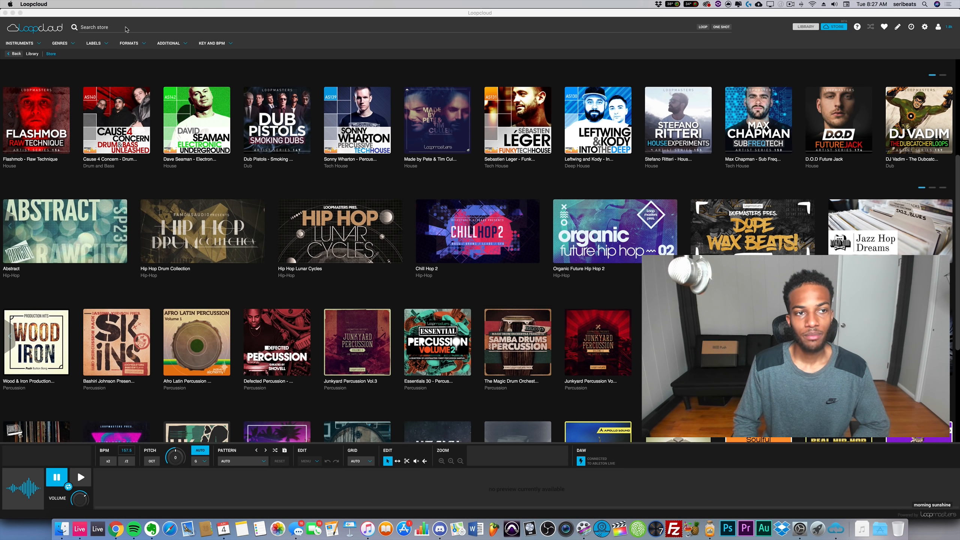
Search the Loopcloud store for rhodes, then mbira, and preview CDG_70_E_Curious_Mbira.wav.
{"action": "left_click", "coordinate": [92, 27]}
{"action": "type", "text": "rhodes"}
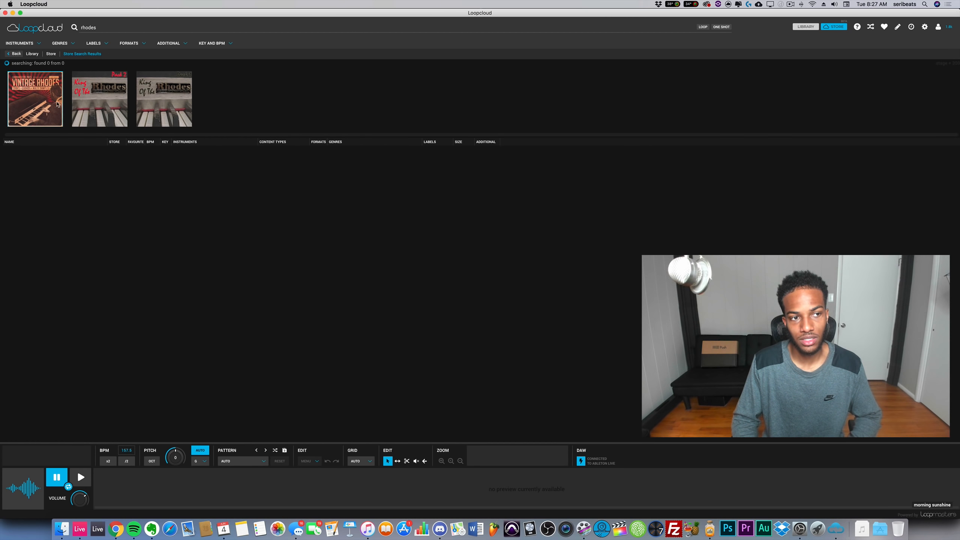
{"action": "left_click", "coordinate": [35, 99]}
{"action": "type", "text": "mbira"}
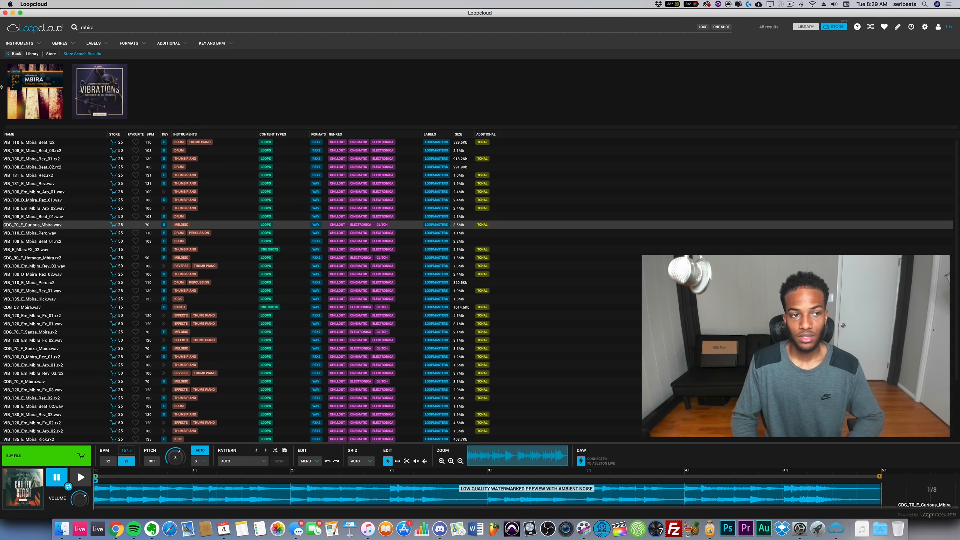
{"action": "triple_click", "coordinate": [86, 27]}
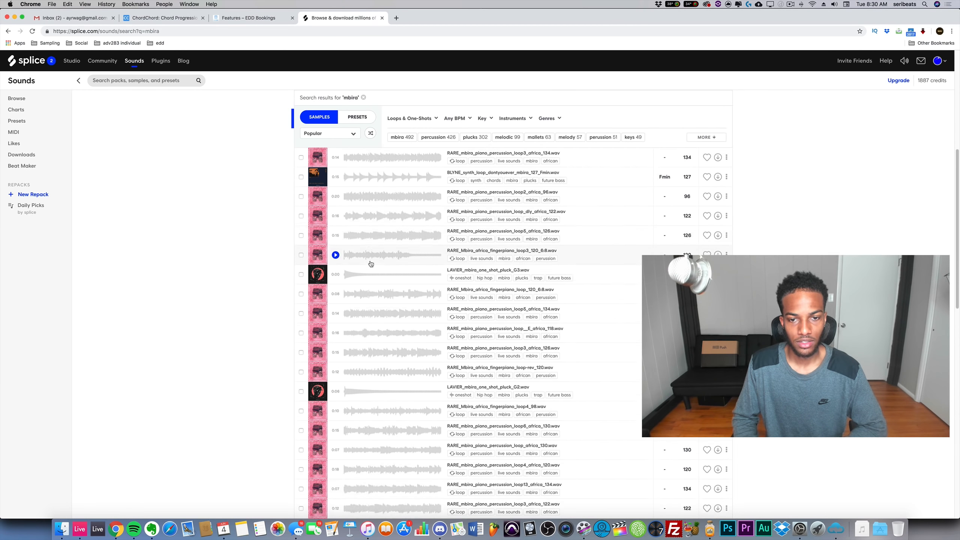
Scroll through Splice's mbira results of 11 packs and 504 samples.
{"action": "scroll", "scroll_direction": "down", "scroll_amount": 3}
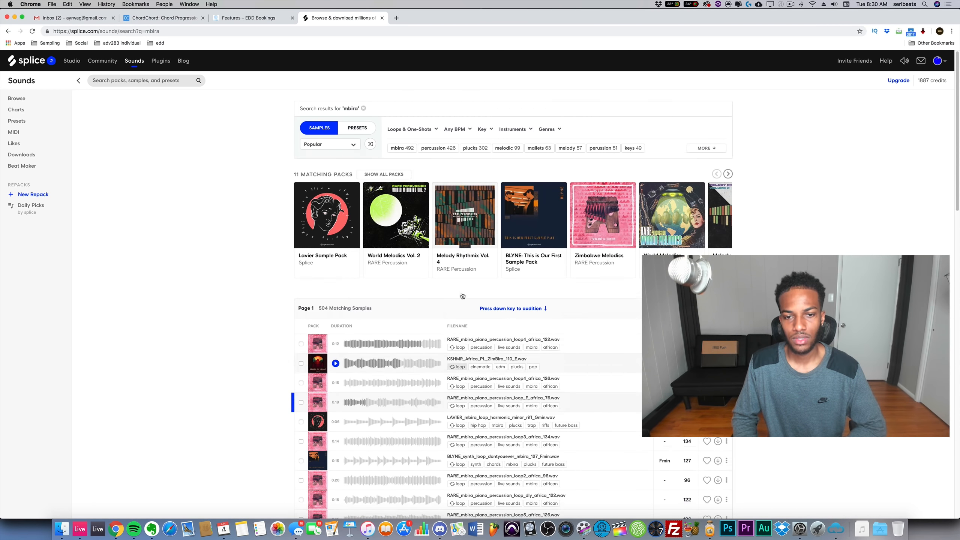
{"action": "scroll", "scroll_direction": "up", "scroll_amount": 3}
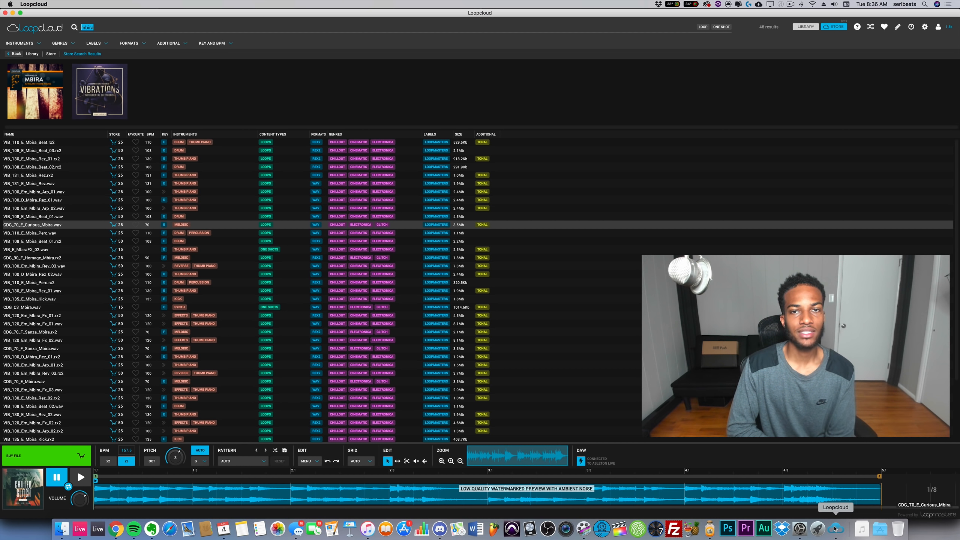
{"action": "mouse_move", "coordinate": [116, 528]}
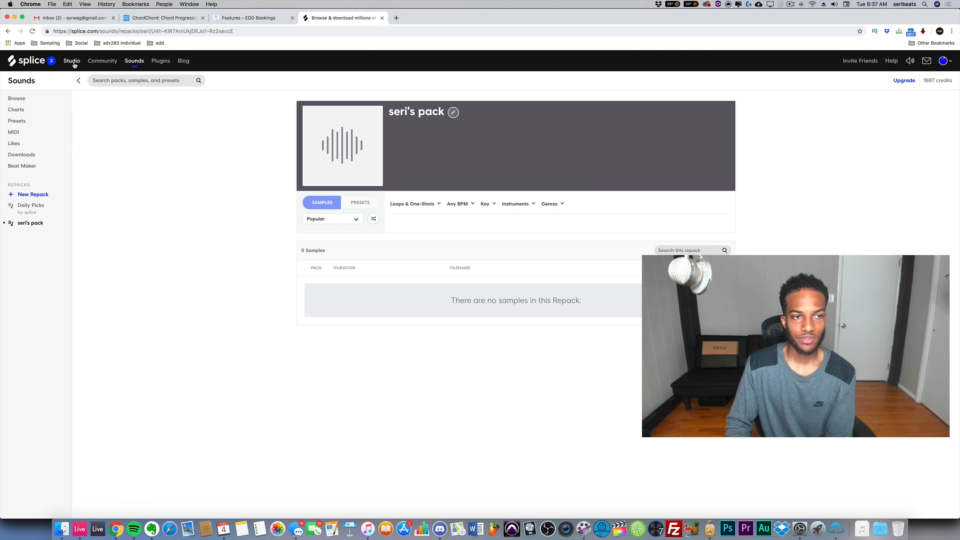
Visit Splice's Studio and Community pages, then return to Sounds.
{"action": "left_click", "coordinate": [71, 61]}
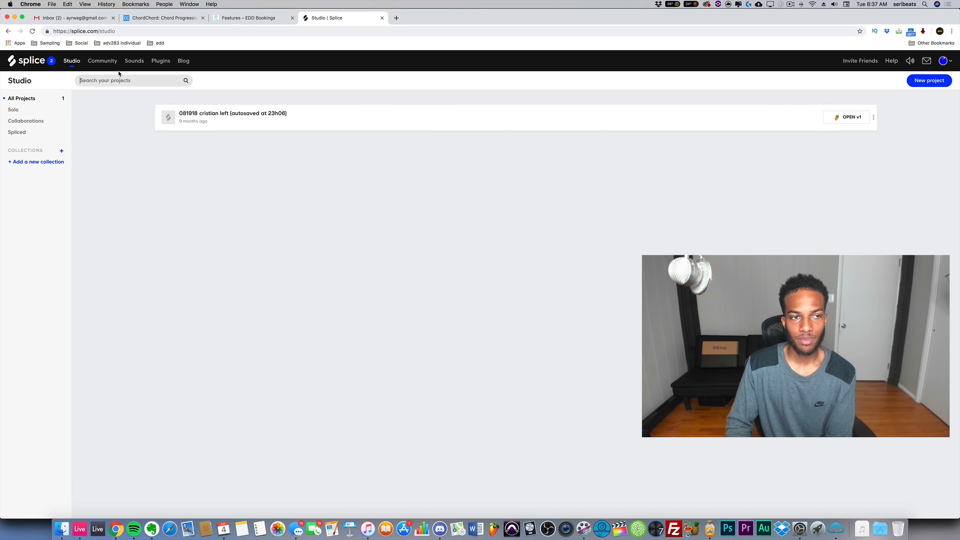
{"action": "left_click", "coordinate": [102, 61]}
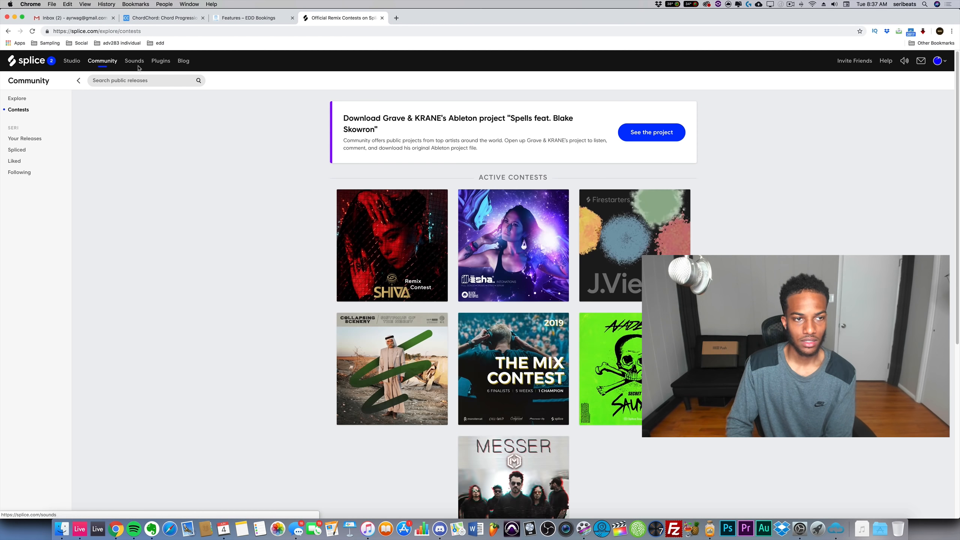
{"action": "left_click", "coordinate": [133, 61]}
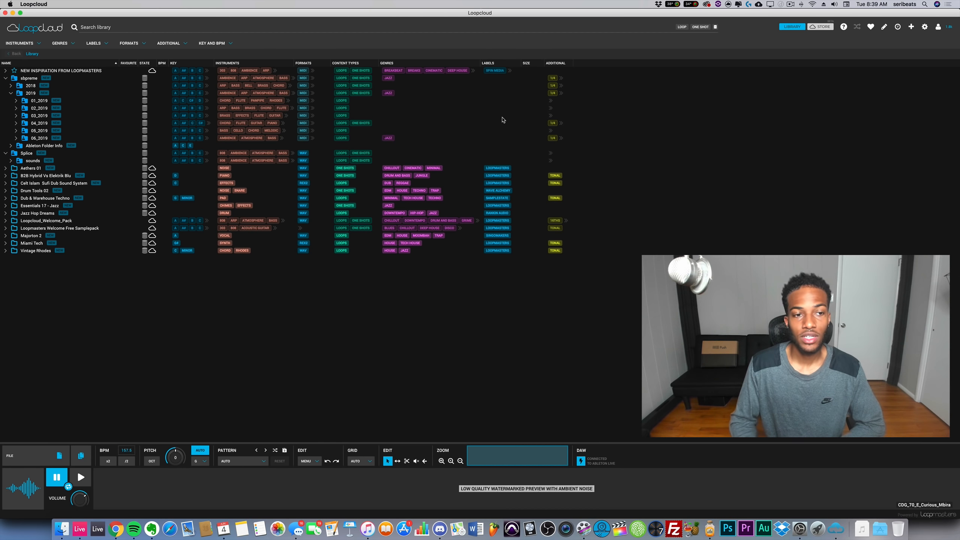
Collapse Loopcloud's library tree and open Splice's sounds packs folder in Finder.
{"action": "left_click", "coordinate": [820, 26]}
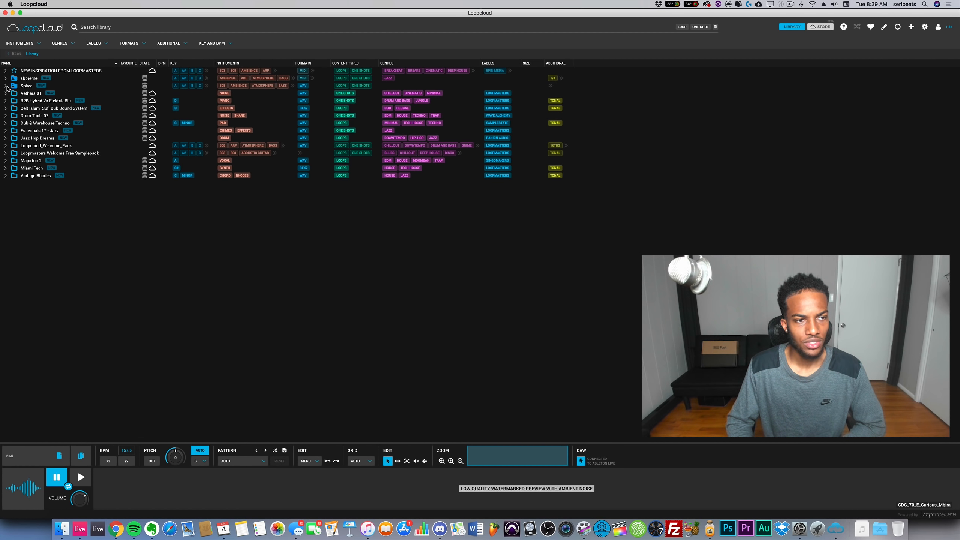
{"action": "mouse_move", "coordinate": [414, 187]}
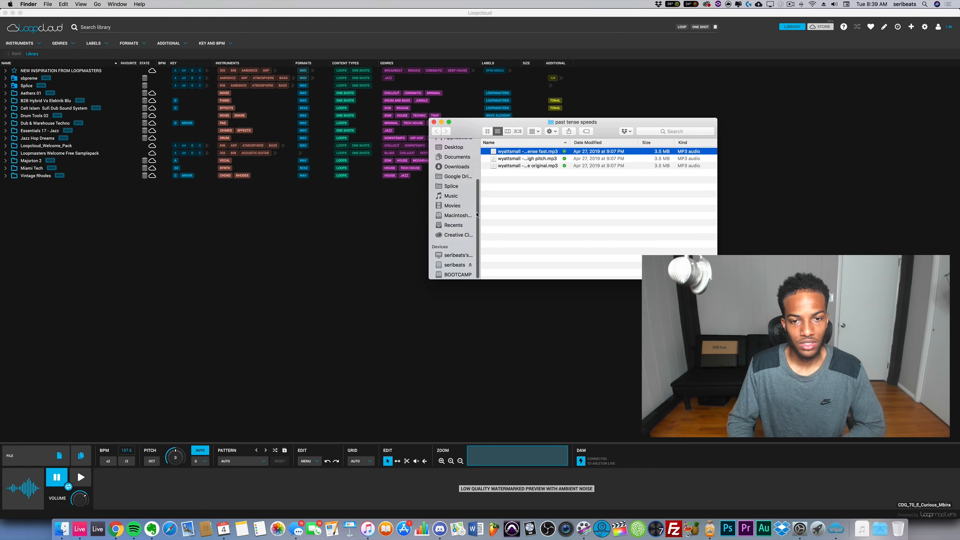
{"action": "left_click", "coordinate": [450, 186]}
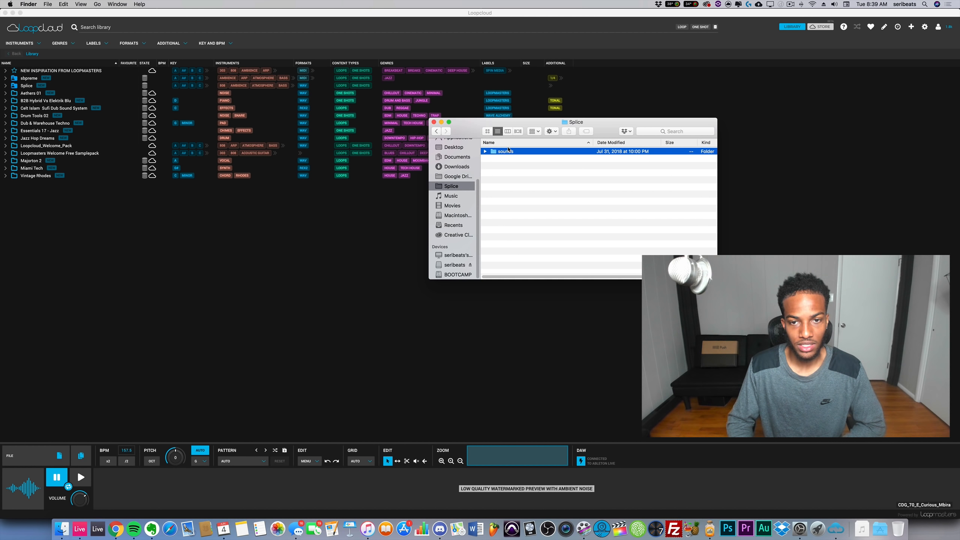
{"action": "double_click", "coordinate": [503, 151]}
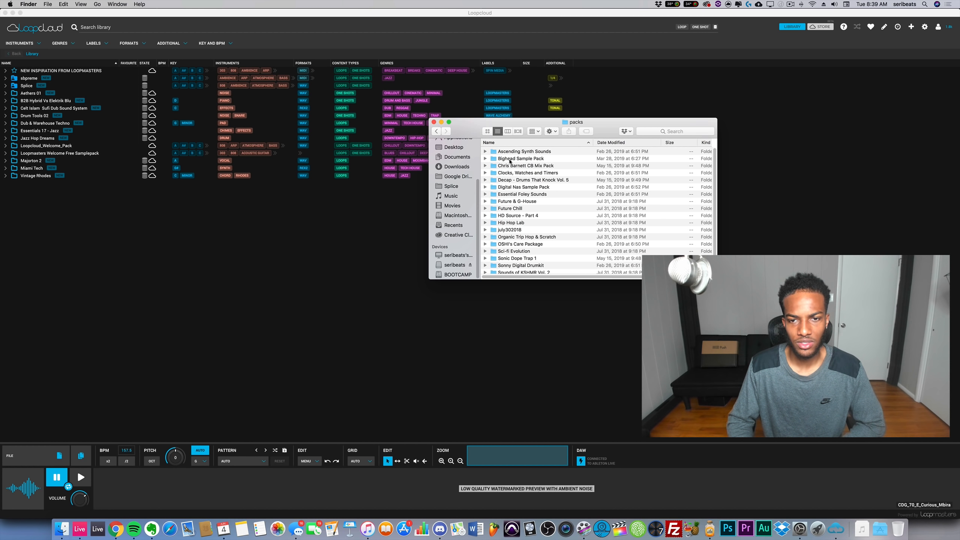